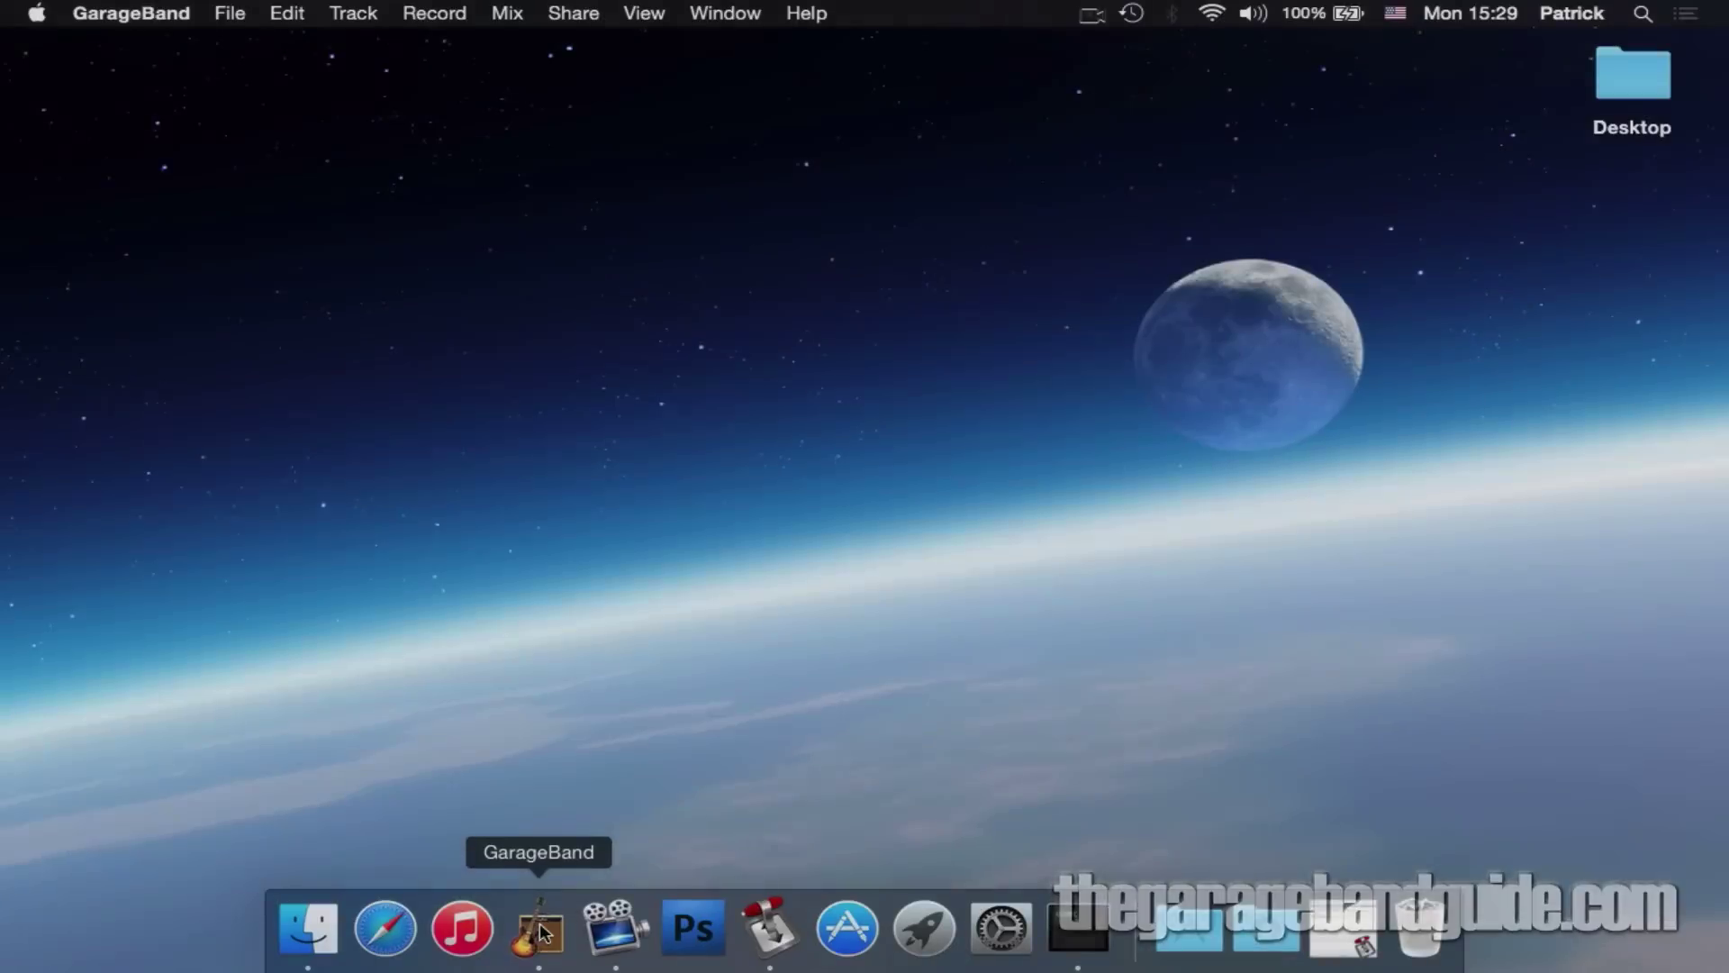
# Step: Launch GarageBand from the Dock so Project 1 with its guitar amp and drummer tracks appears
pyautogui.click(536, 929)
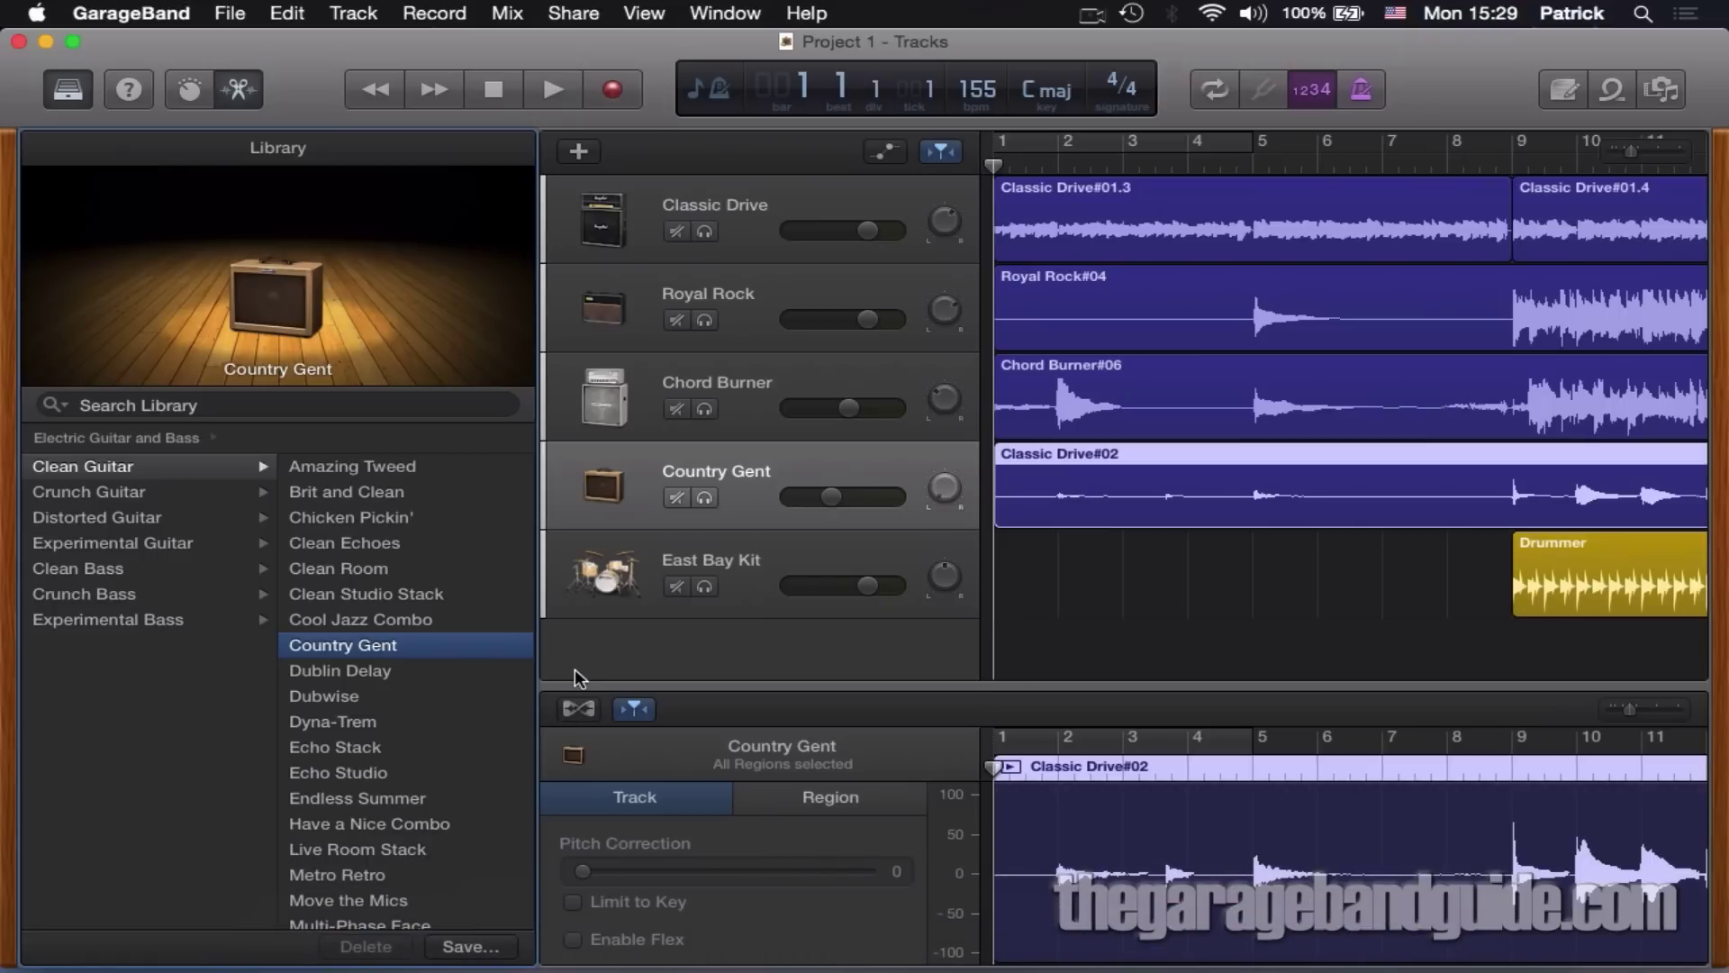
pyautogui.click(229, 13)
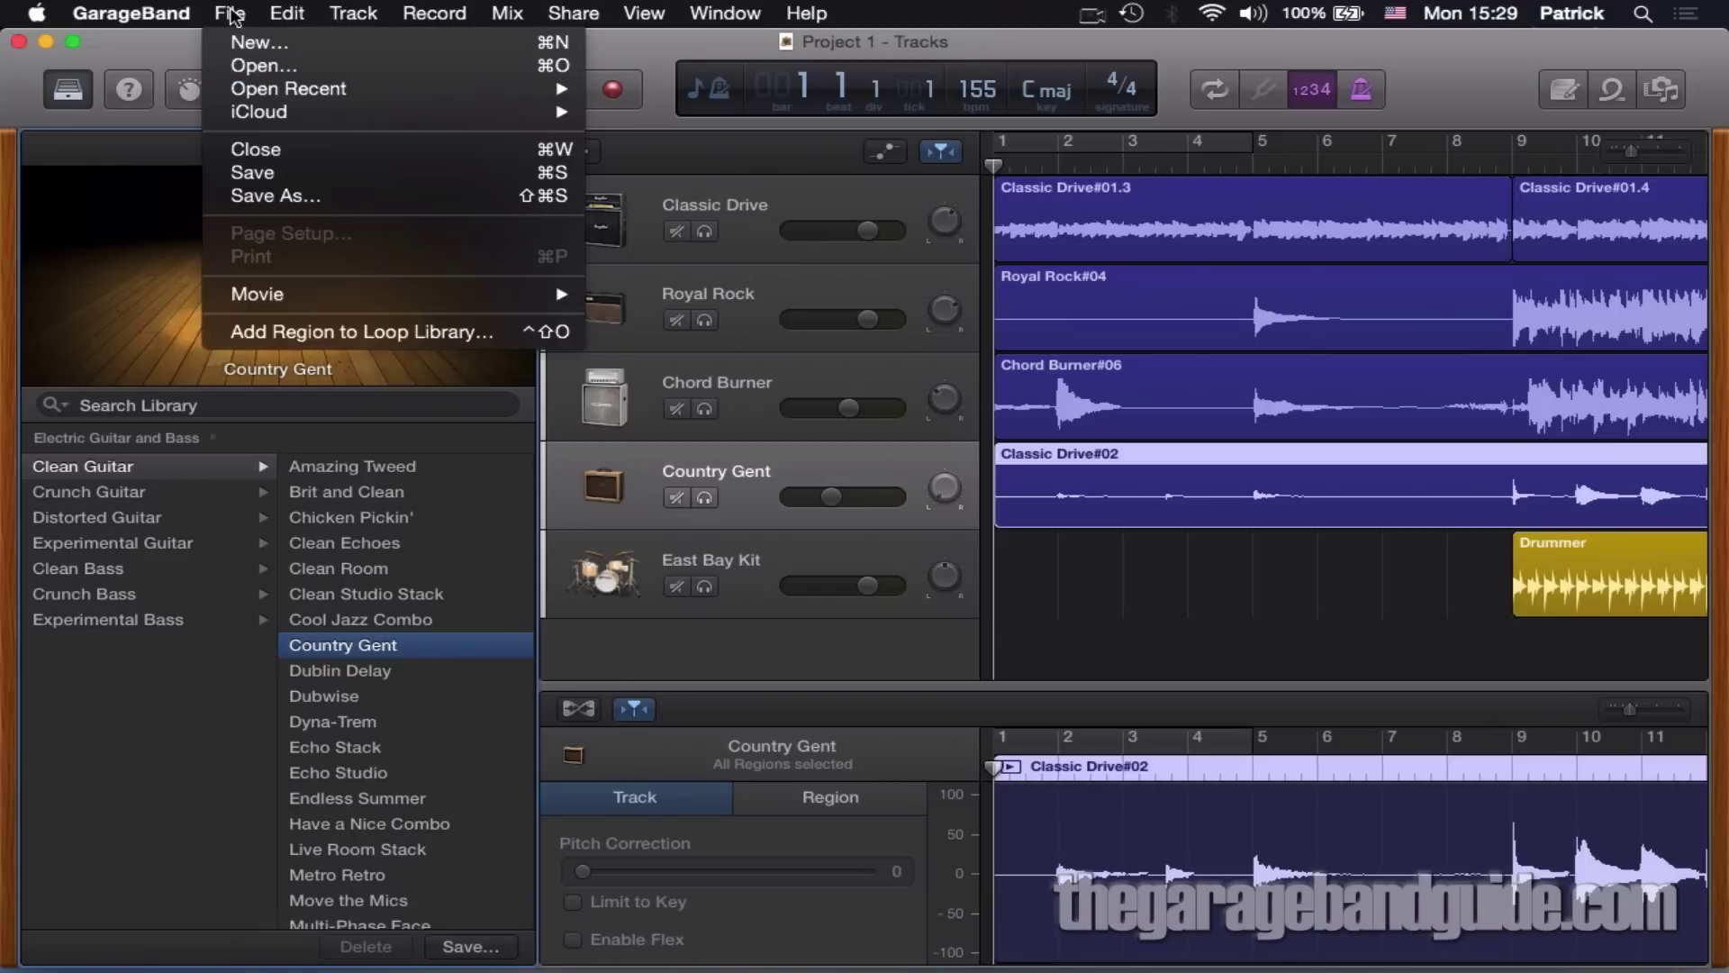
pyautogui.moveTo(255, 44)
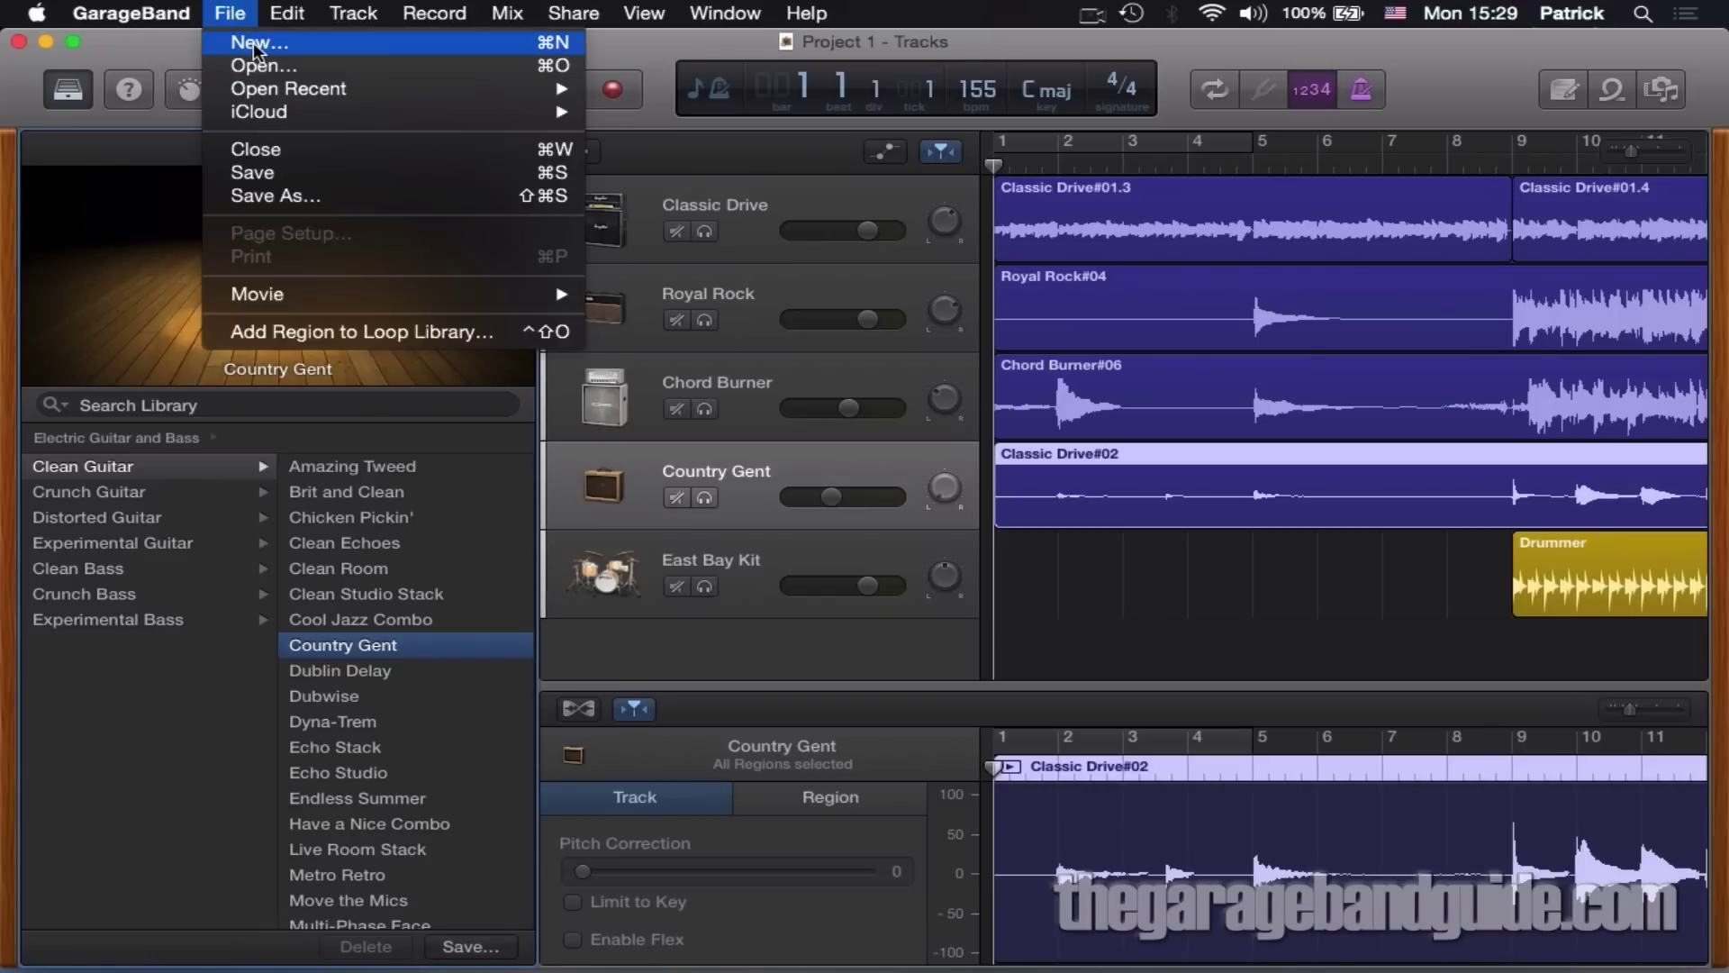
# Step: Start a new project and browse Learn to Play's piano lessons
pyautogui.click(258, 43)
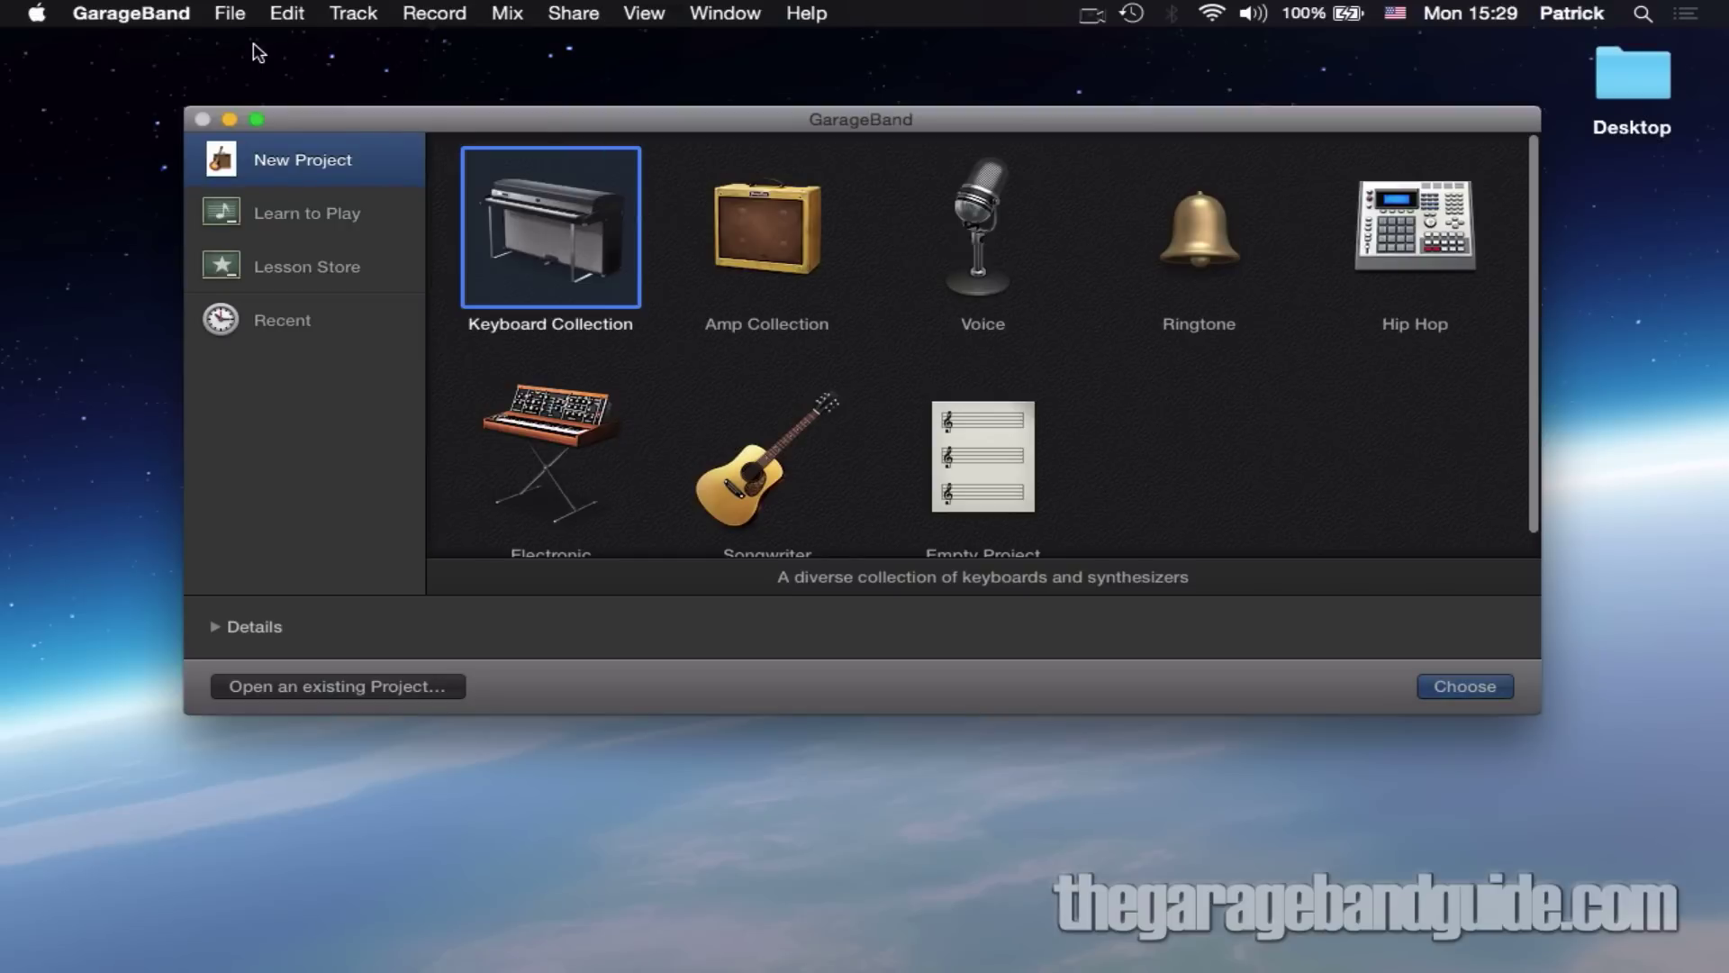
pyautogui.moveTo(724, 342)
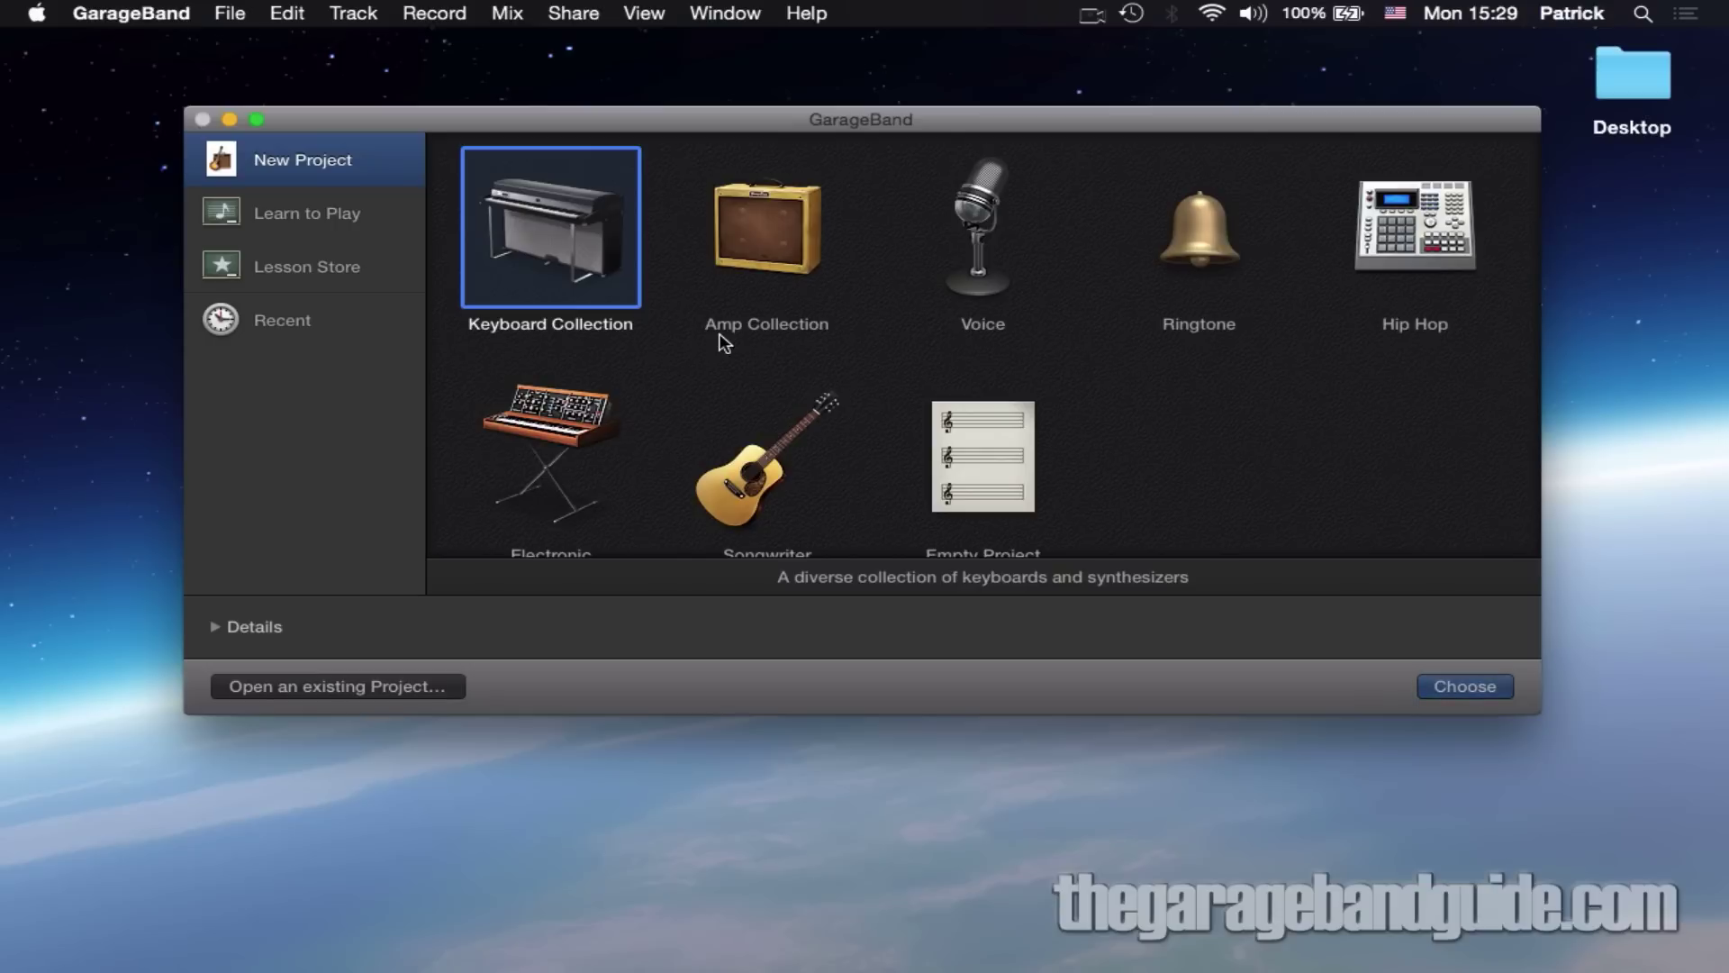
pyautogui.moveTo(353, 170)
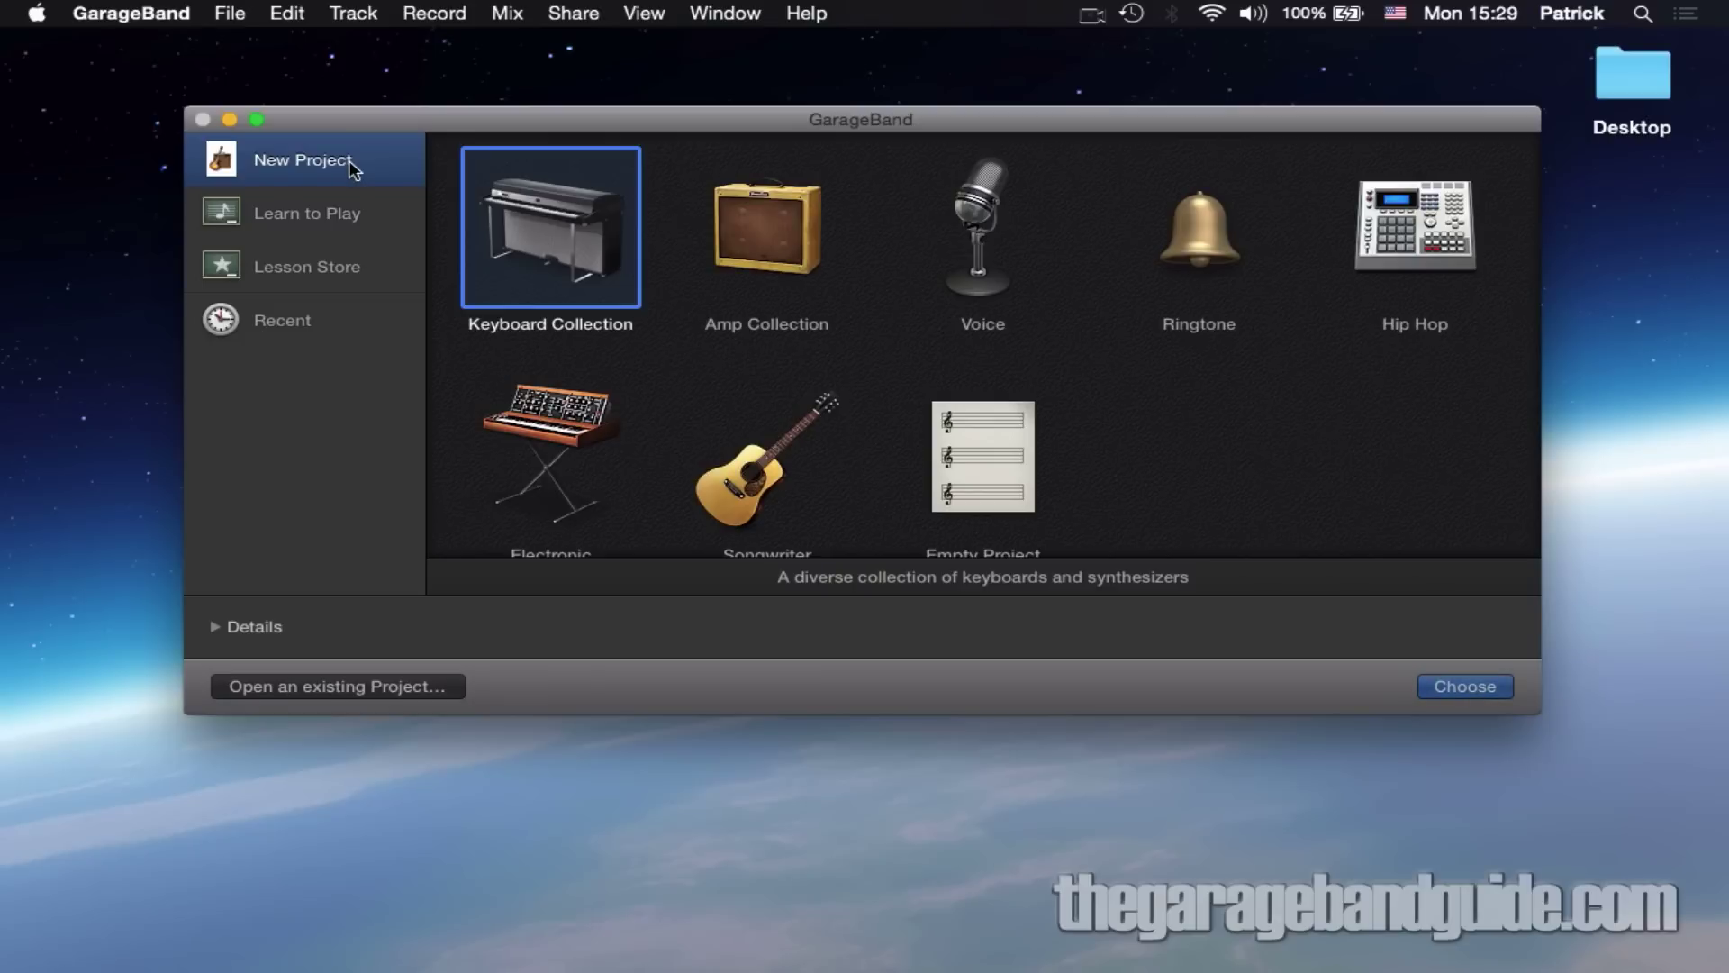
pyautogui.click(306, 212)
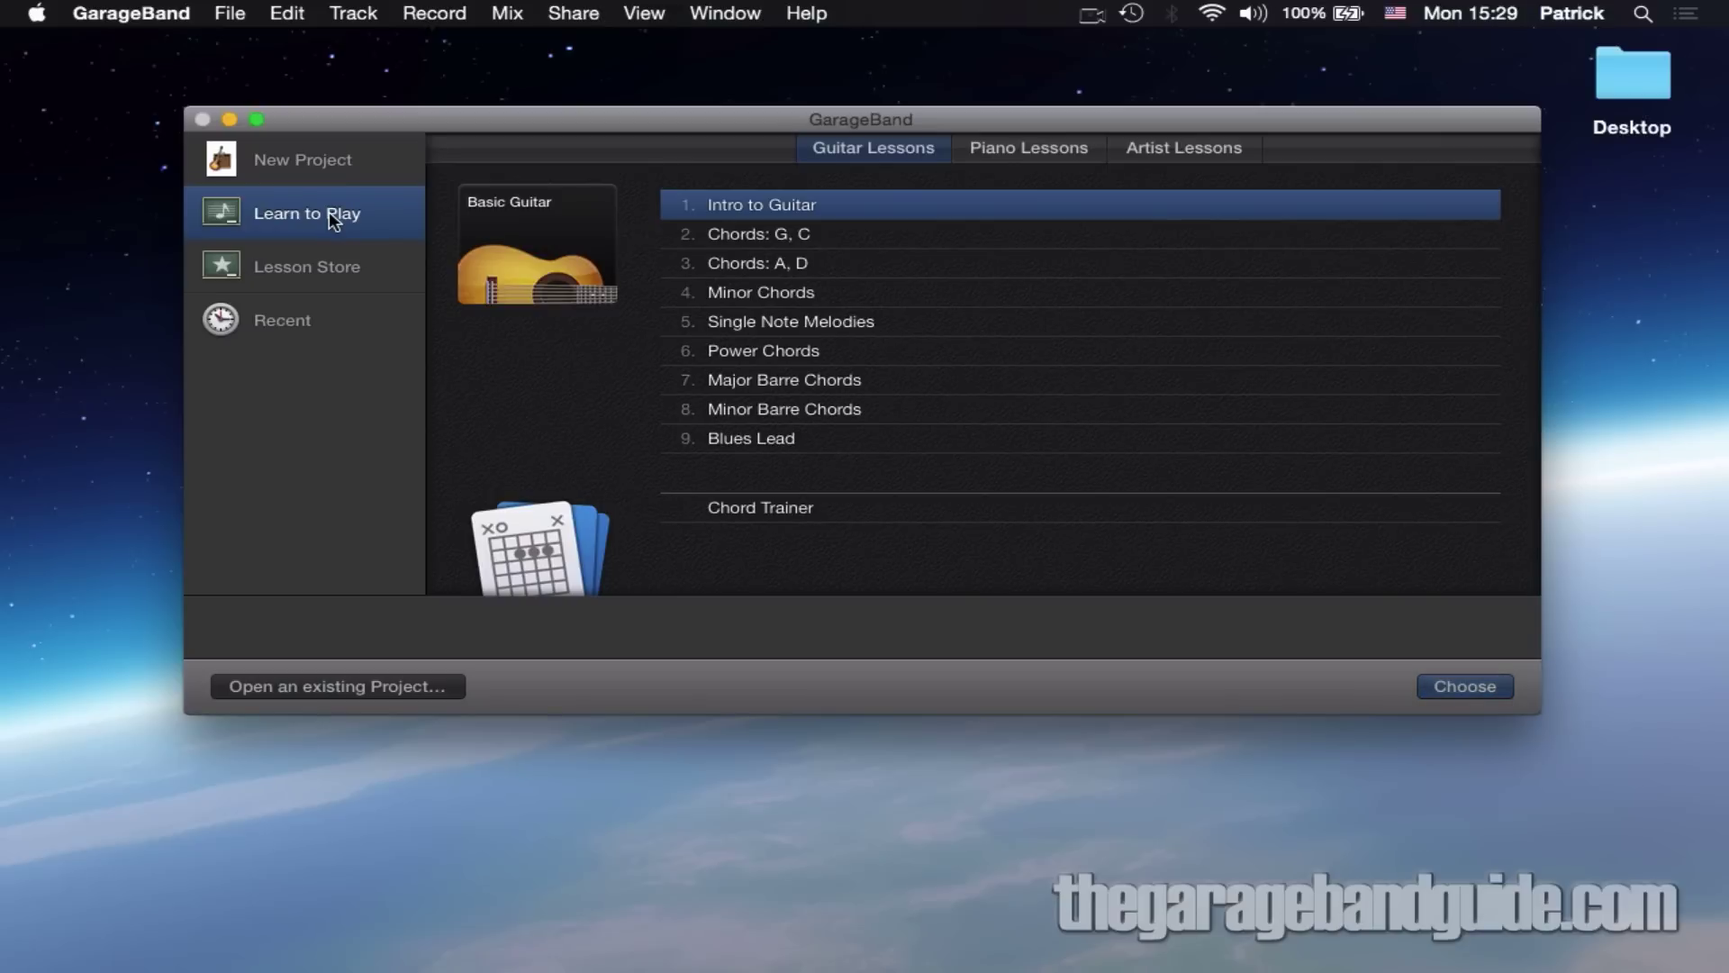
pyautogui.click(1027, 148)
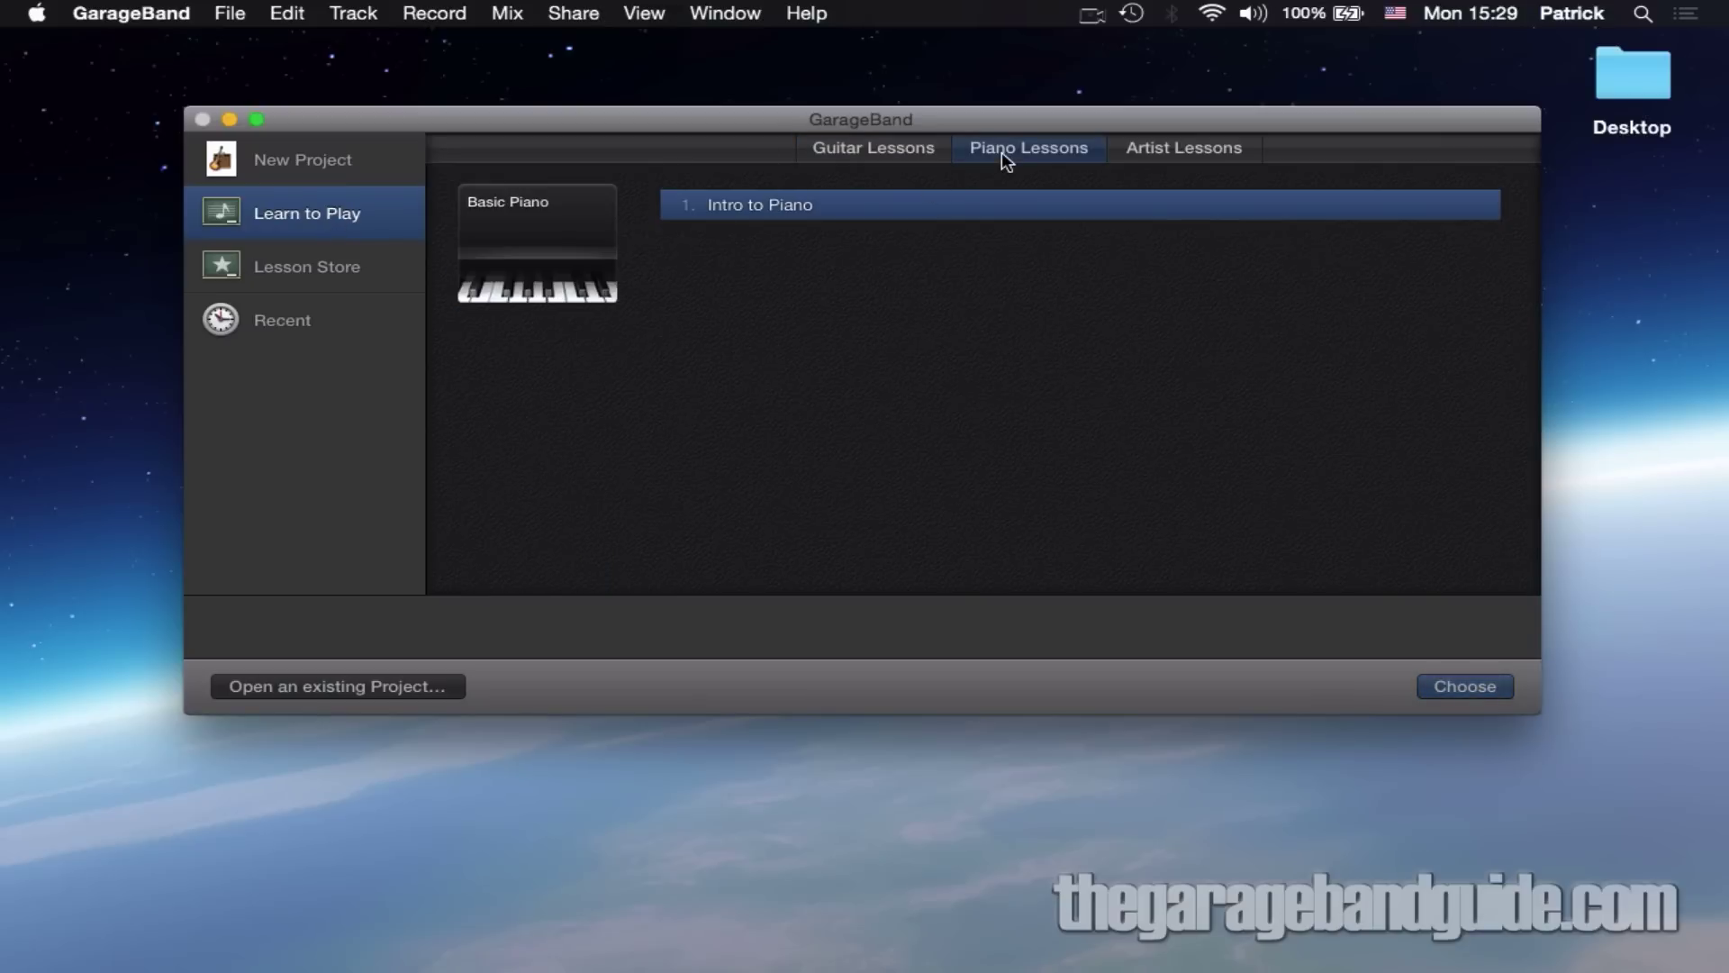
# Step: Return to the guitar lessons, pick Chords: G, C, then go to the Lesson Store
pyautogui.click(872, 148)
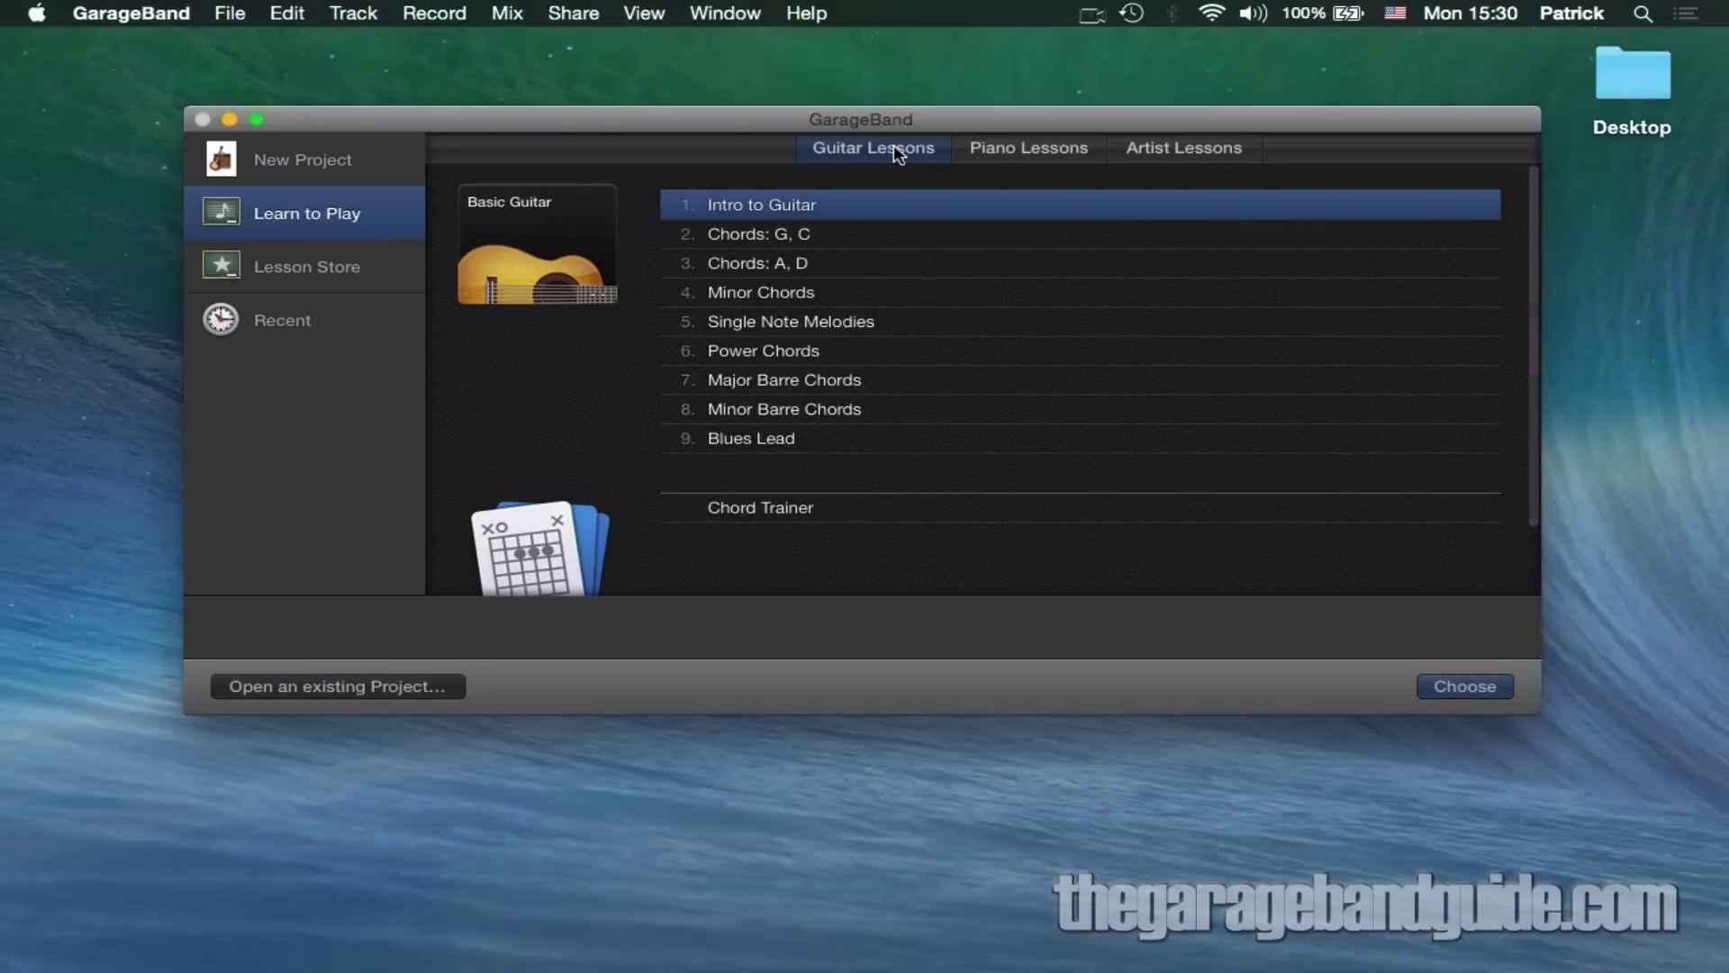
pyautogui.click(758, 232)
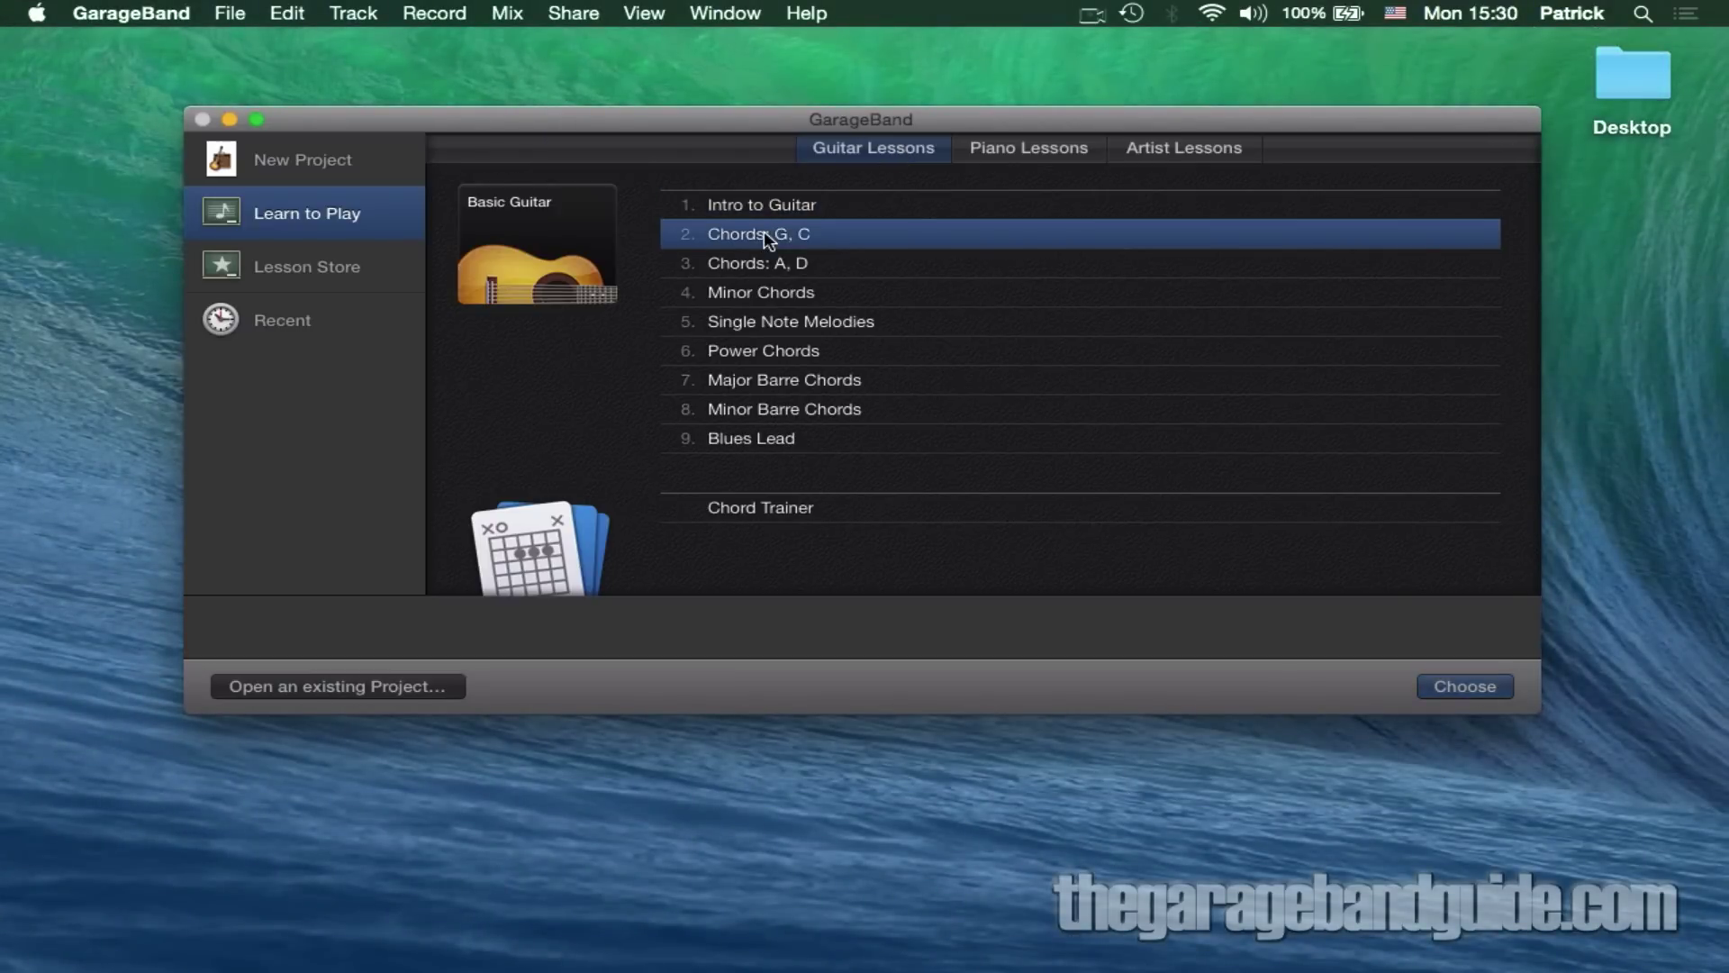
pyautogui.moveTo(321, 274)
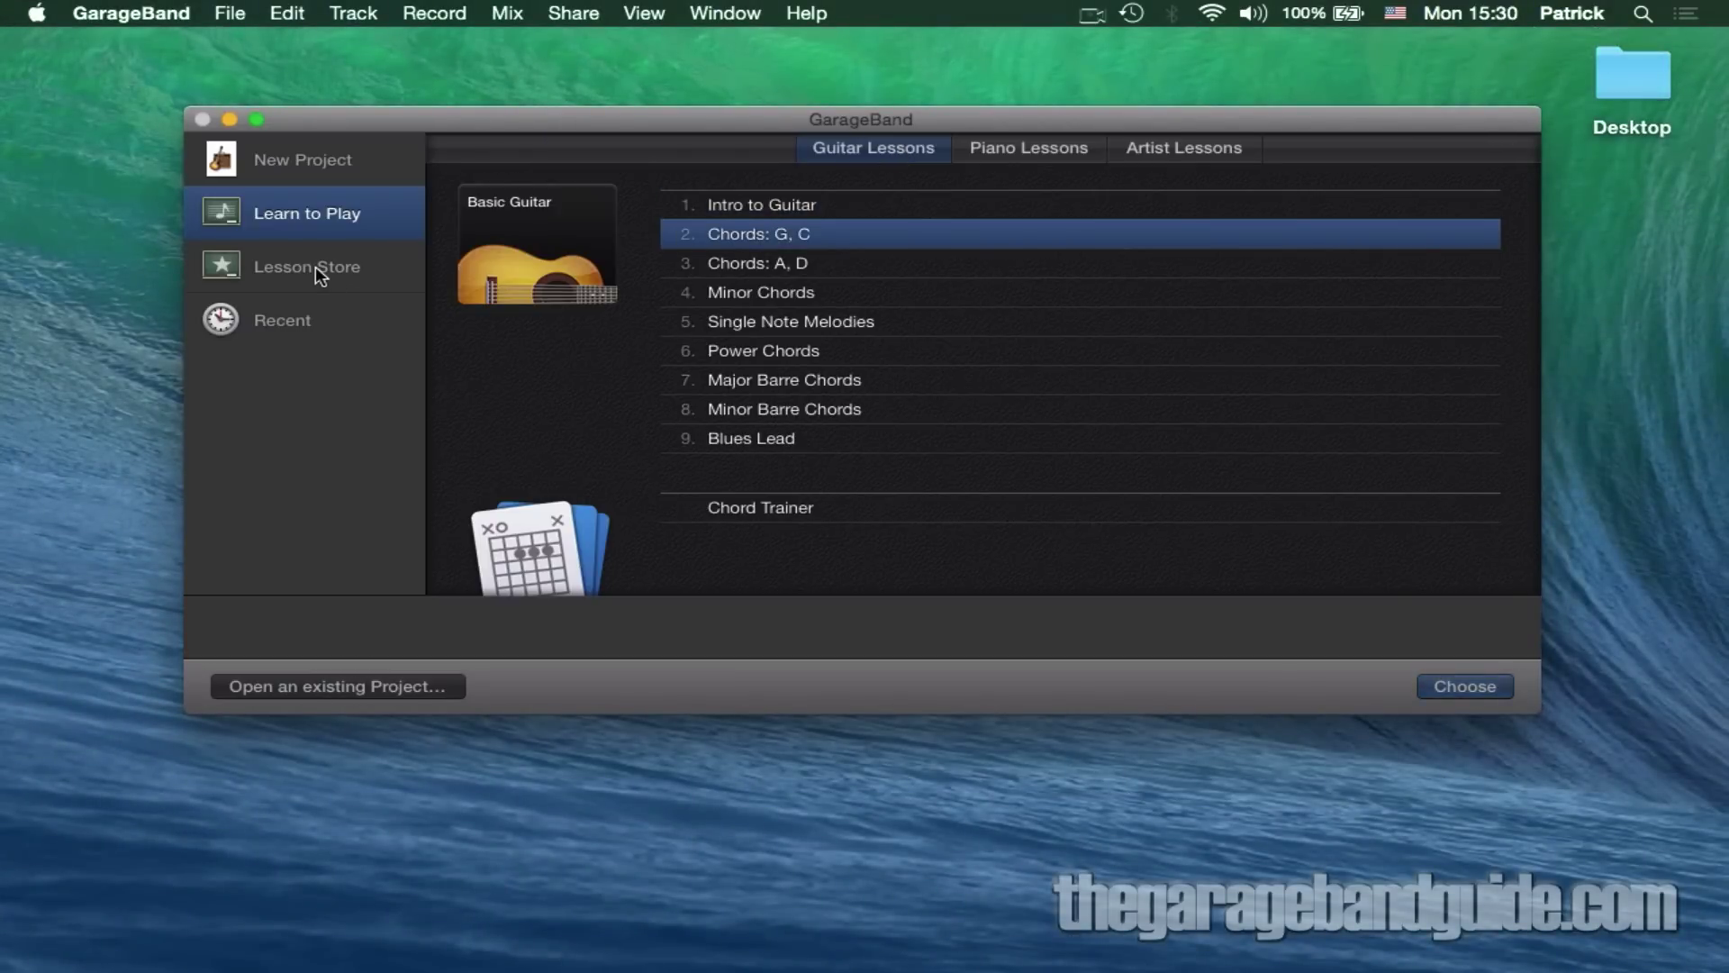
pyautogui.click(307, 267)
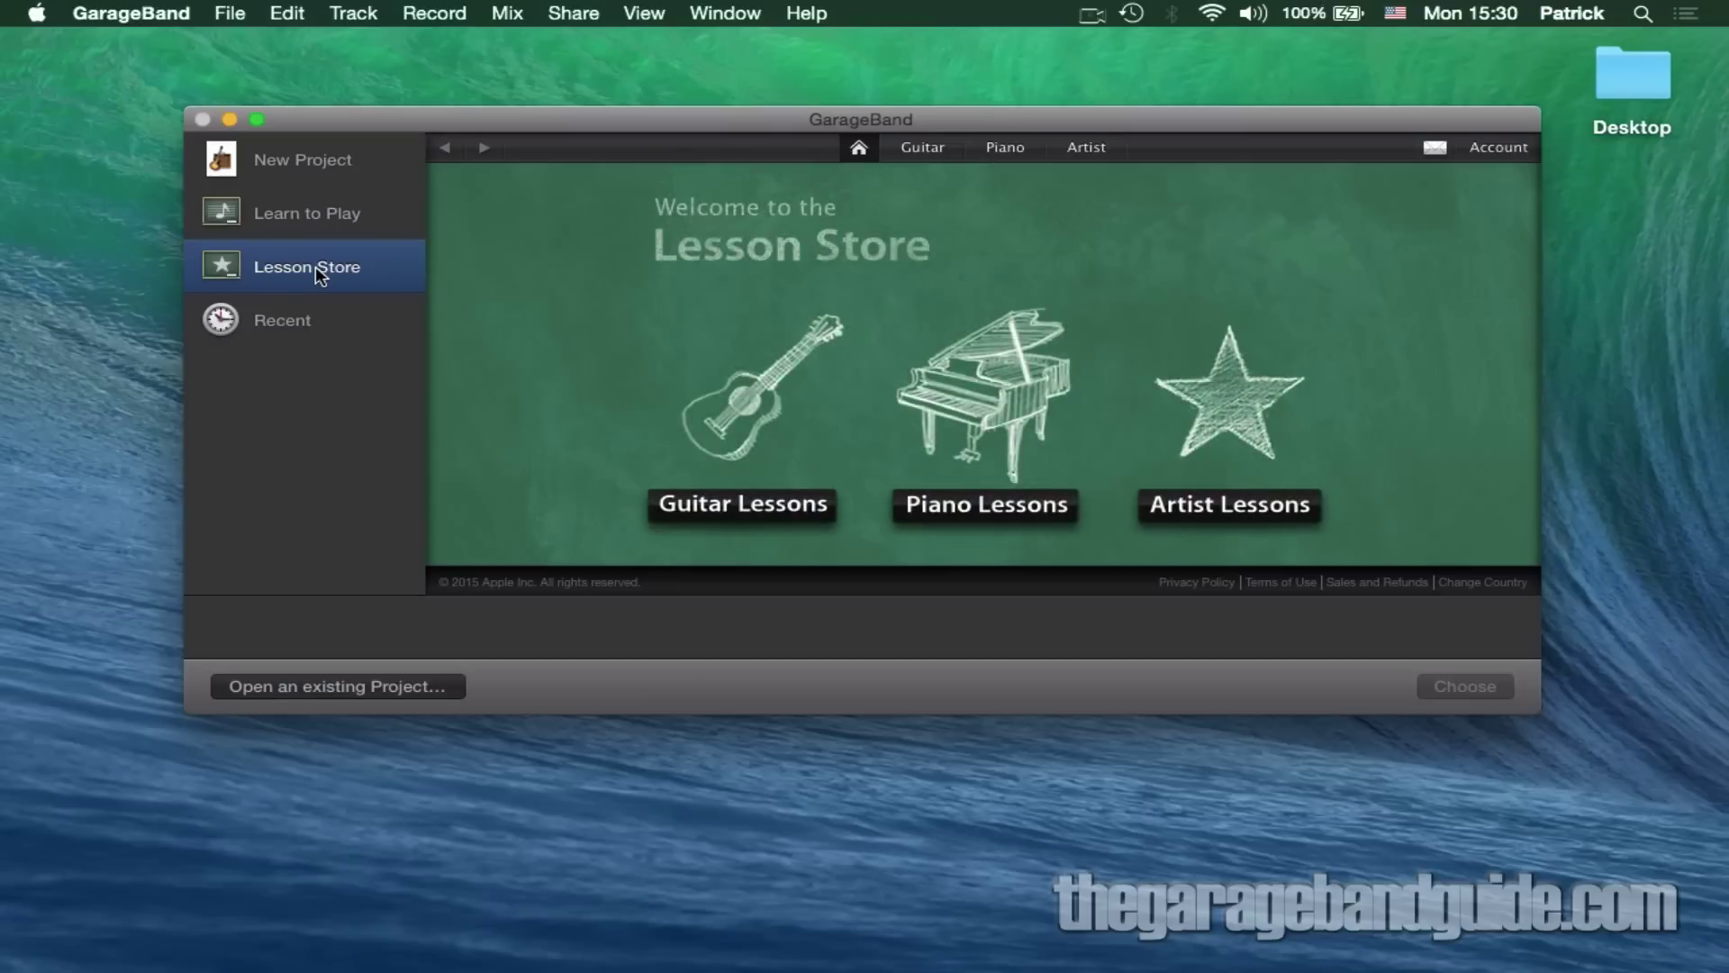
# Step: Review the Recent projects list, then go back to the New Project templates
pyautogui.click(283, 321)
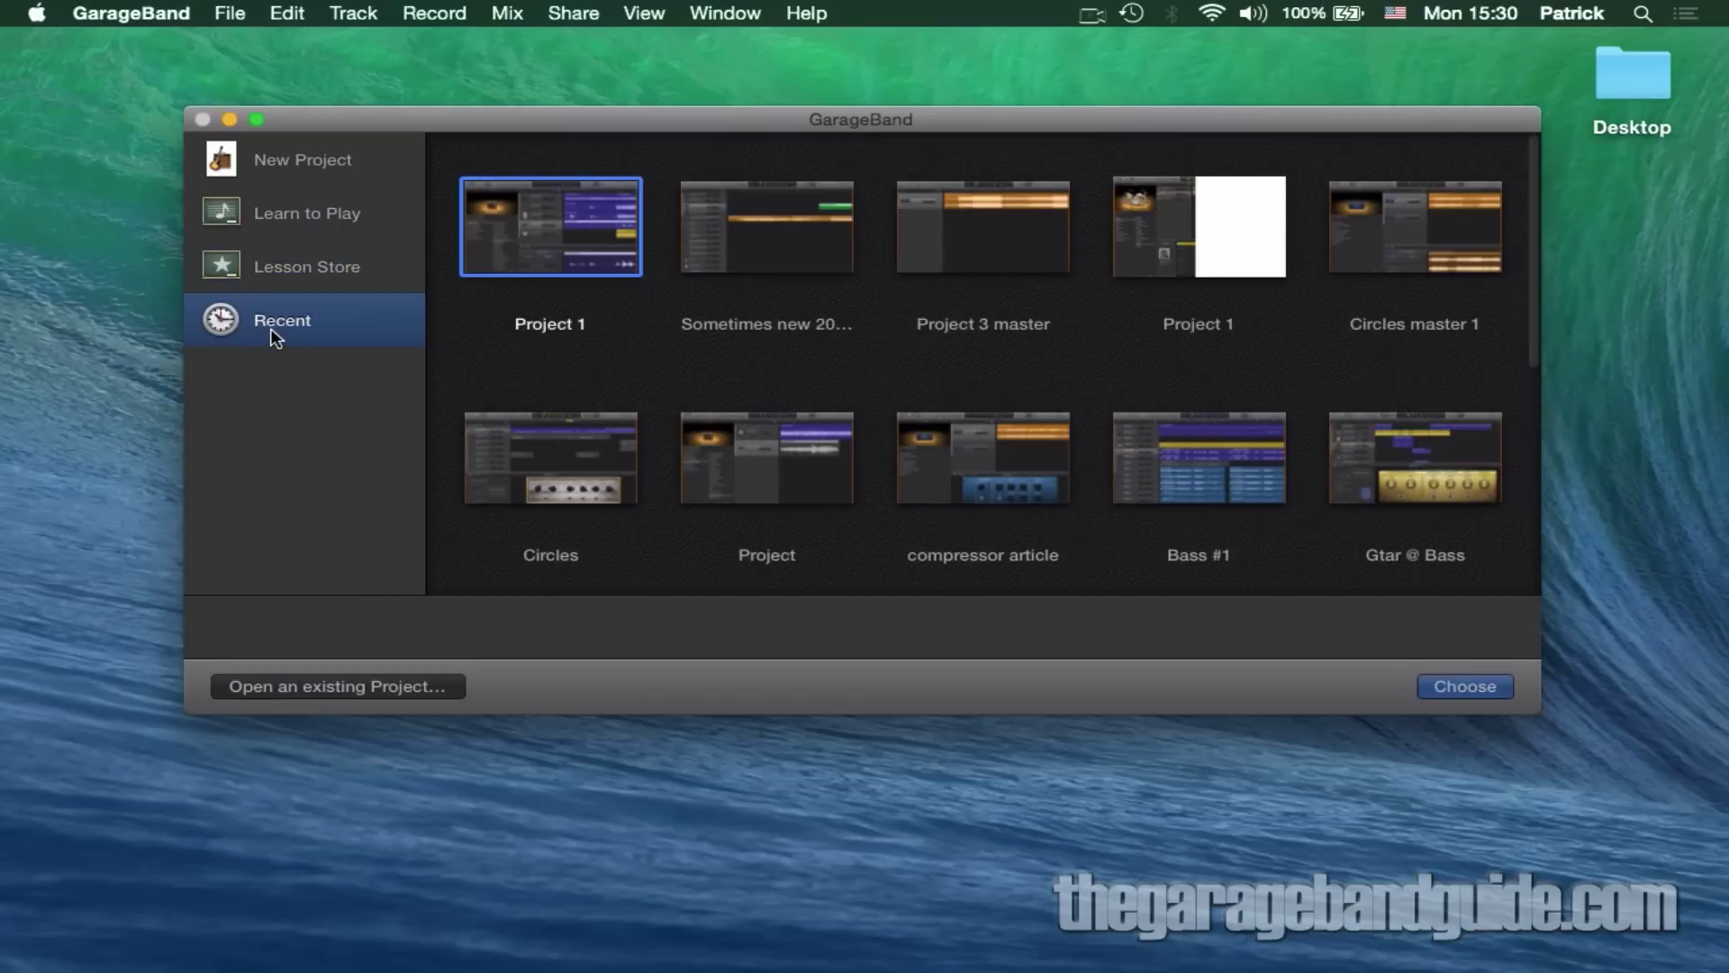
pyautogui.moveTo(804, 331)
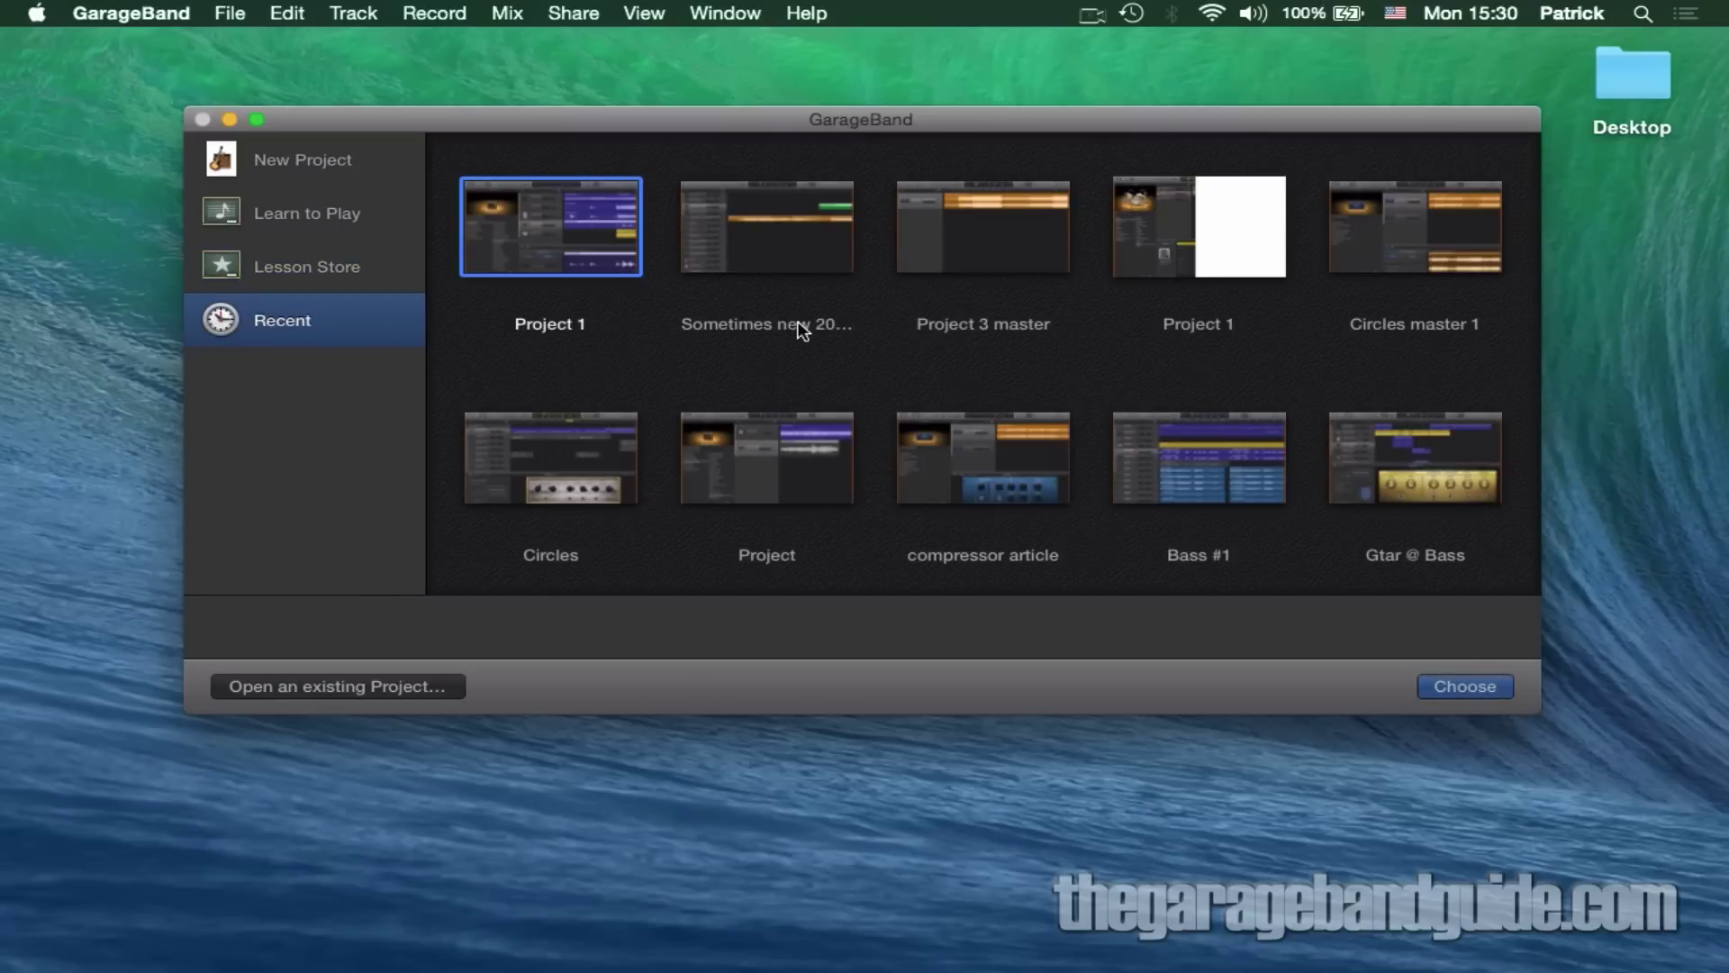
pyautogui.scroll(-3)
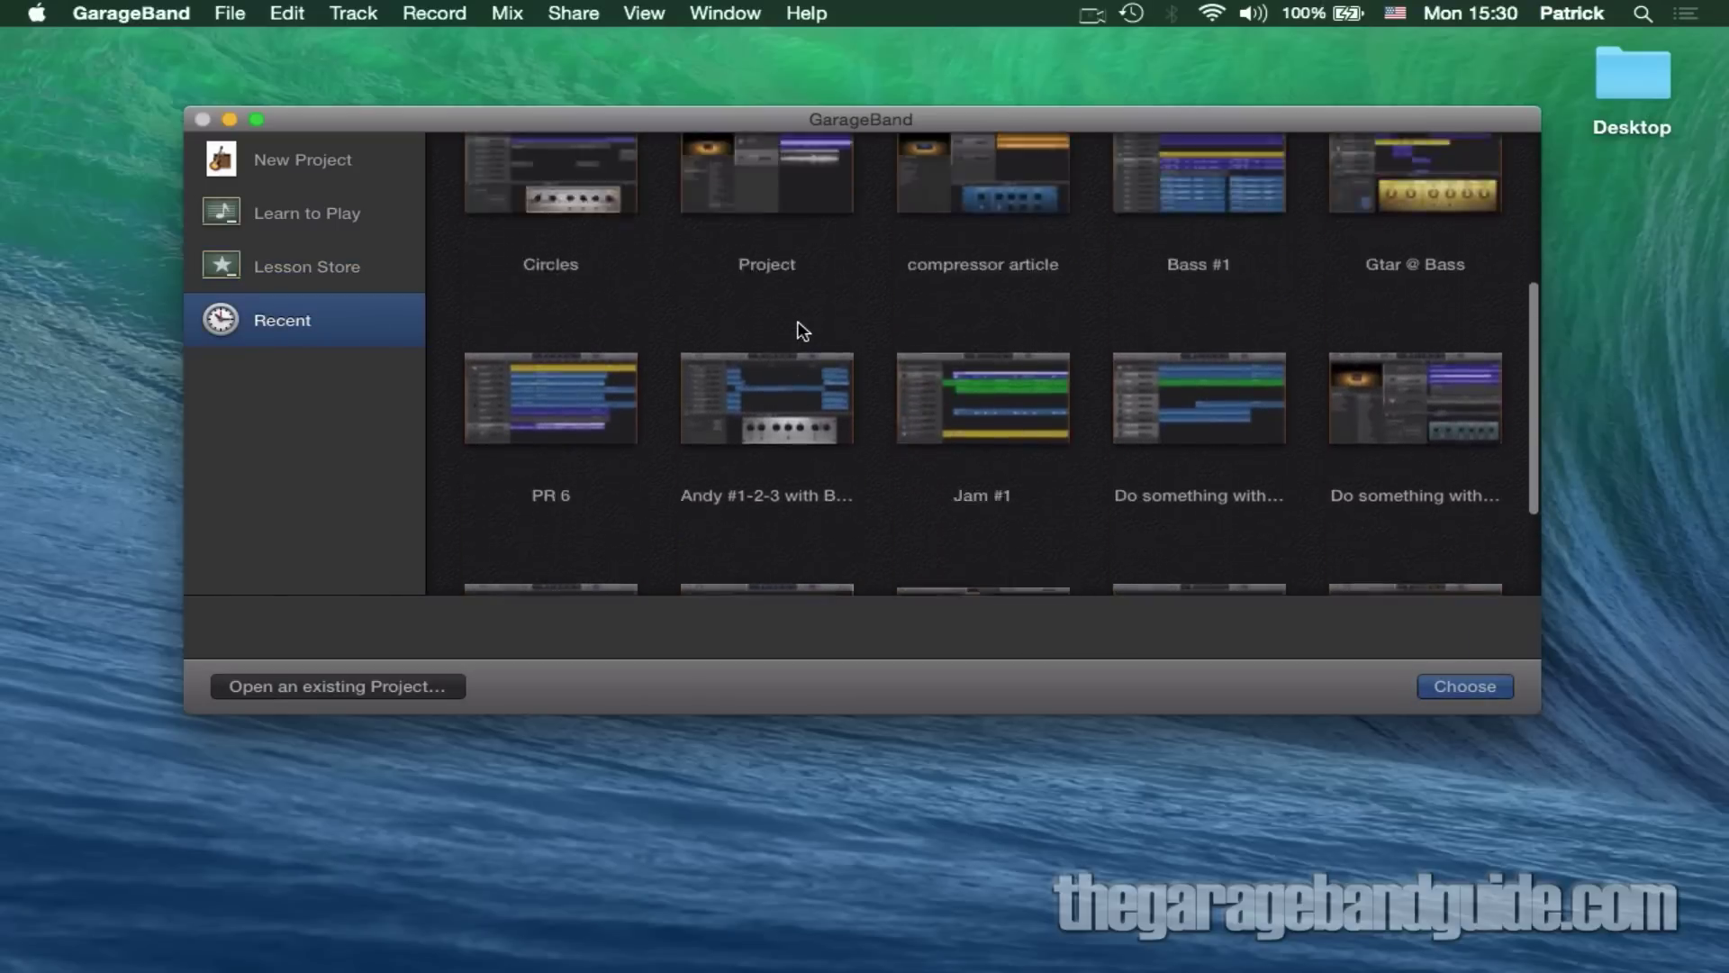
pyautogui.scroll(3)
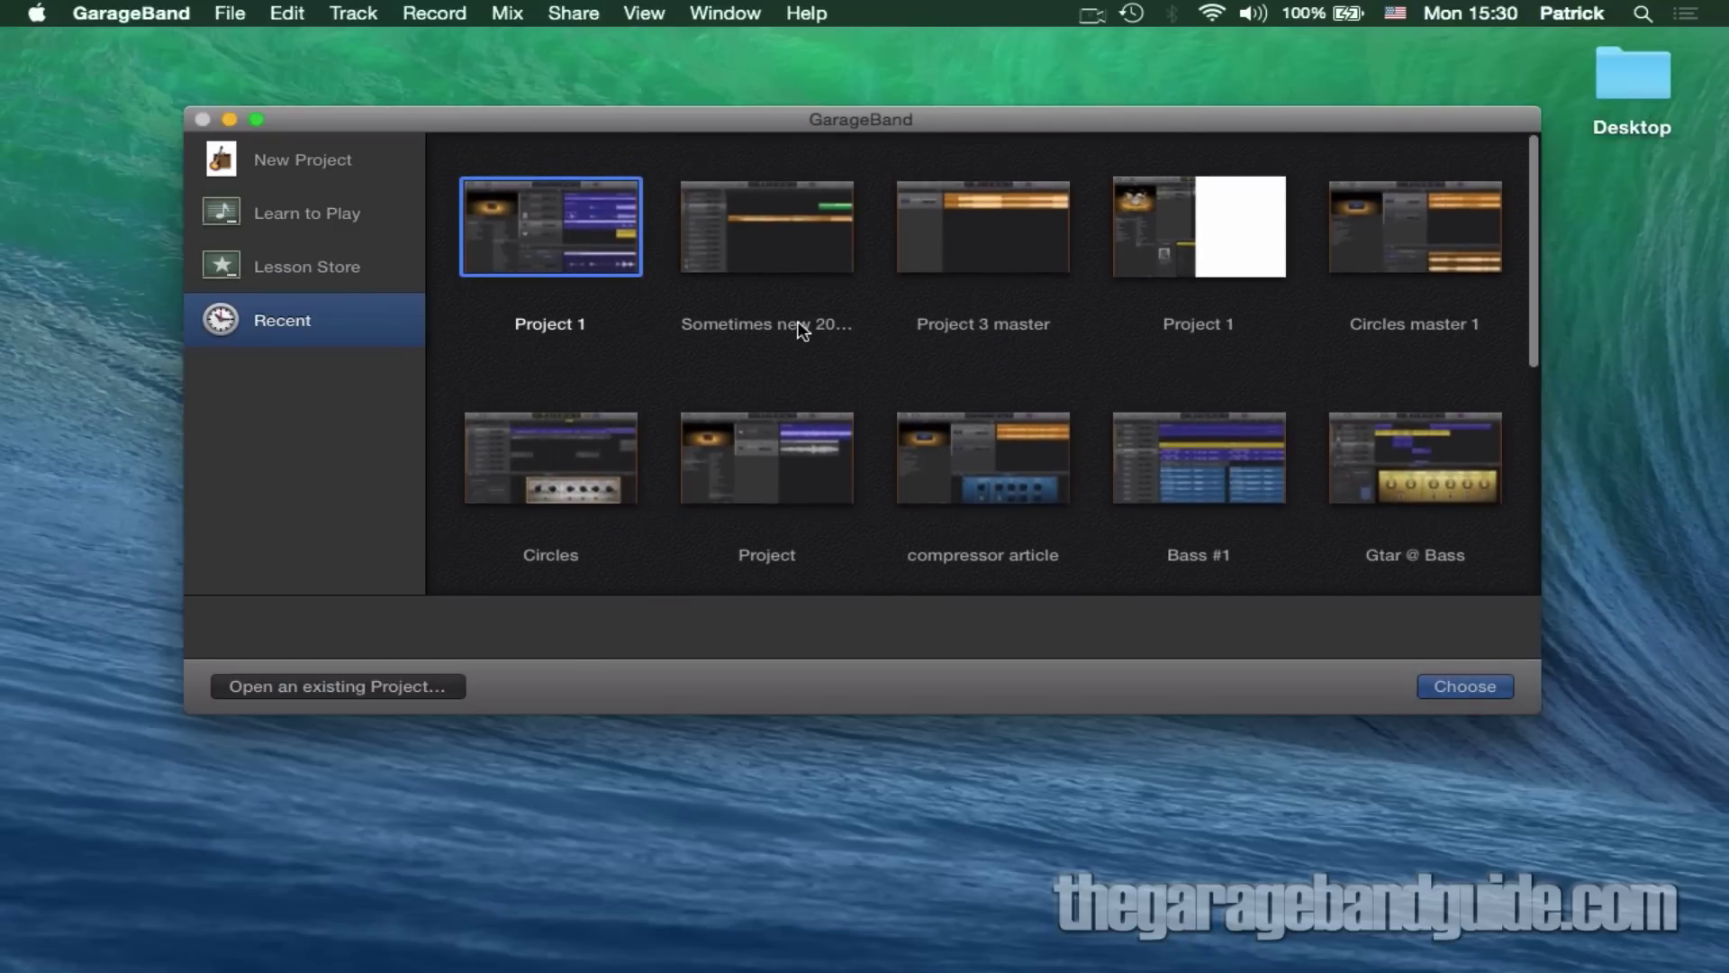
pyautogui.click(303, 158)
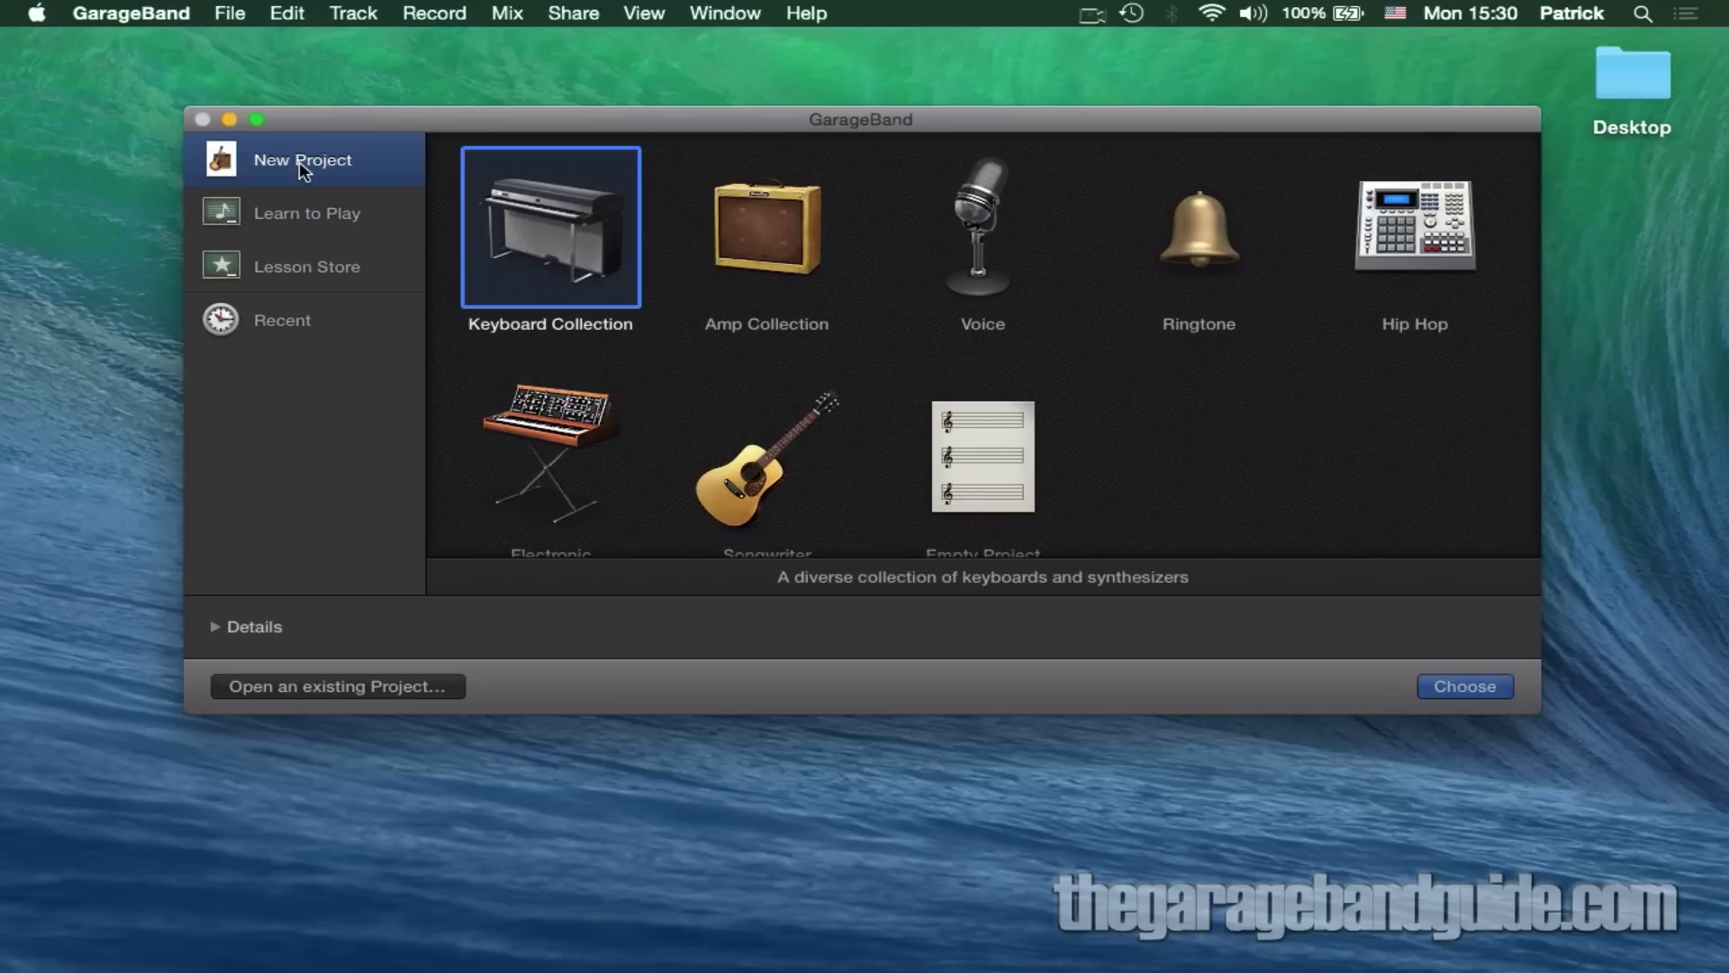
pyautogui.click(765, 227)
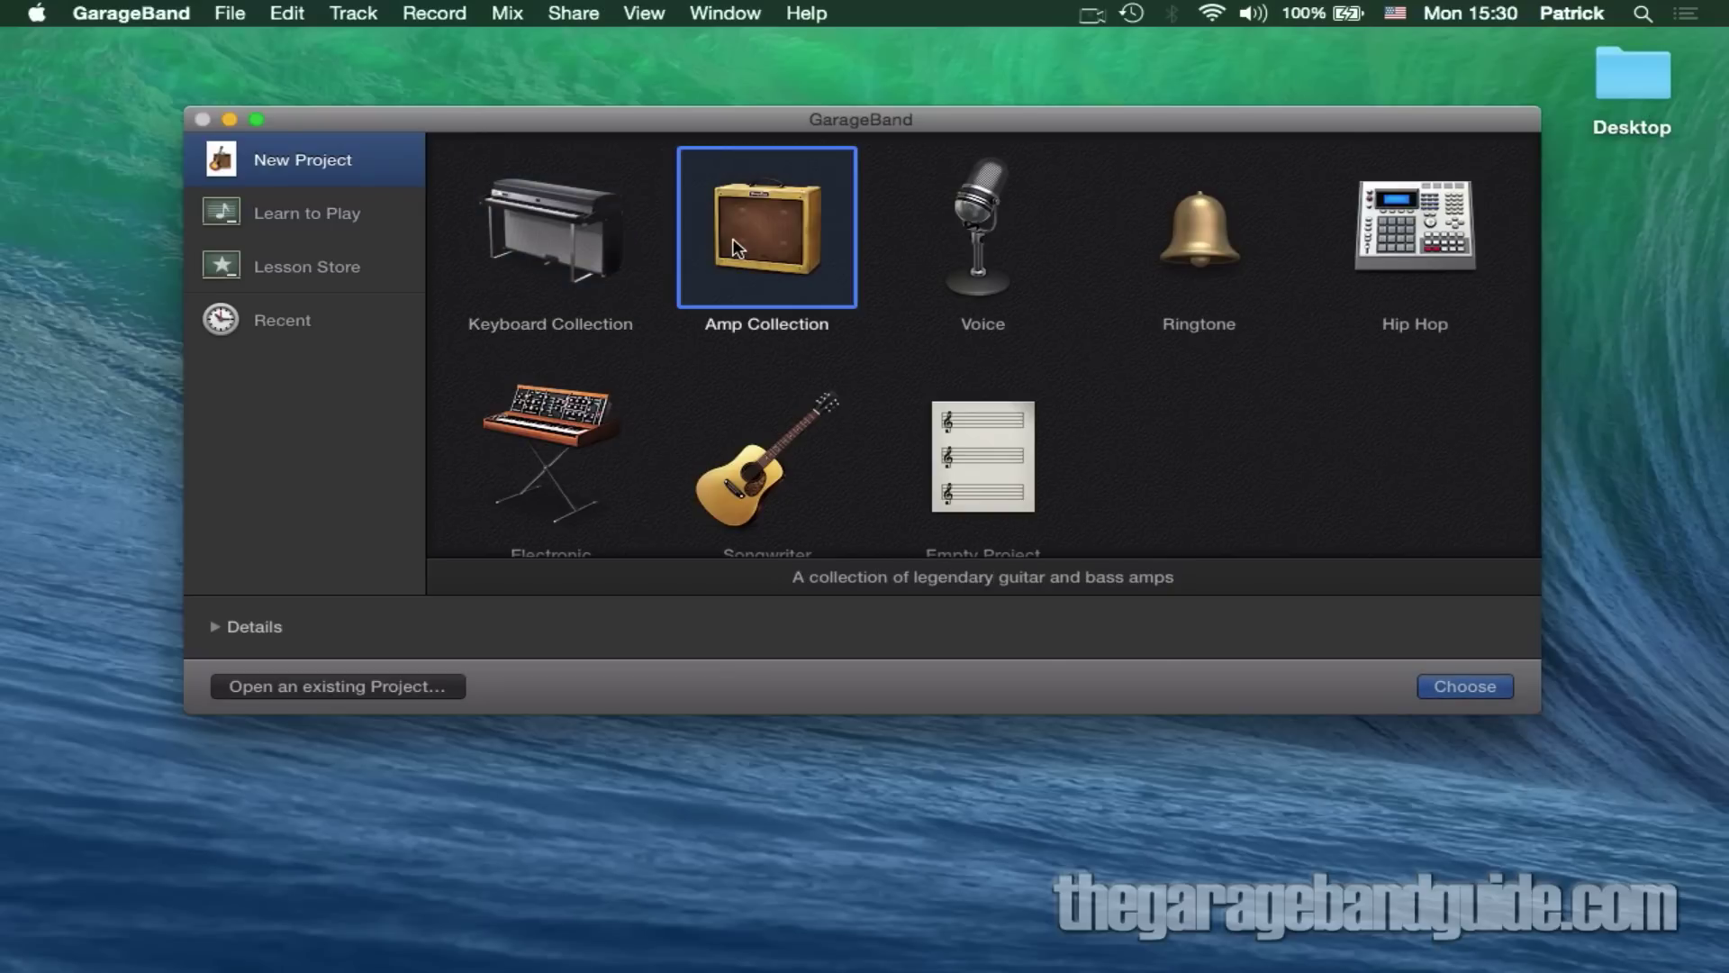
pyautogui.click(980, 227)
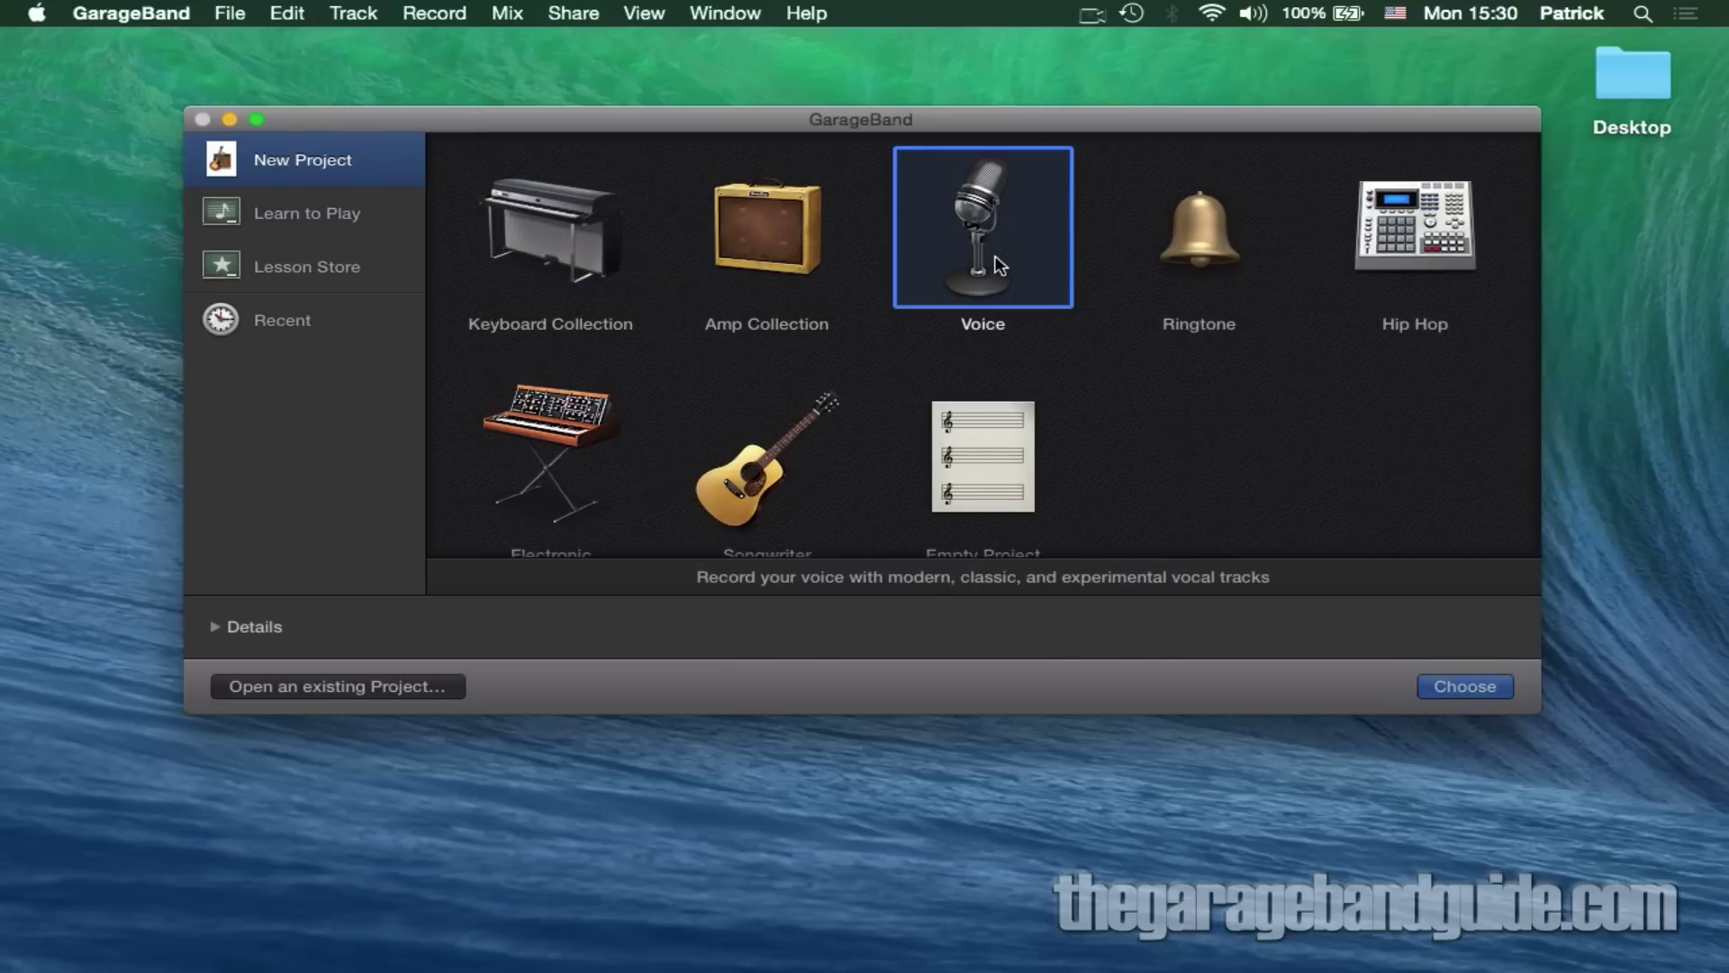
pyautogui.click(766, 227)
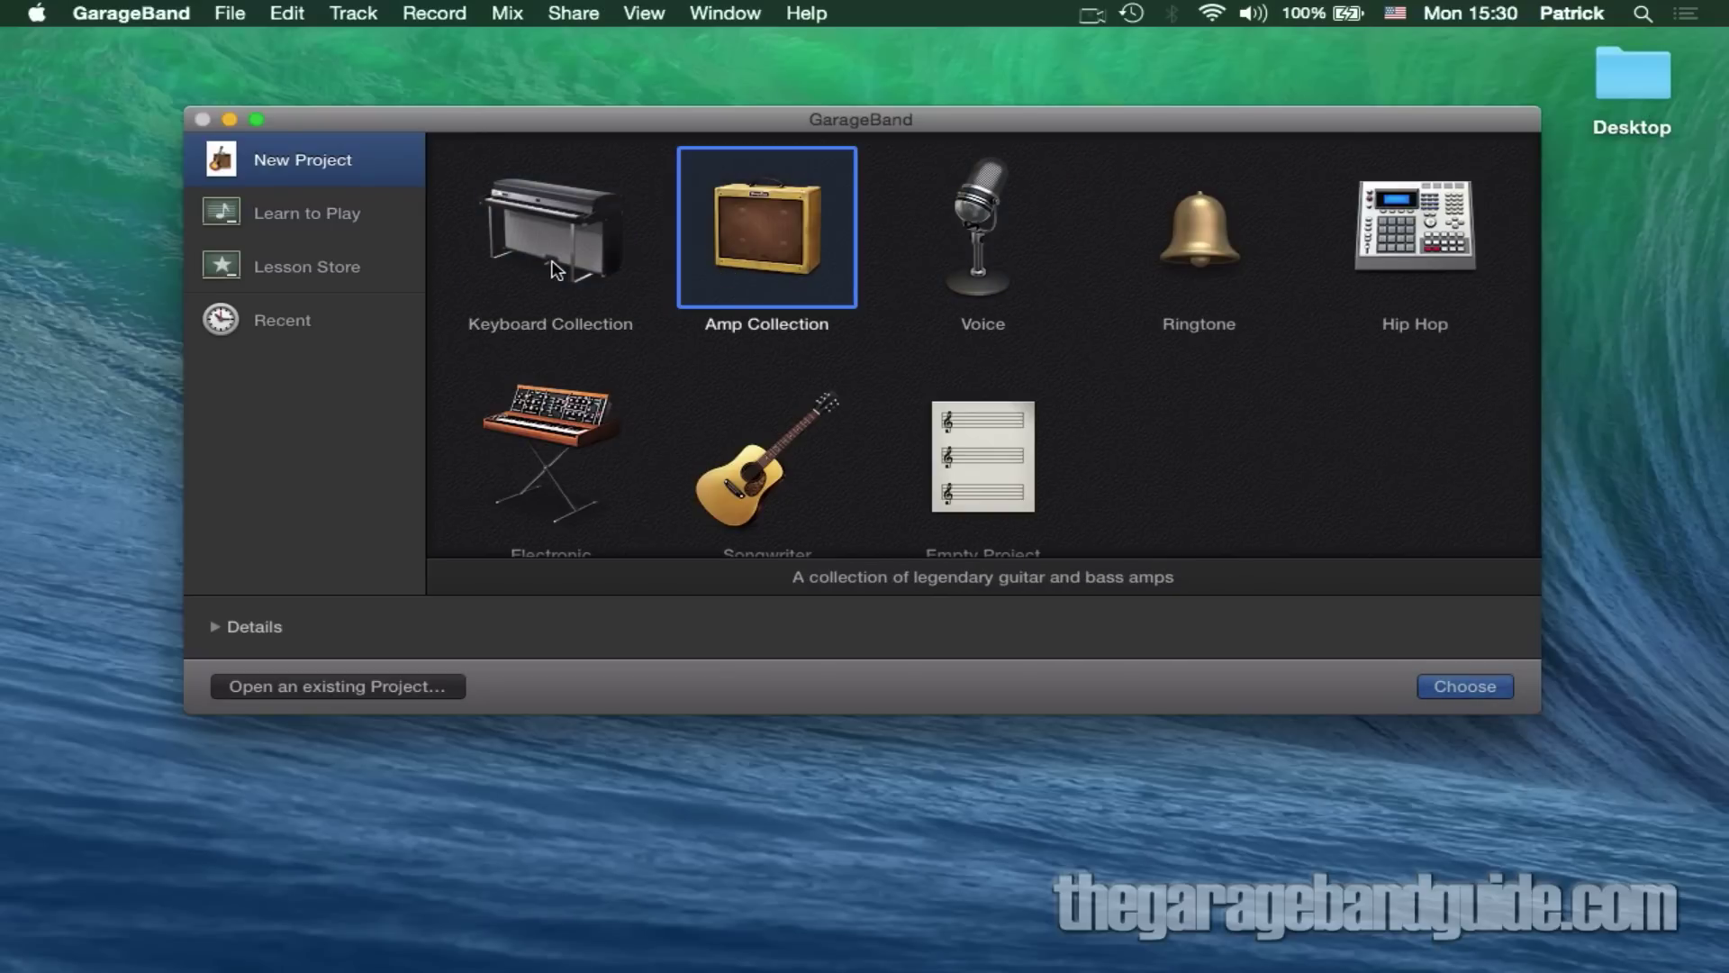
pyautogui.click(549, 227)
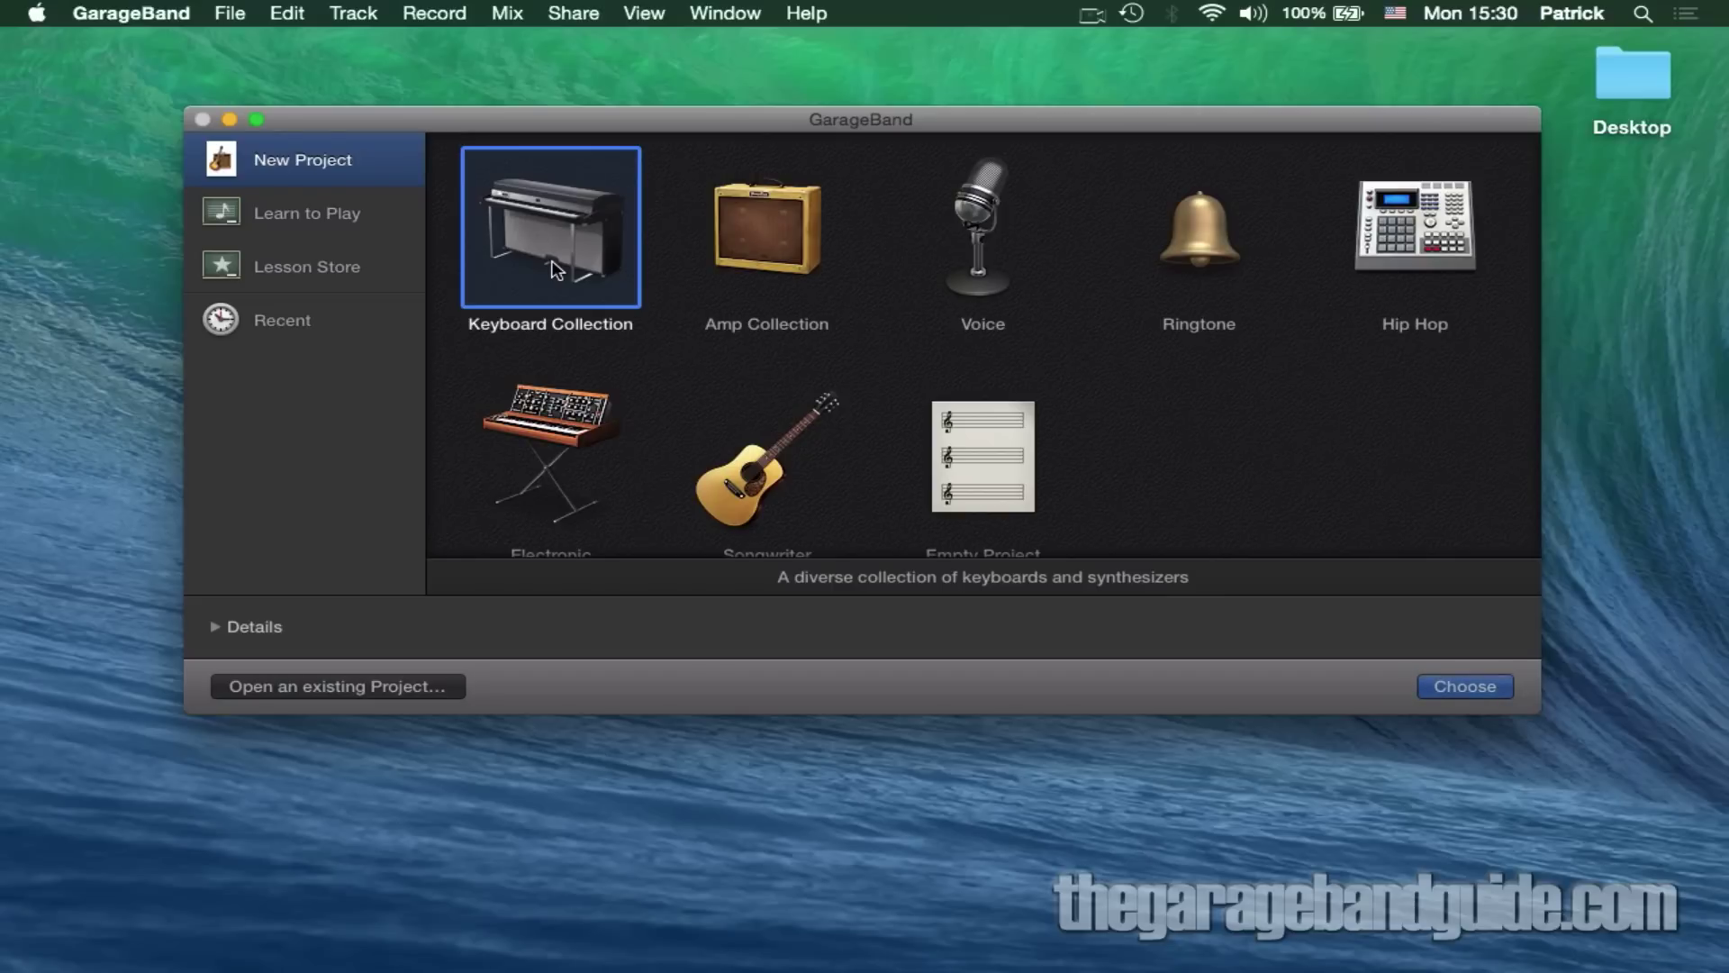
pyautogui.moveTo(568, 249)
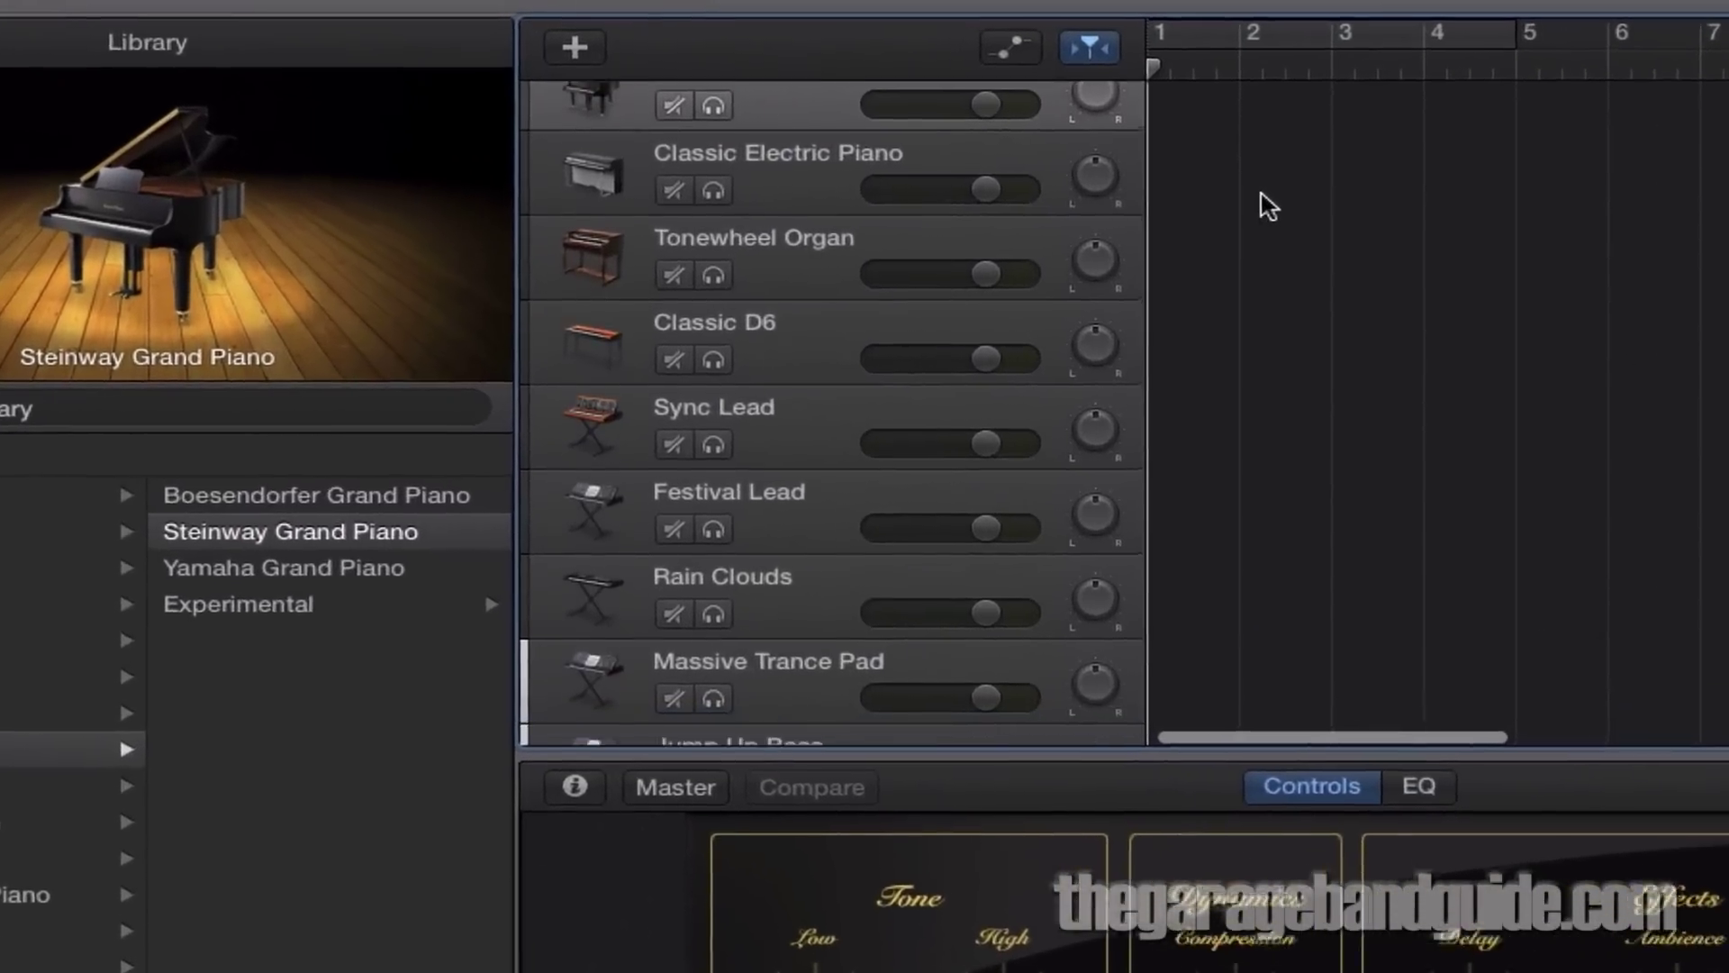
# Step: Scroll through the Keyboard Collection project's track list from Steinway Grand Piano down
pyautogui.scroll(-3)
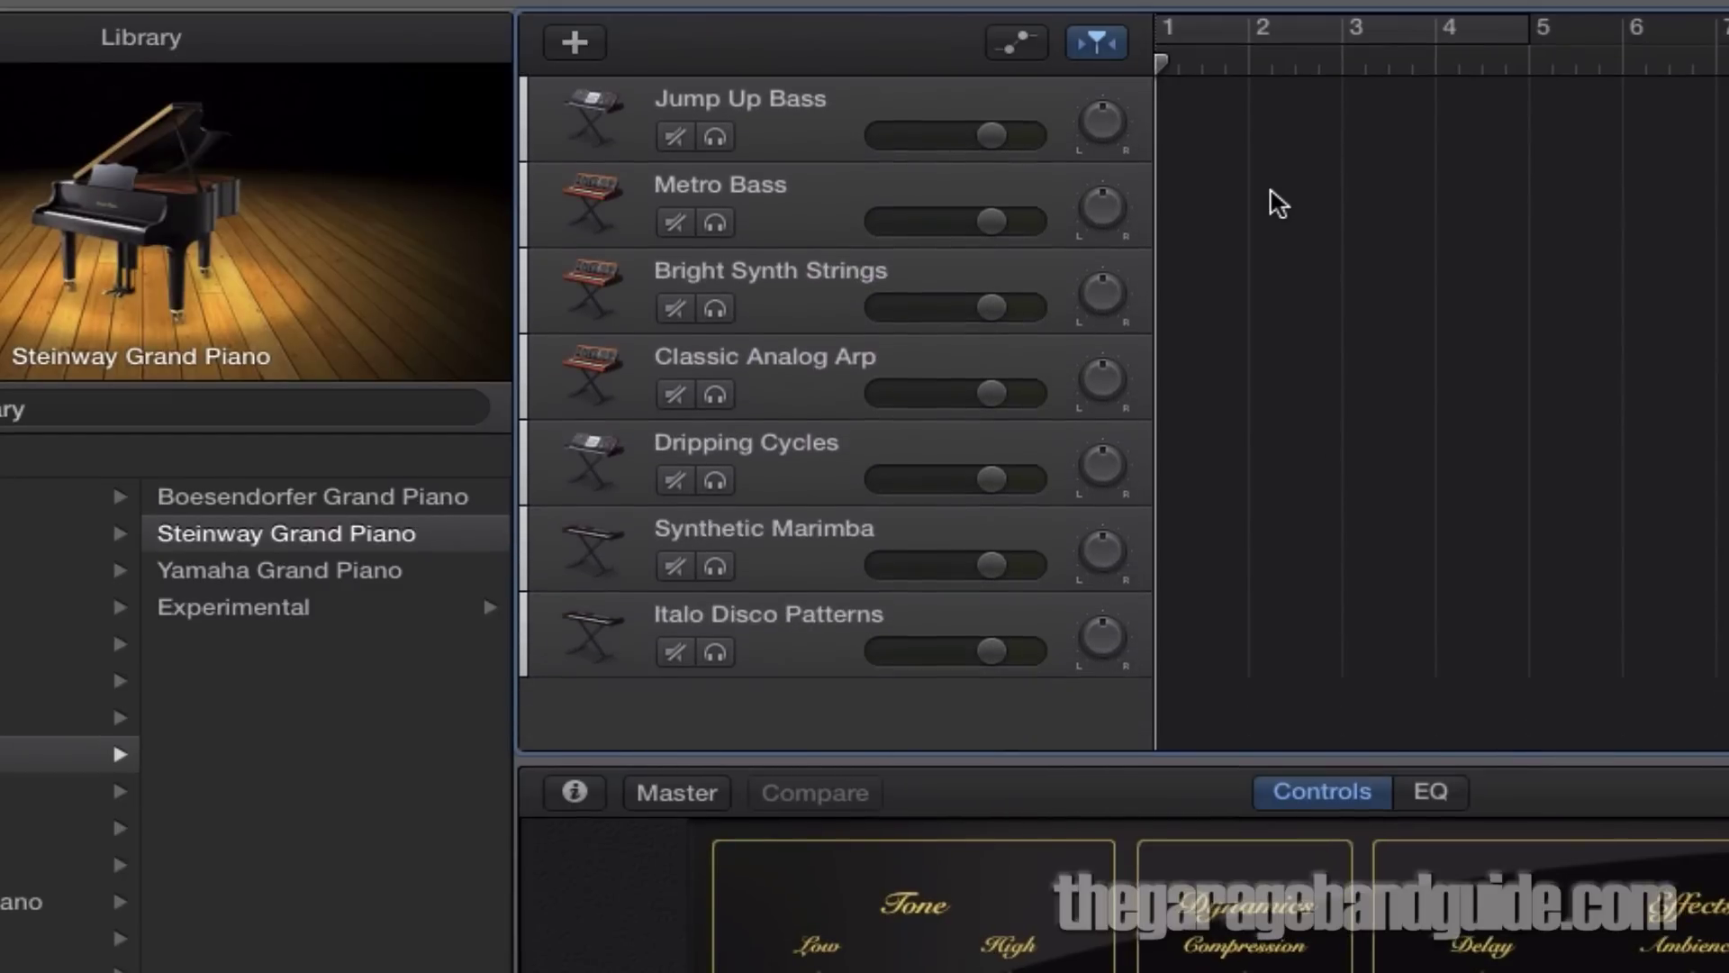
pyautogui.scroll(3)
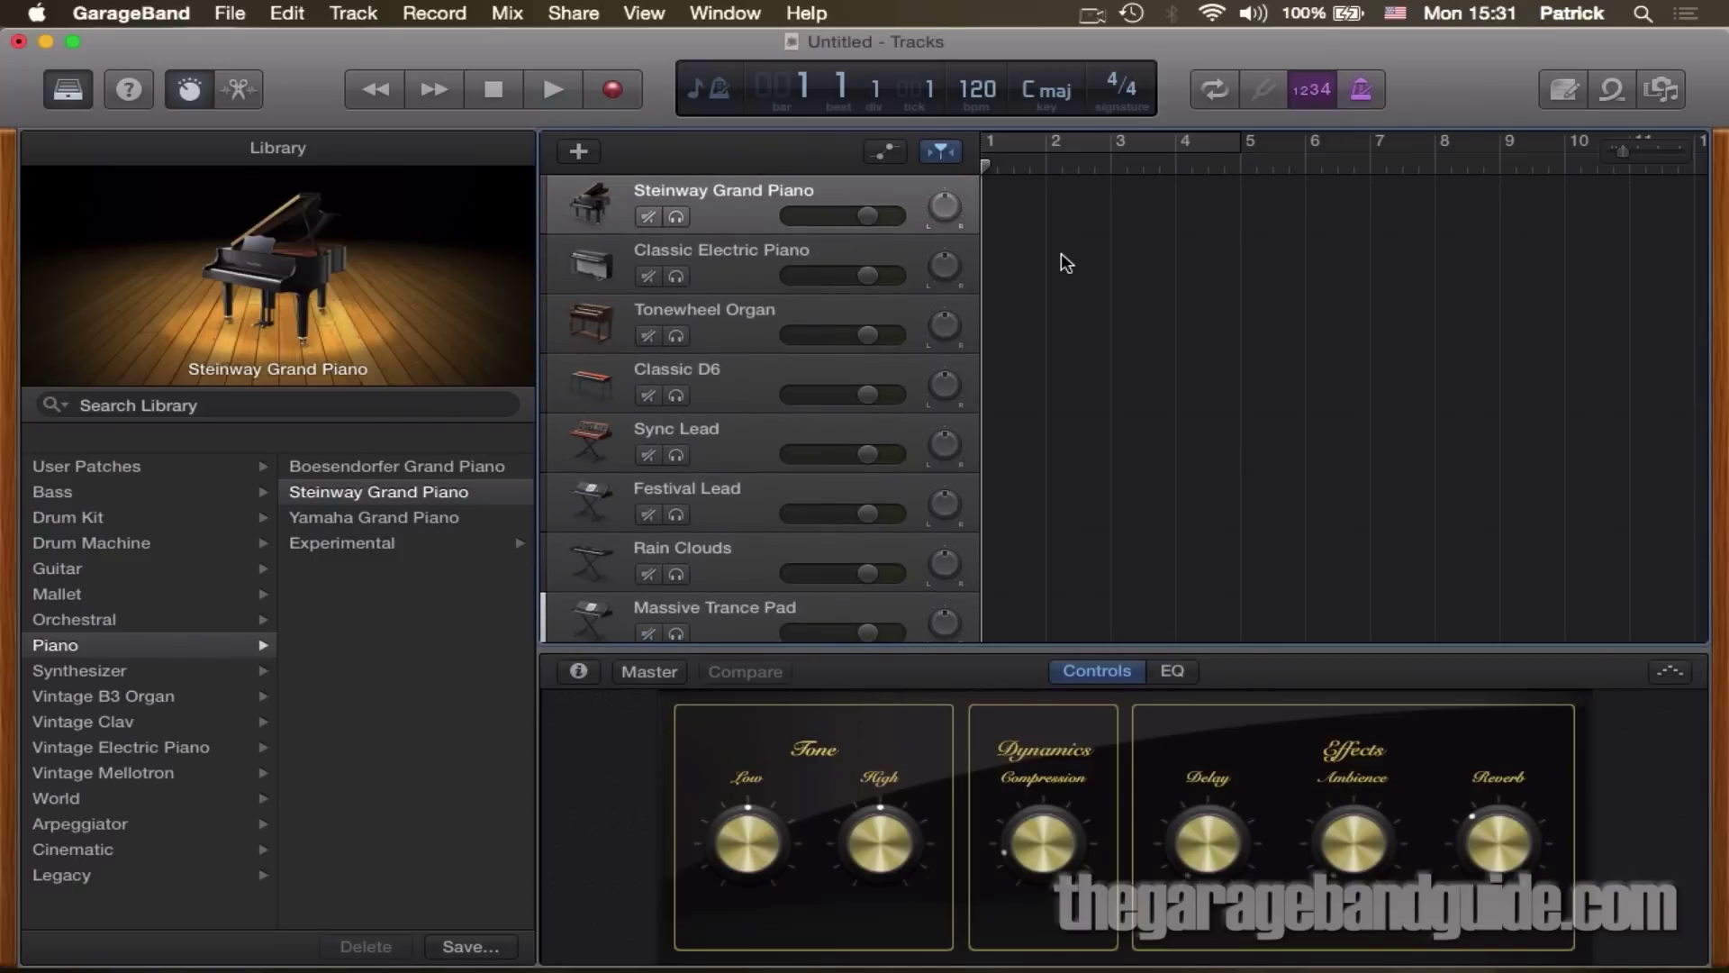
pyautogui.moveTo(736, 23)
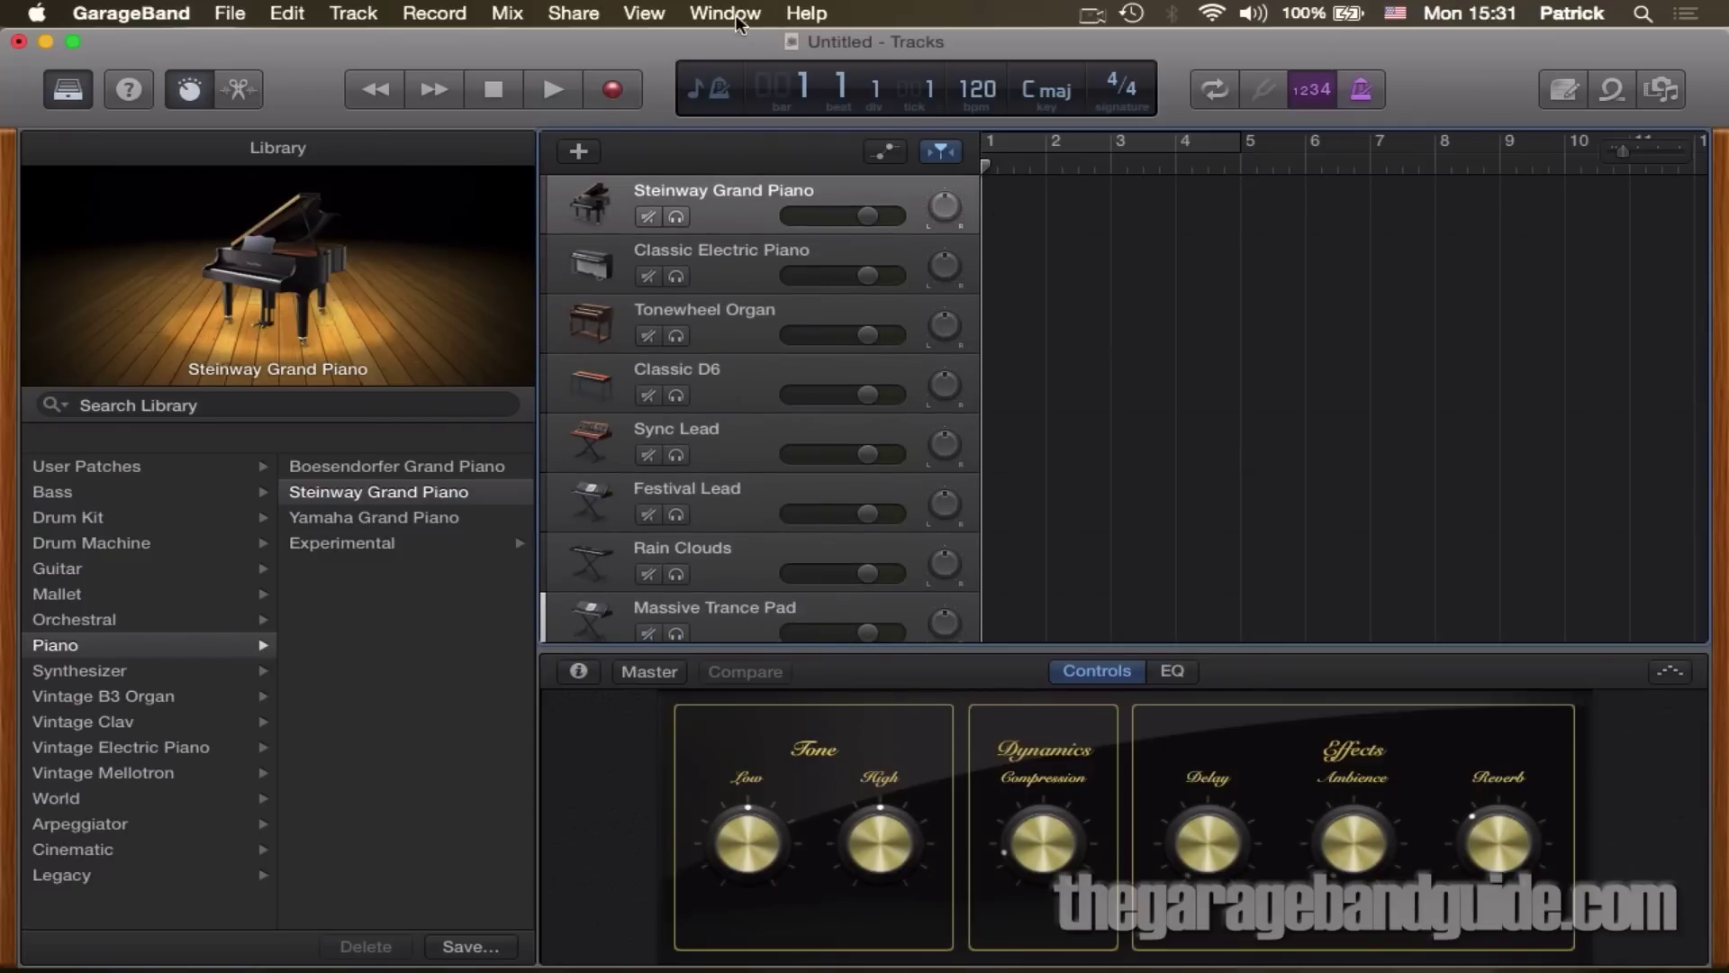
# Step: Show Musical Typing and play notes on Steinway Grand Piano and another keyboard track
pyautogui.click(724, 13)
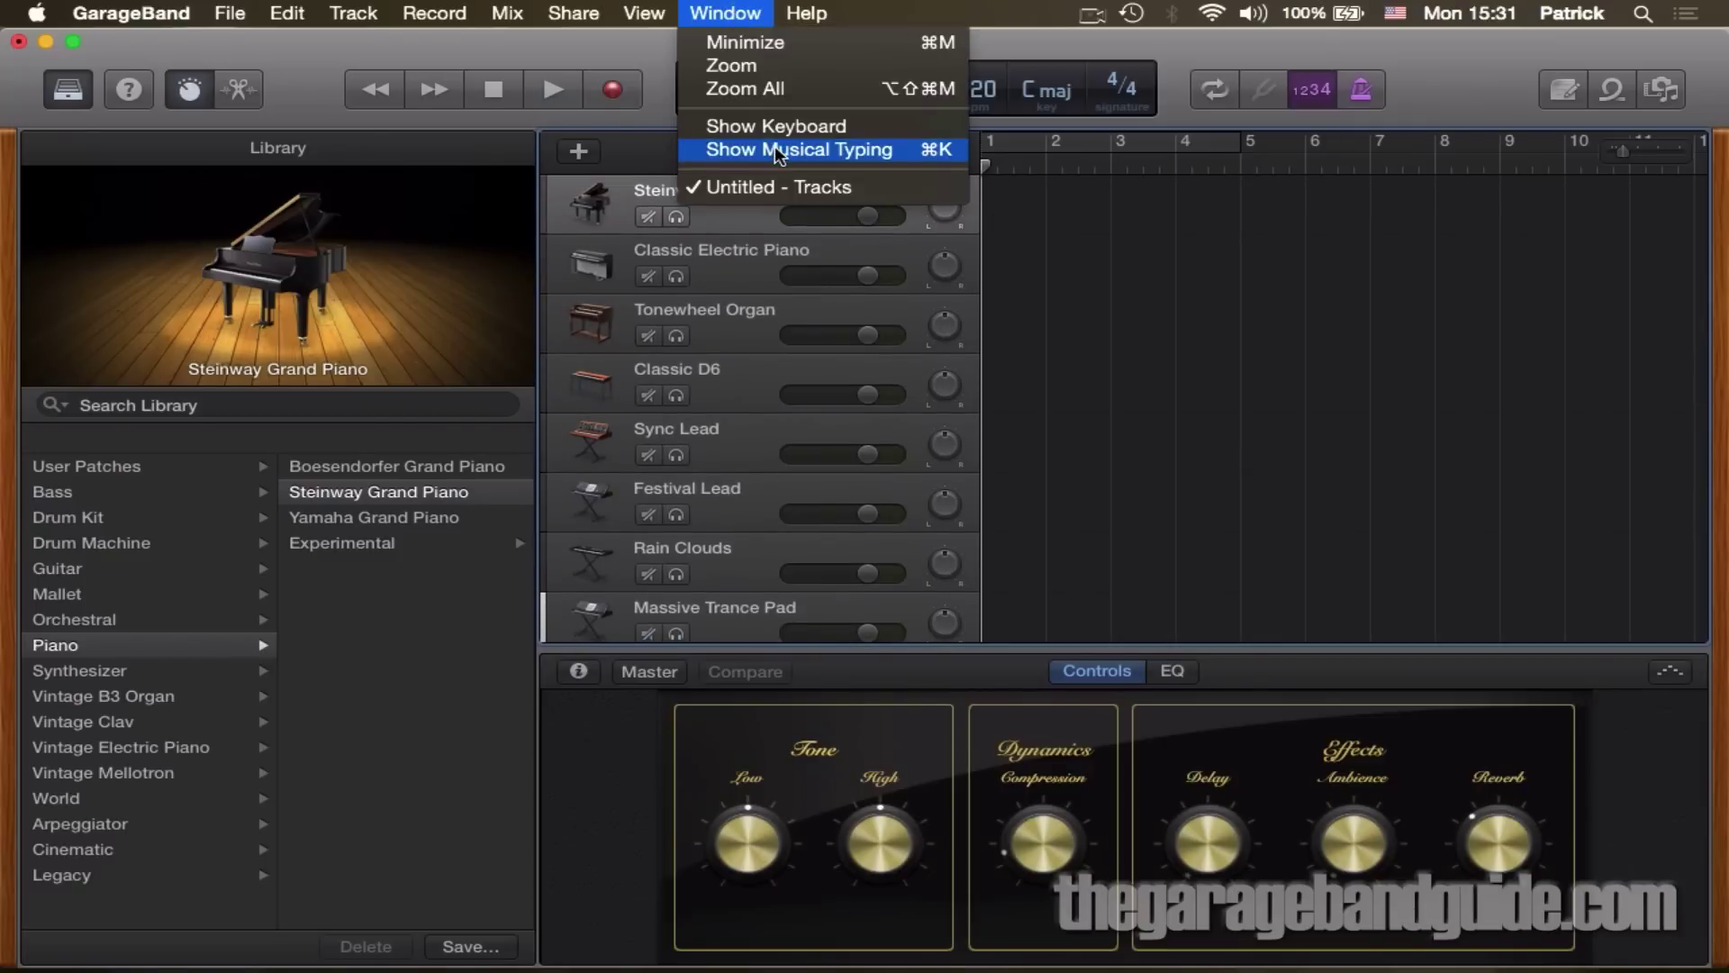
pyautogui.click(796, 150)
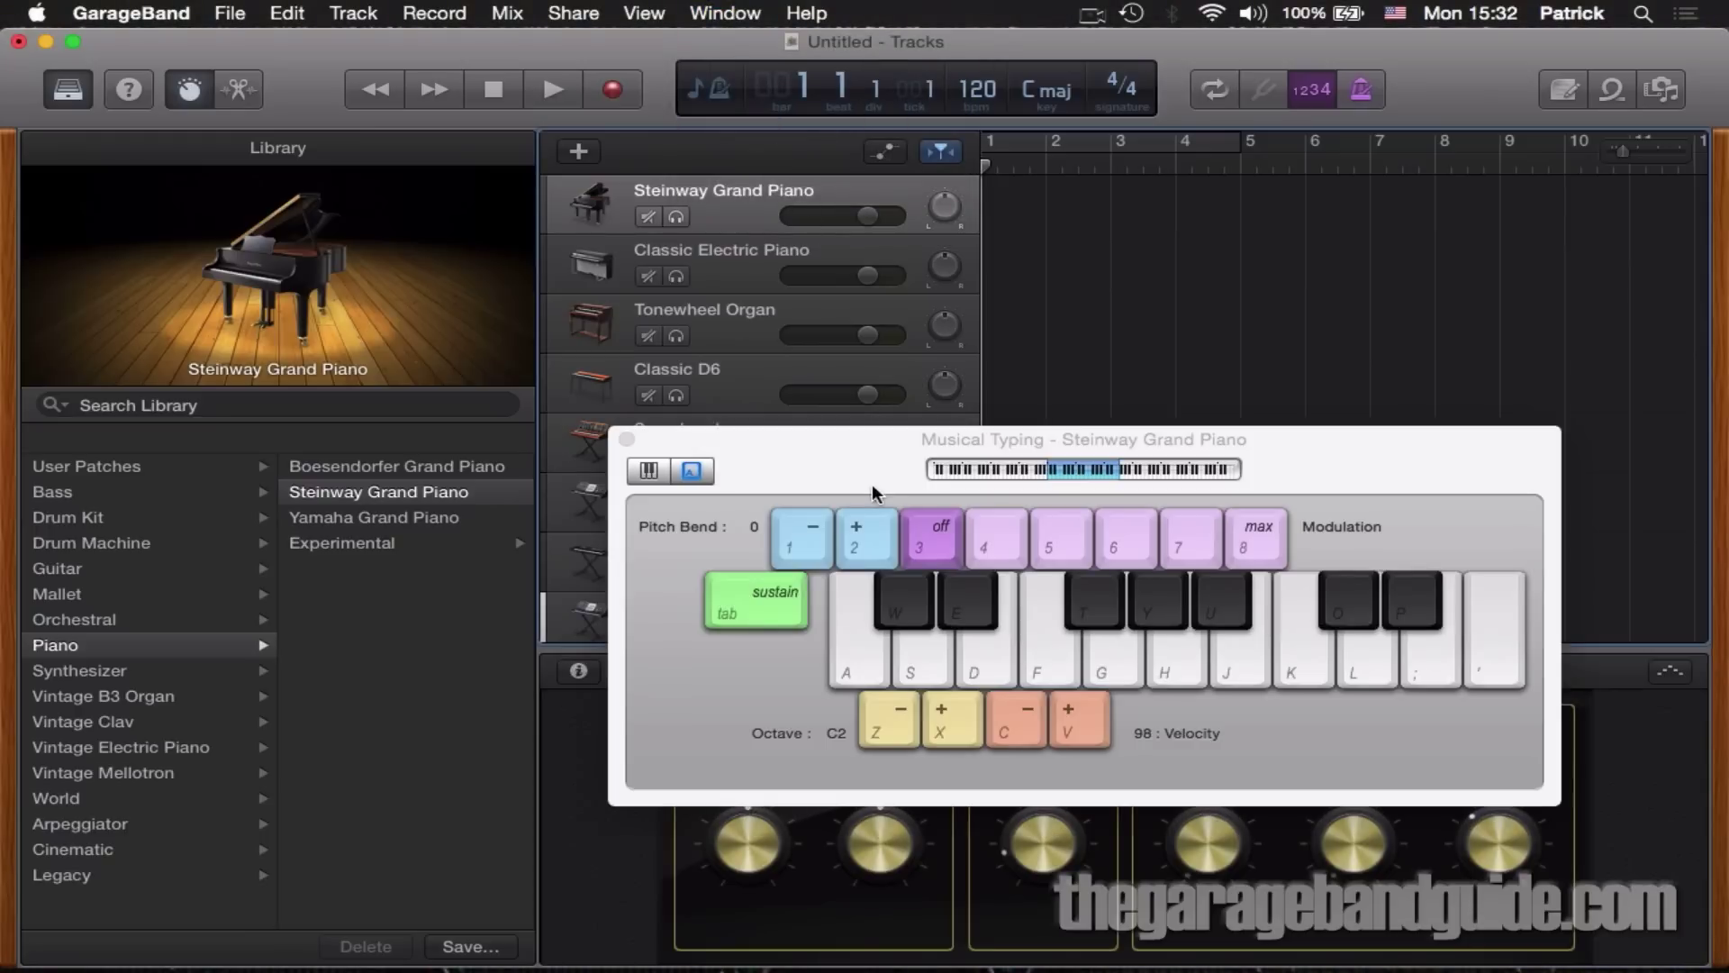
pyautogui.moveTo(857, 461)
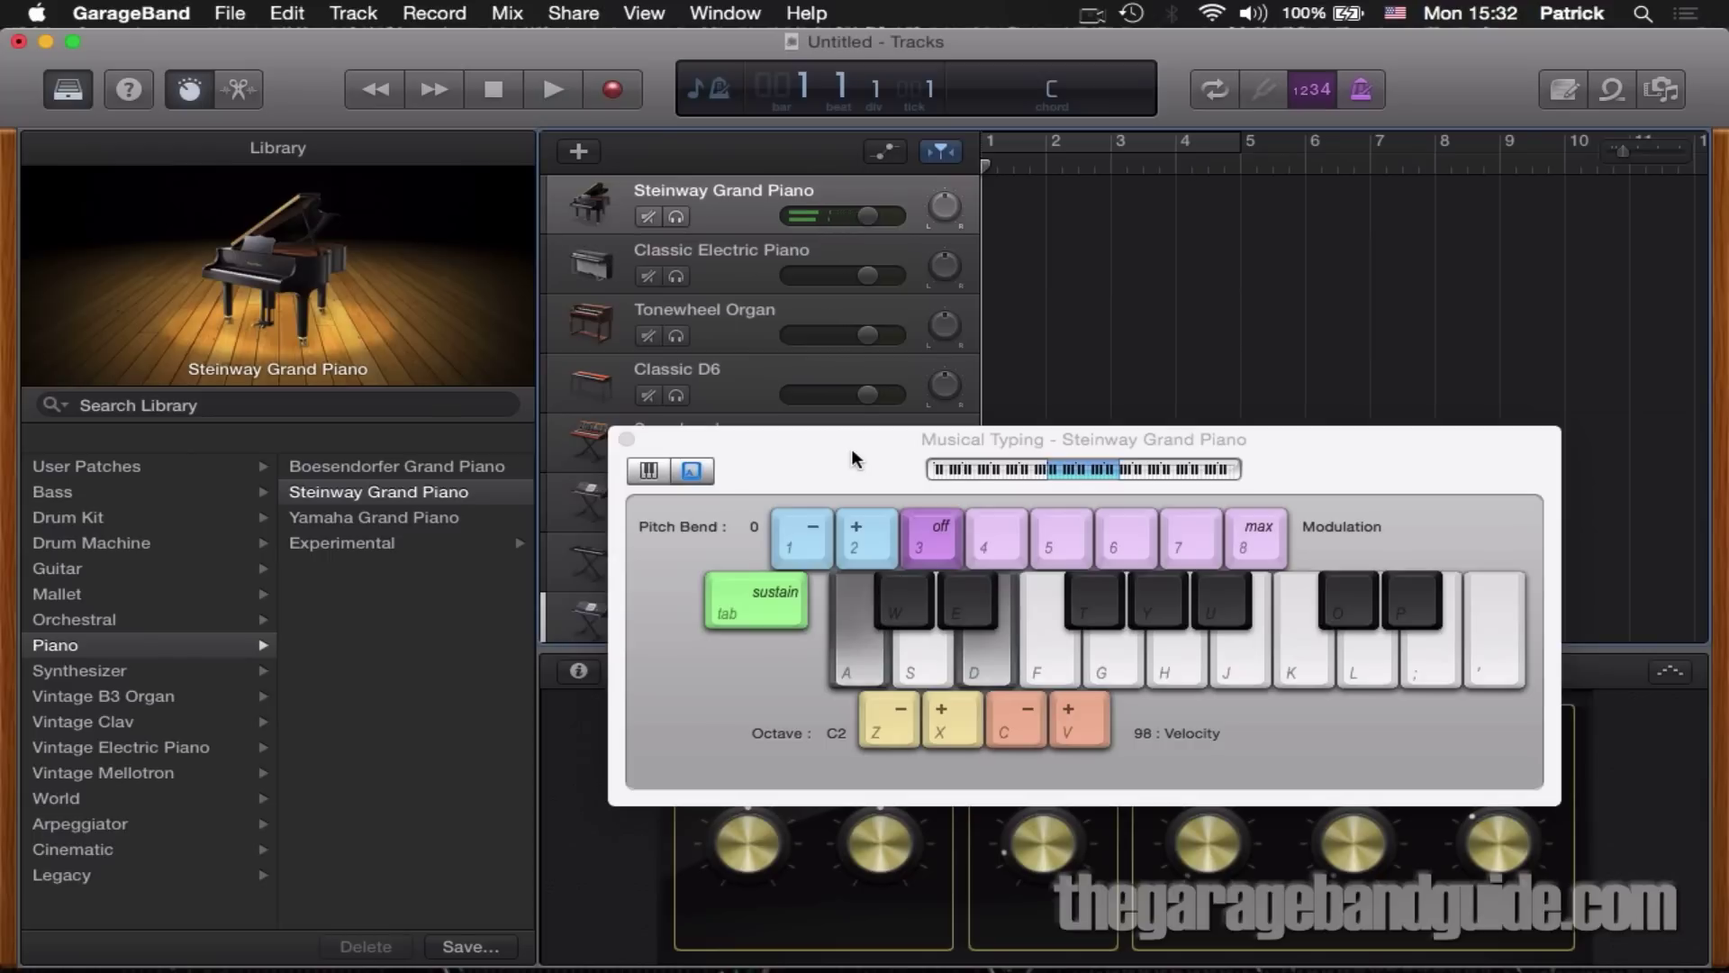
pyautogui.press('f')
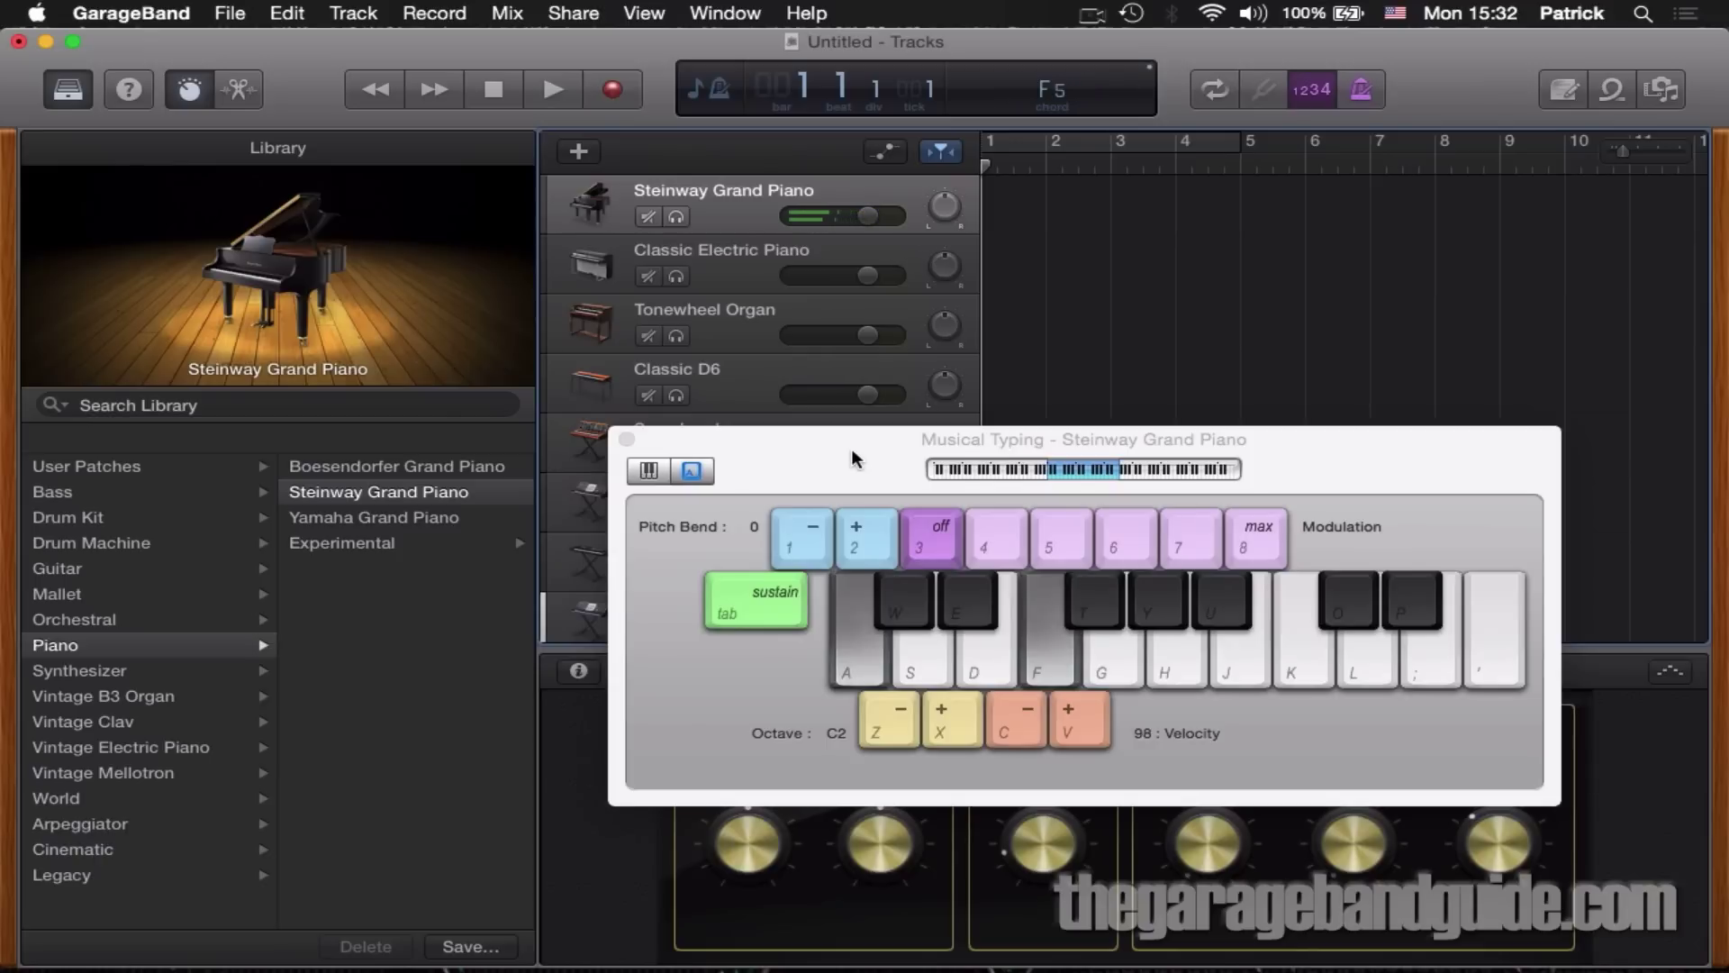
pyautogui.click(707, 324)
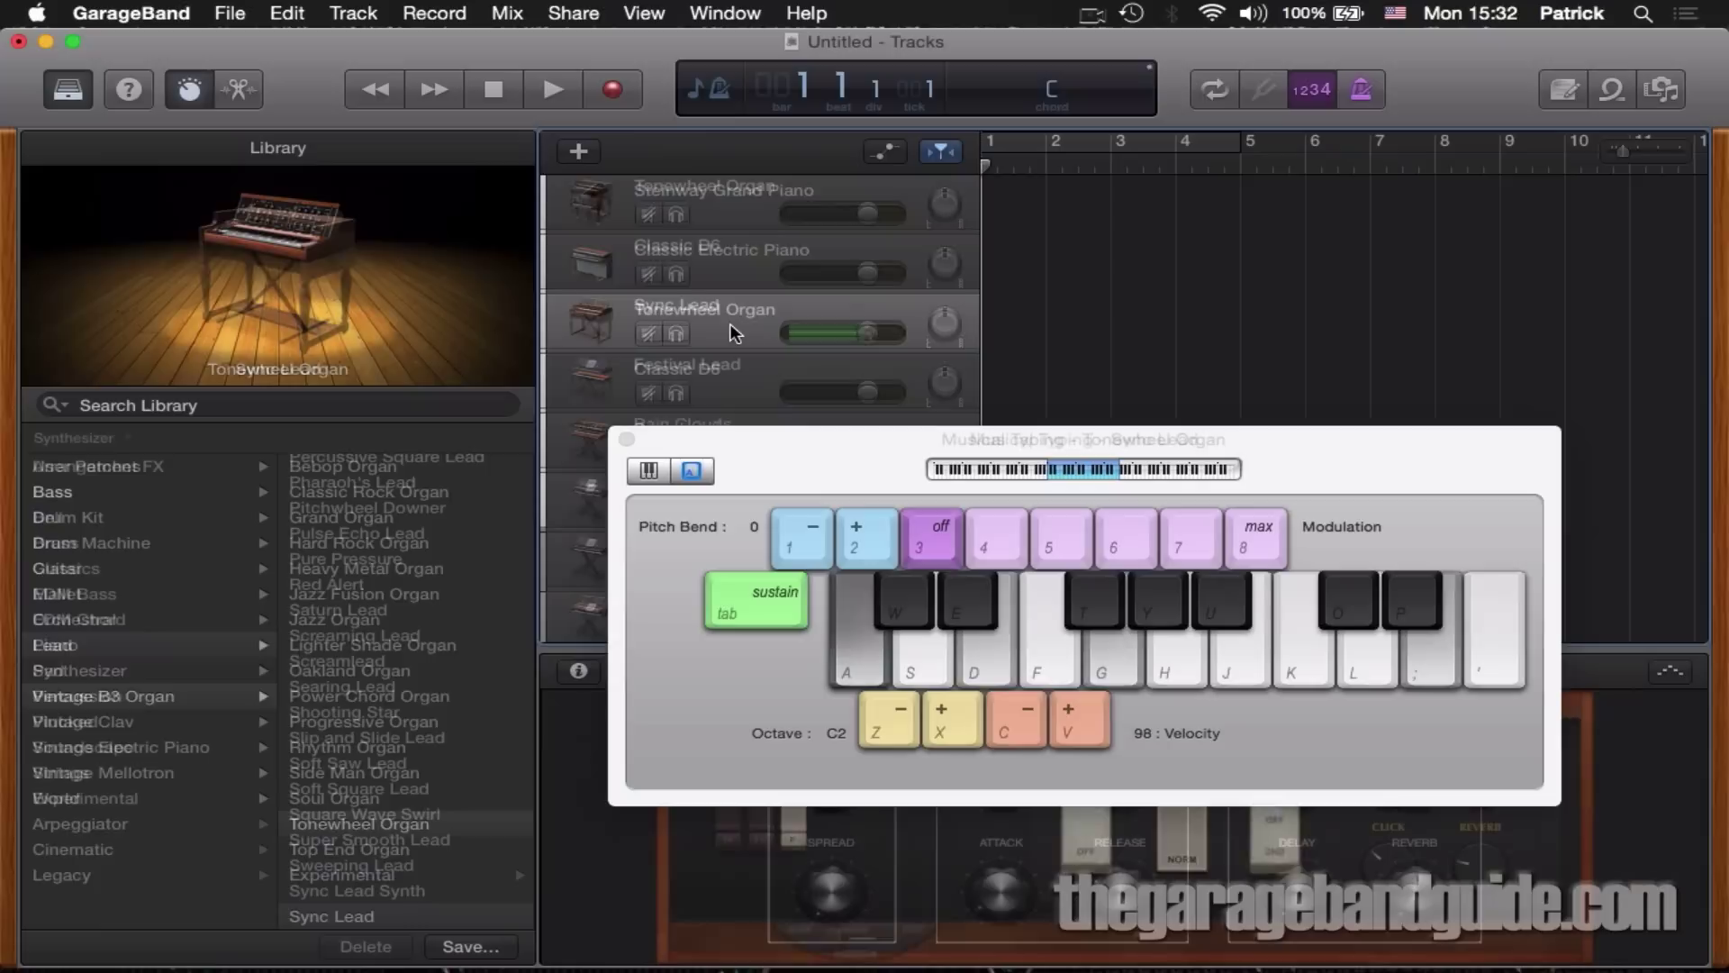
pyautogui.click(331, 915)
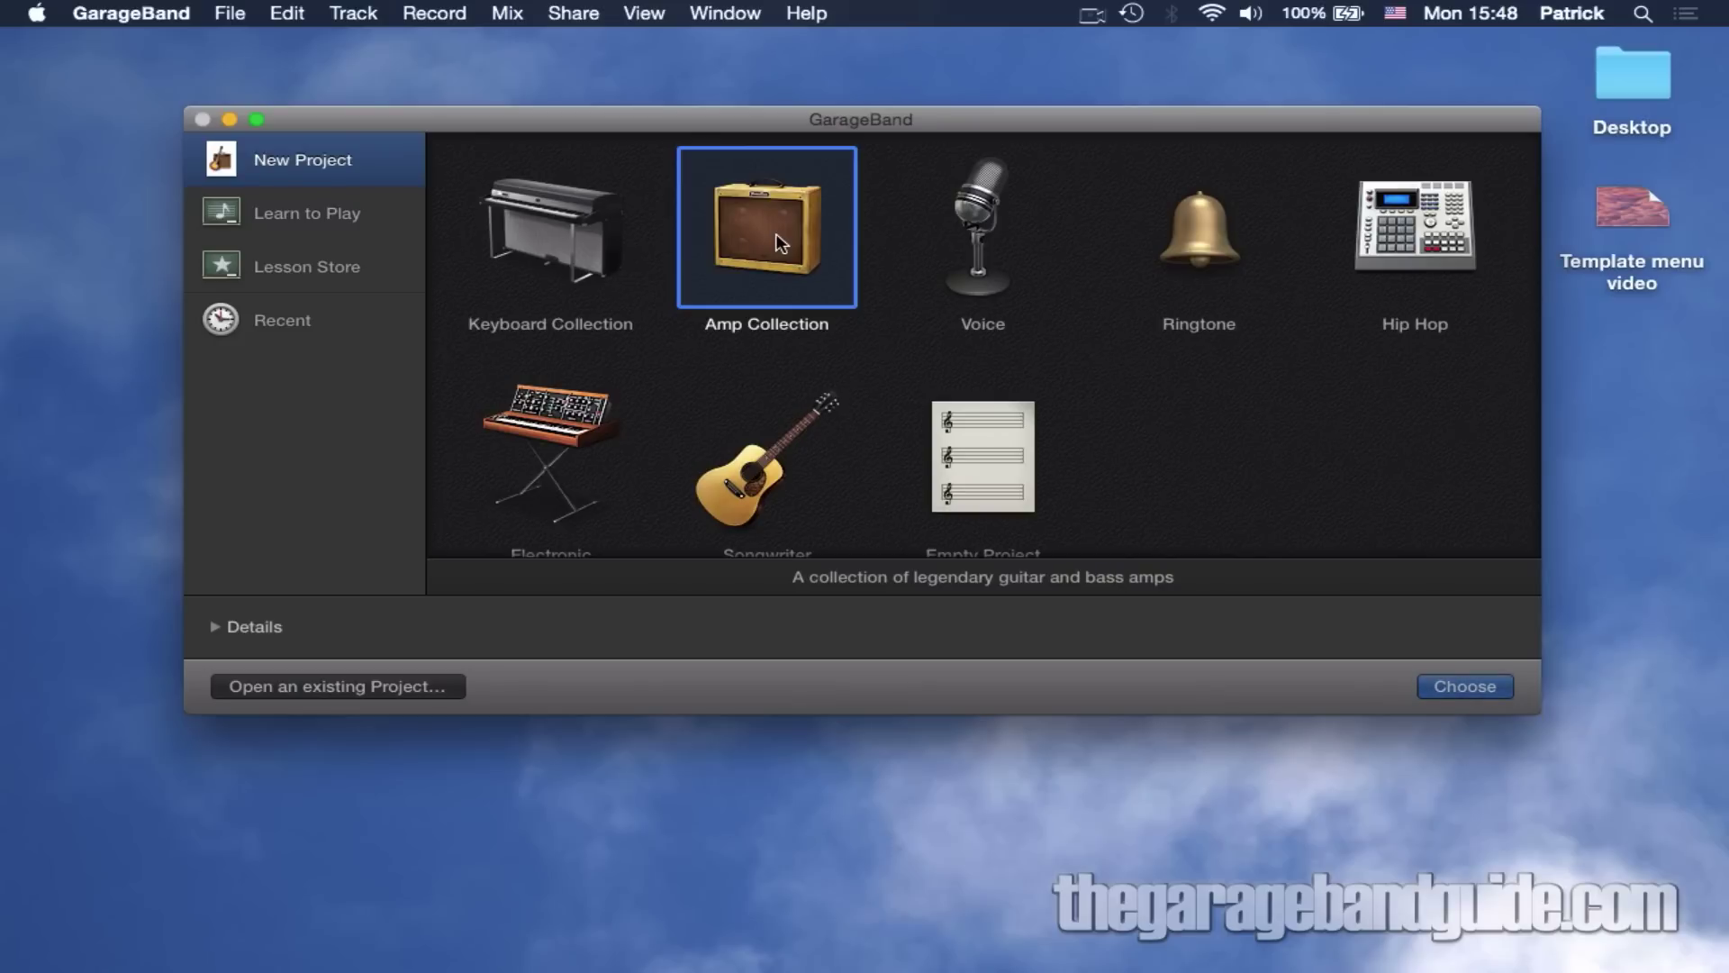
# Step: Create a new Amp Collection project and look over its guitar and bass amp tracks
pyautogui.click(203, 119)
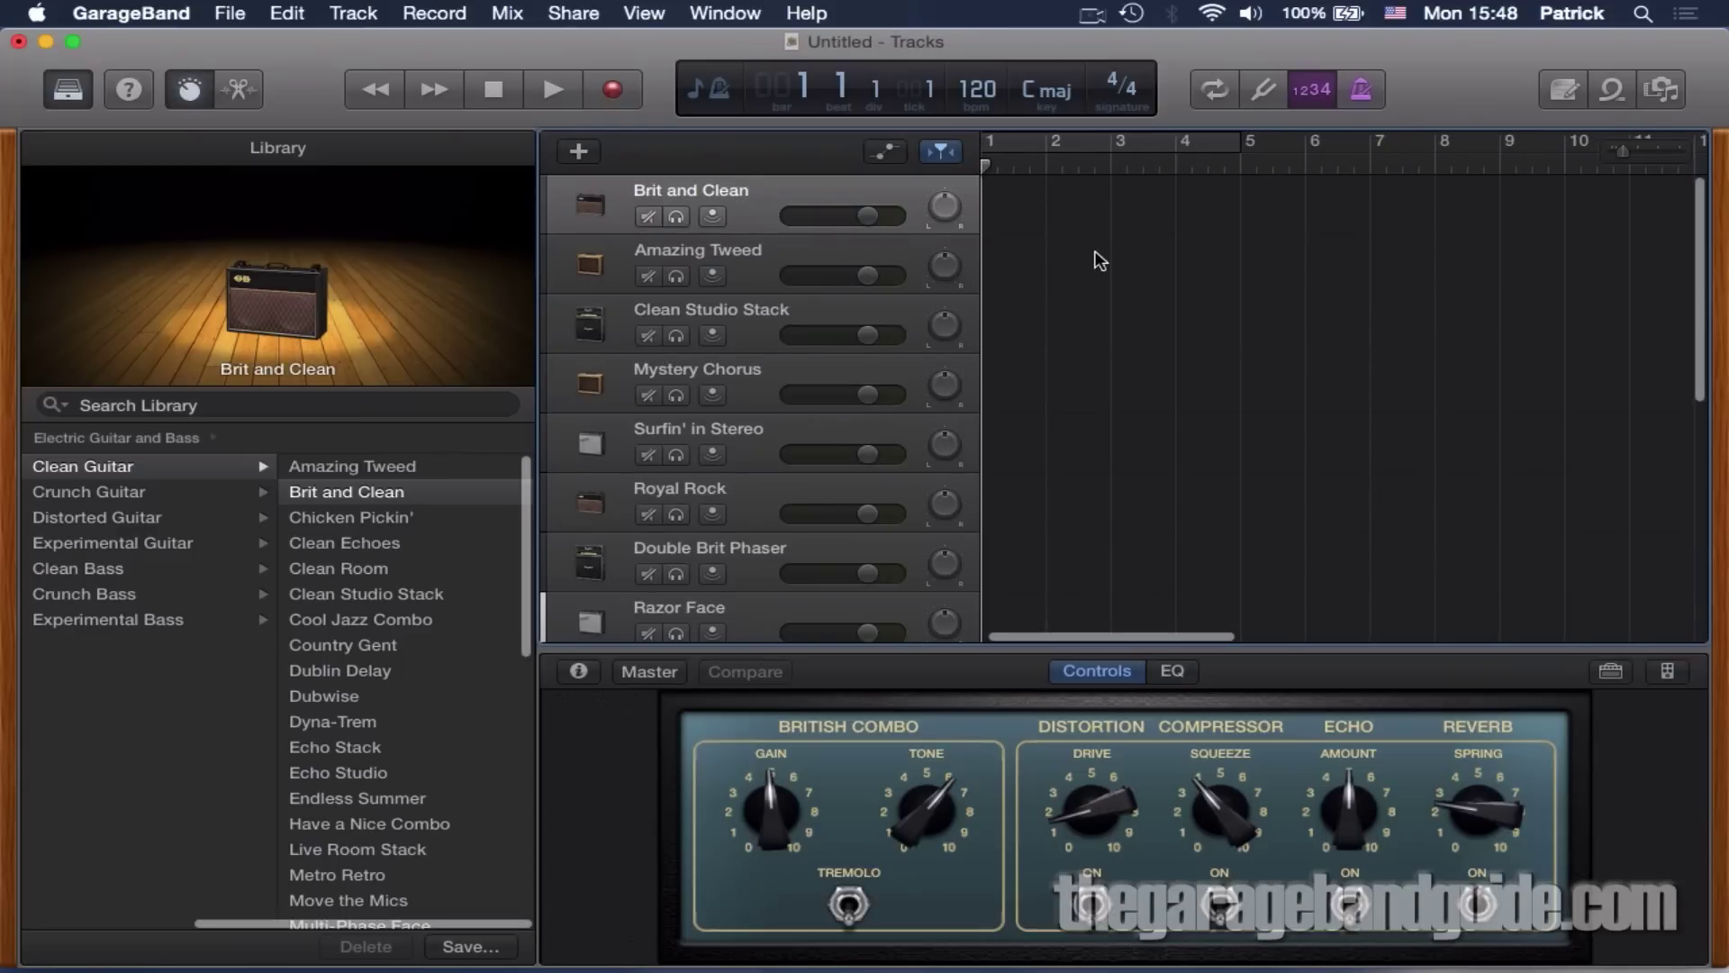
pyautogui.scroll(-3)
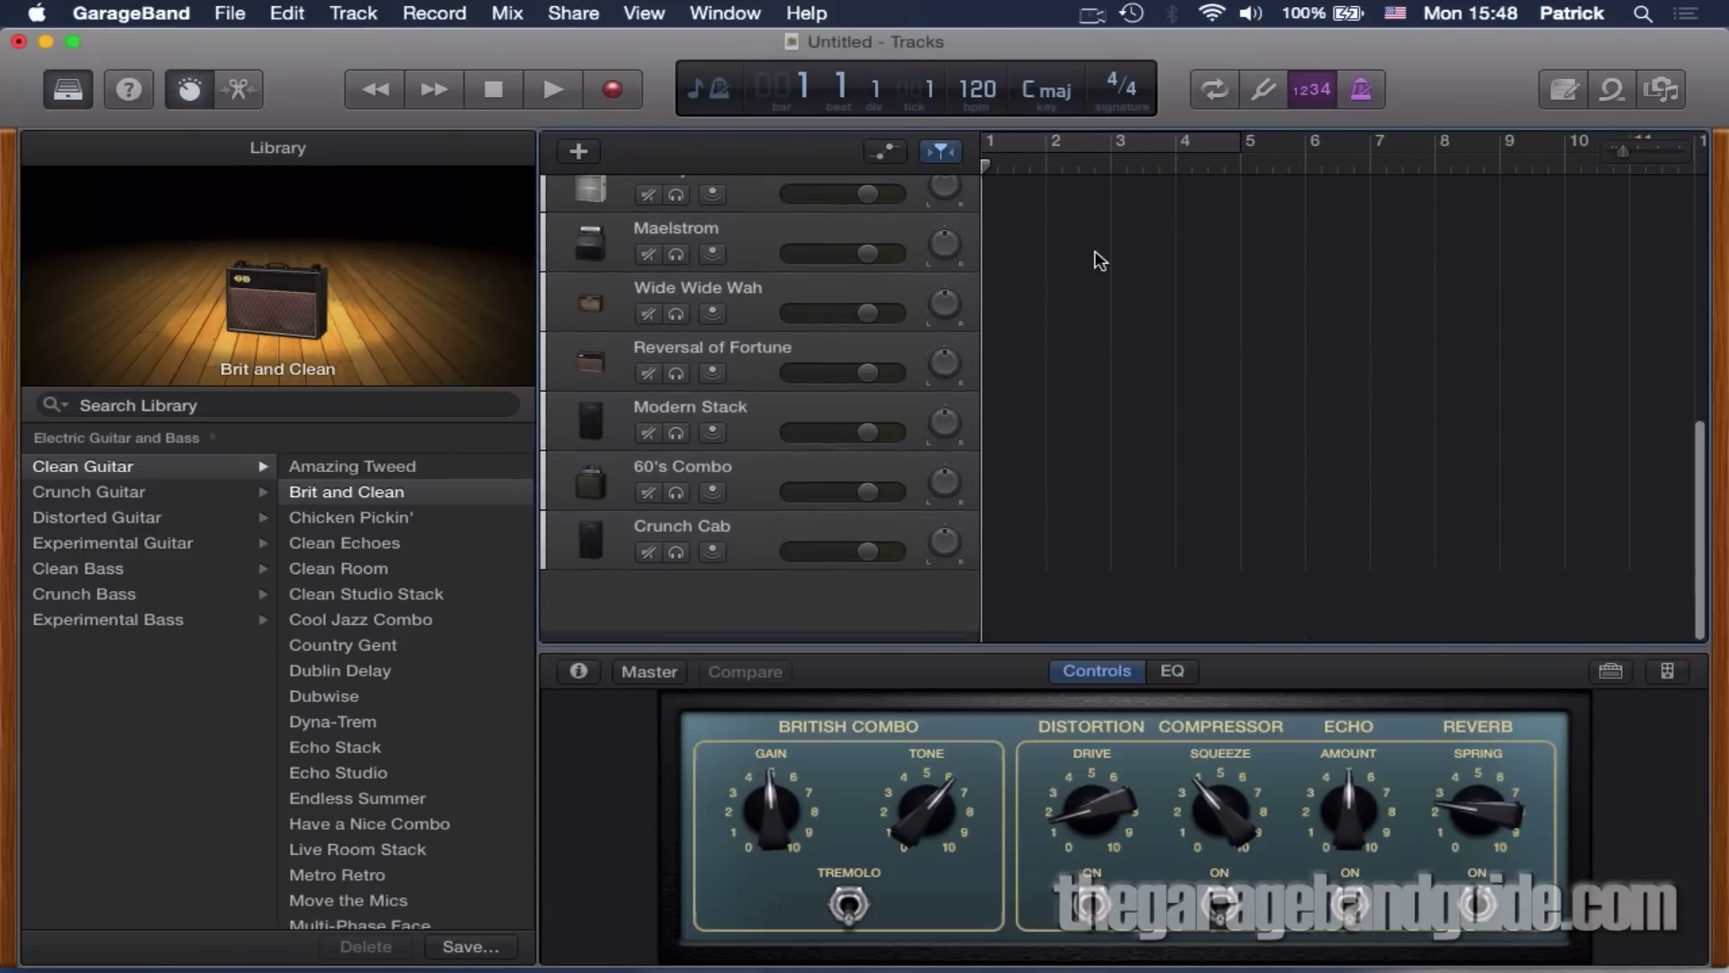
pyautogui.scroll(3)
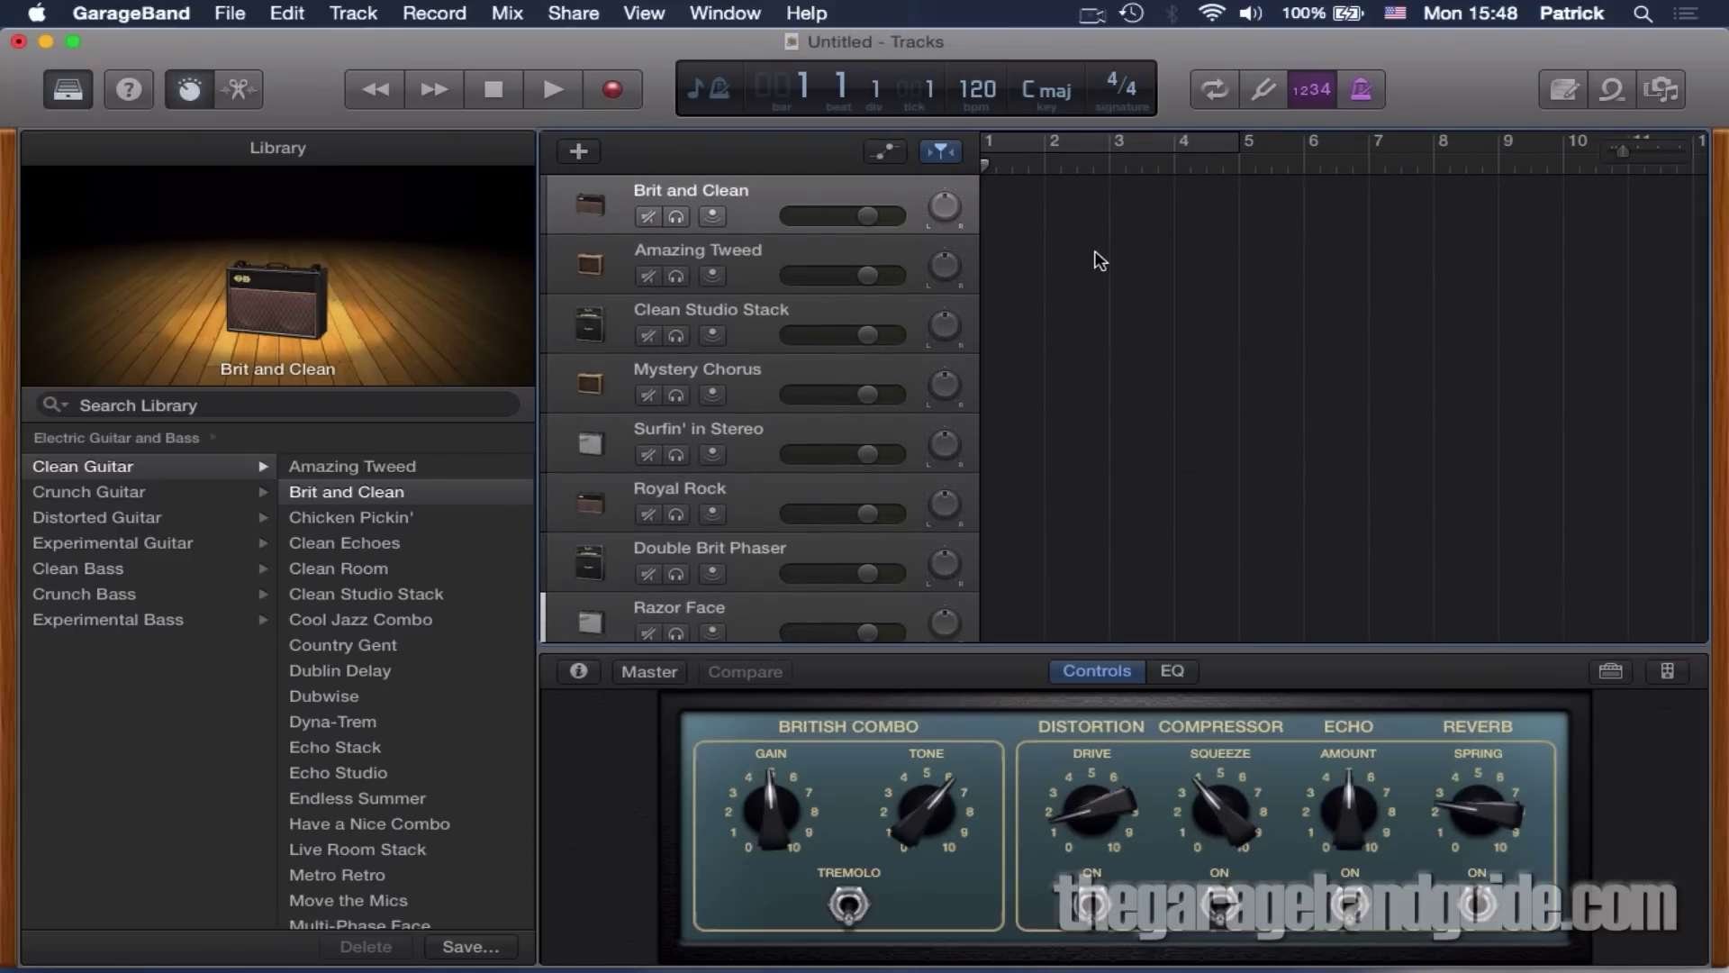
pyautogui.scroll(-3)
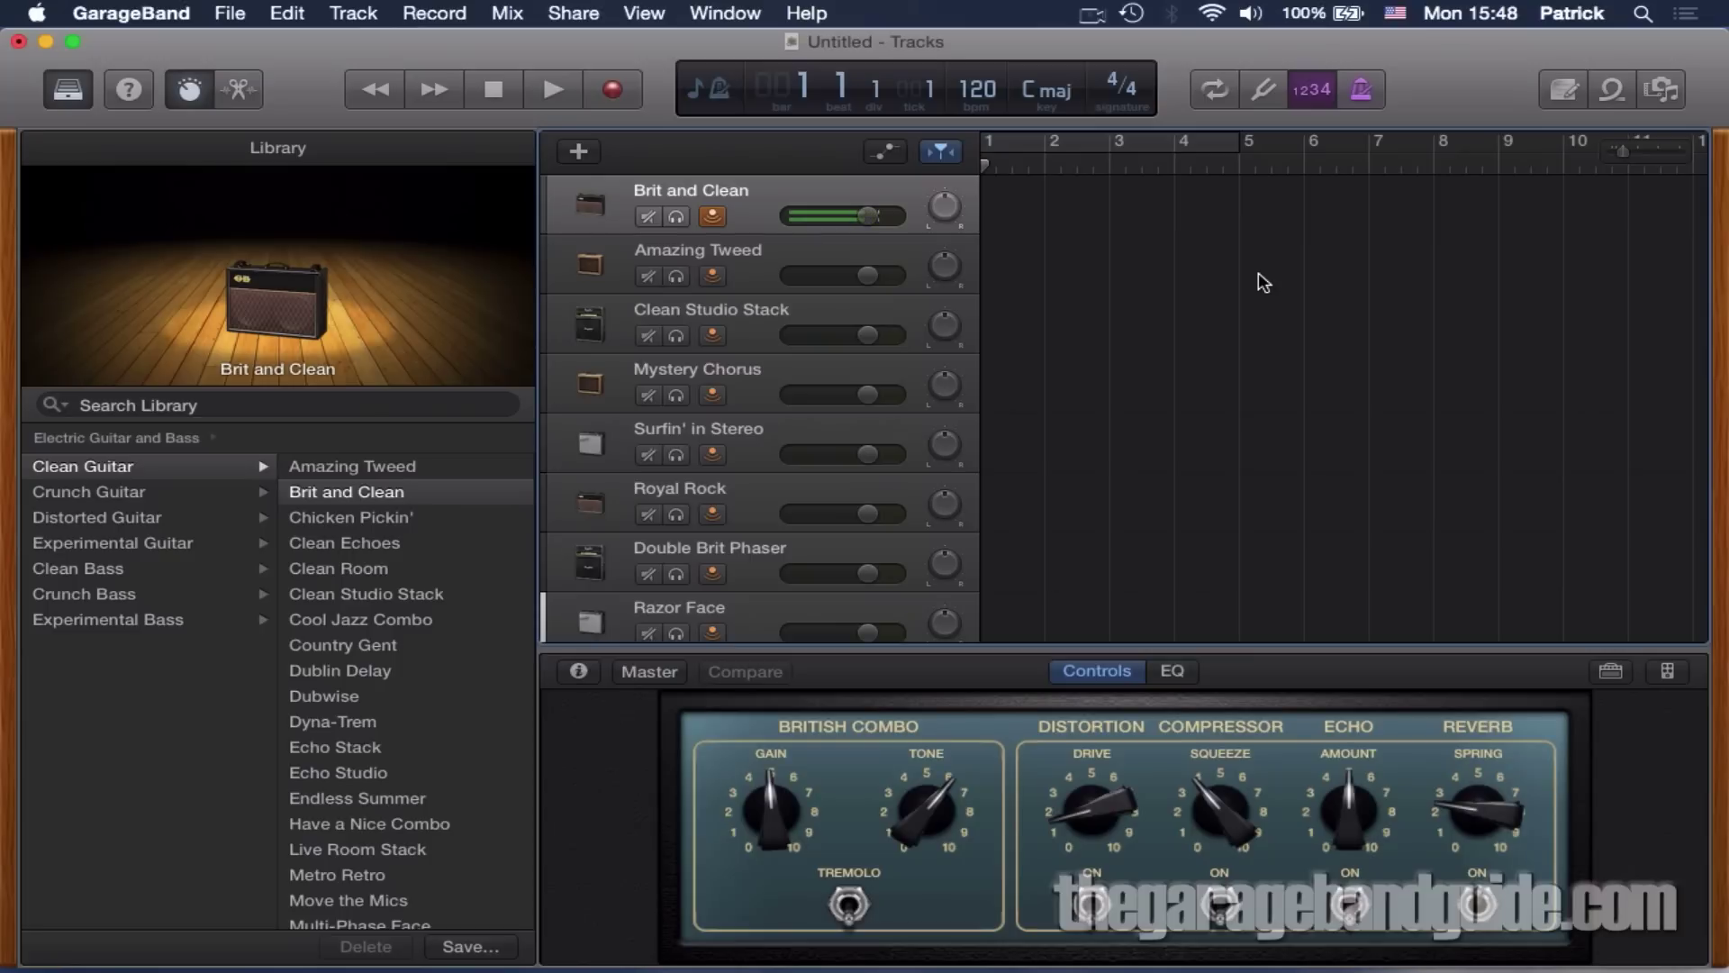
# Step: Audition amp tracks including Mystery Chorus and Royal Rock
pyautogui.click(697, 367)
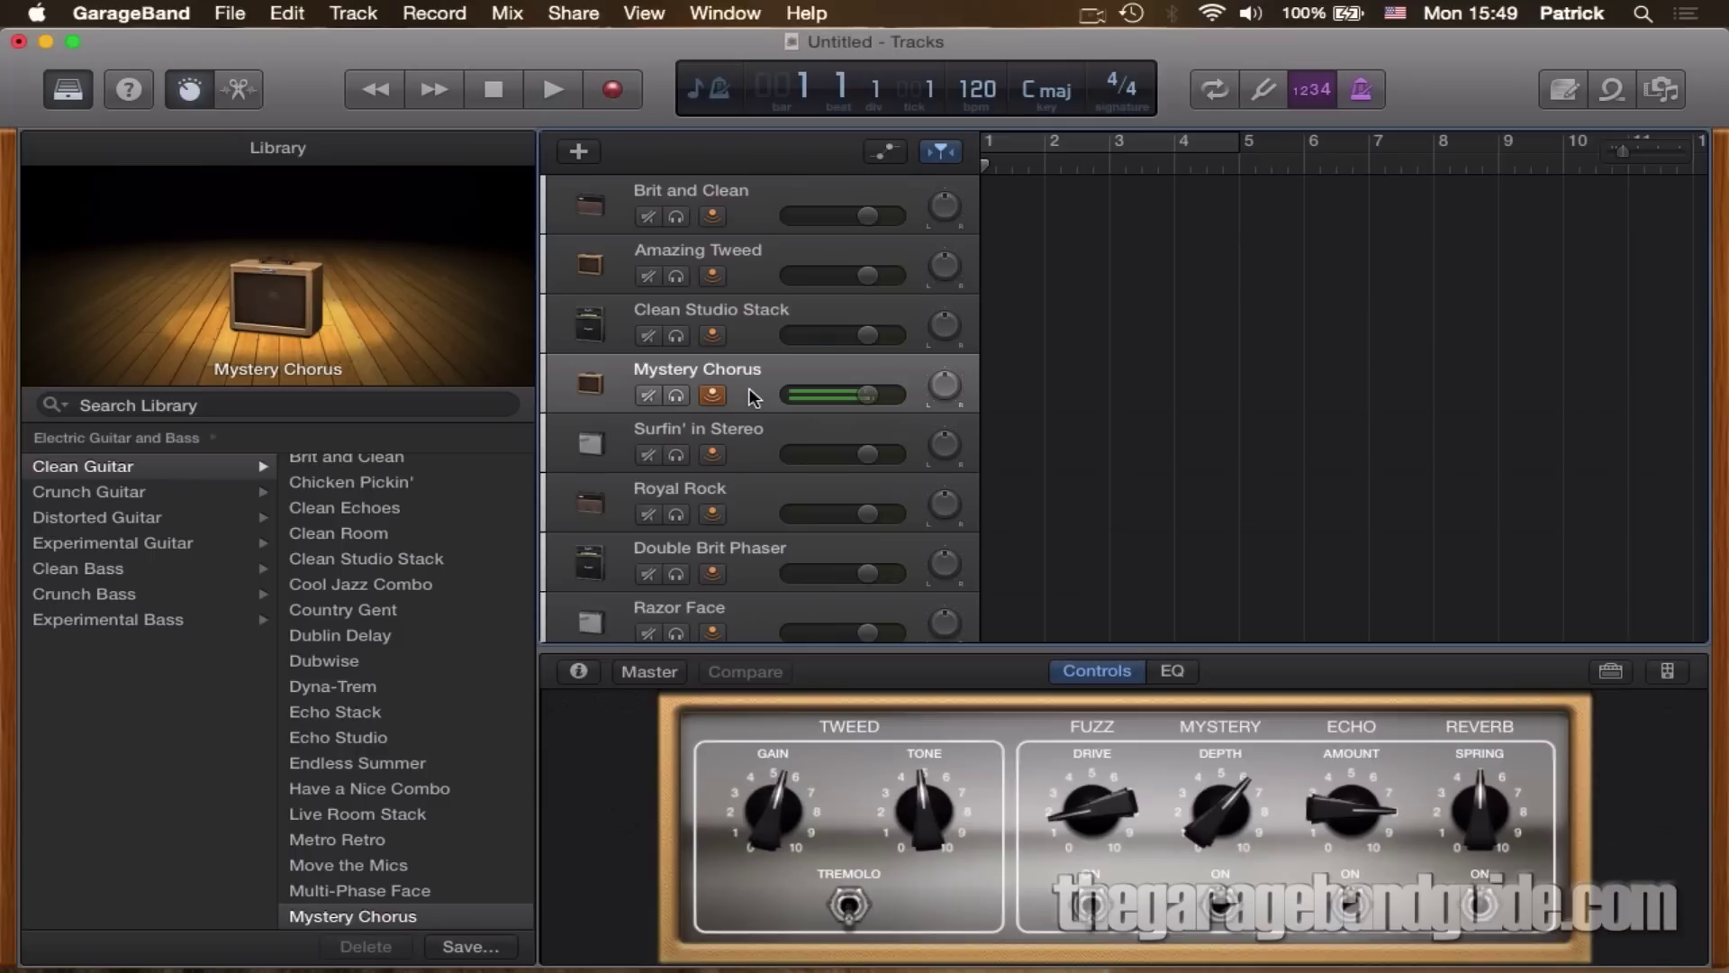
pyautogui.click(679, 488)
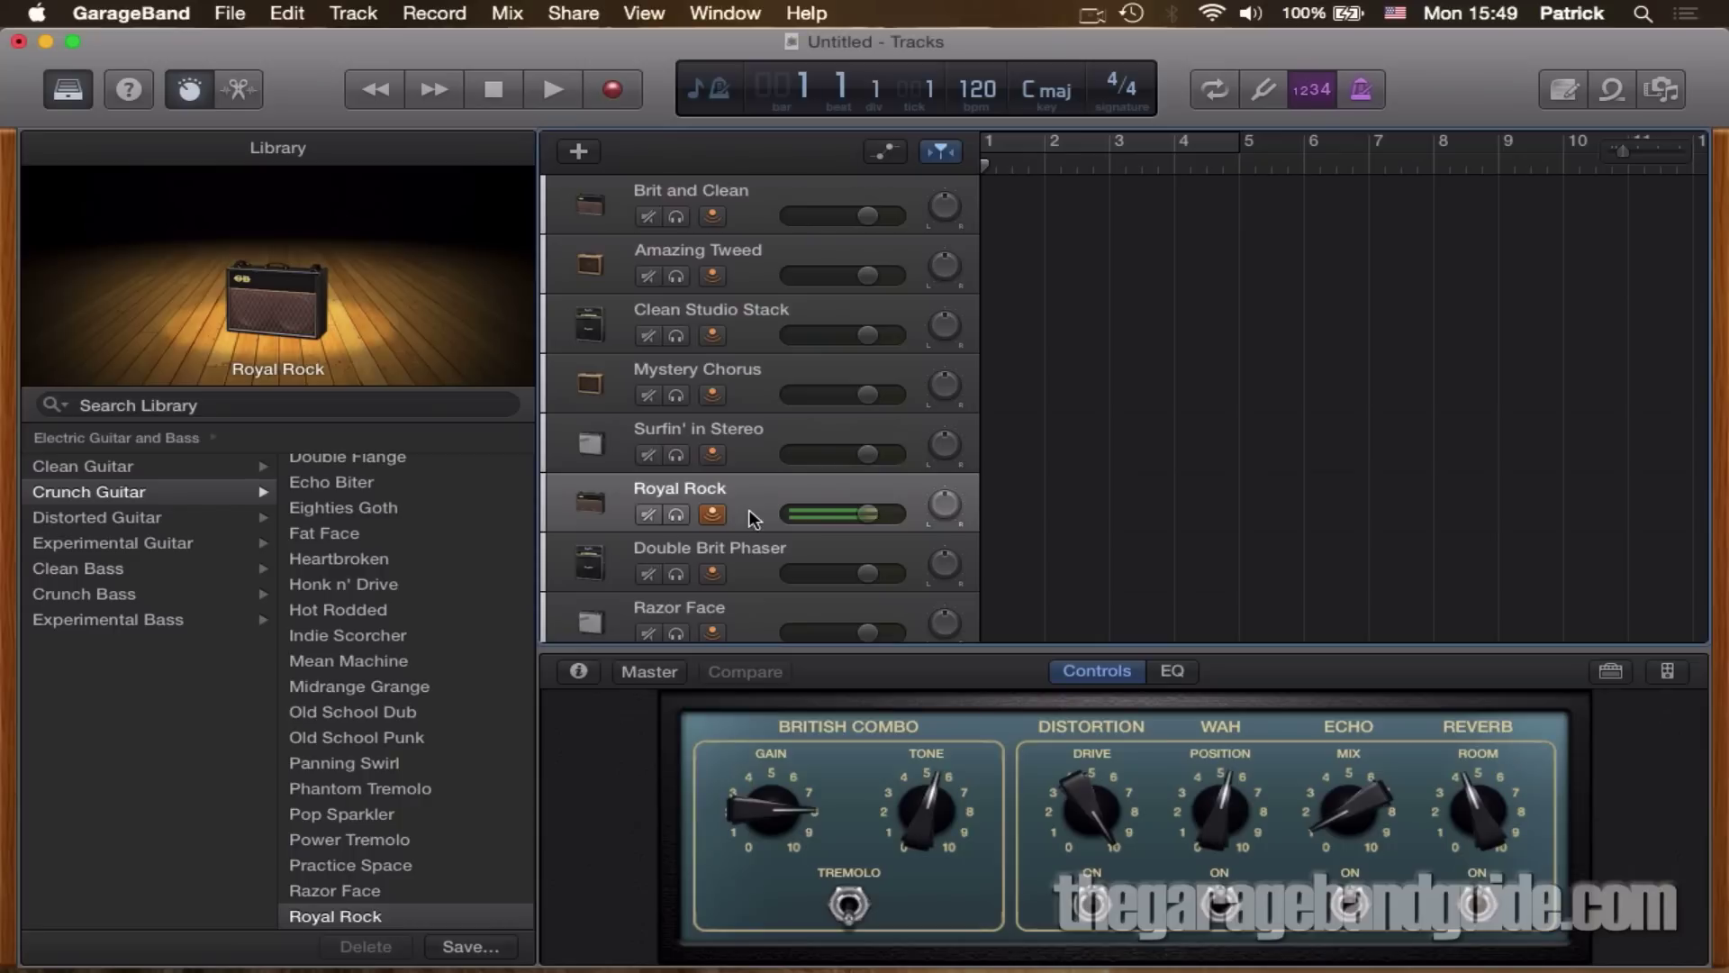
pyautogui.click(112, 542)
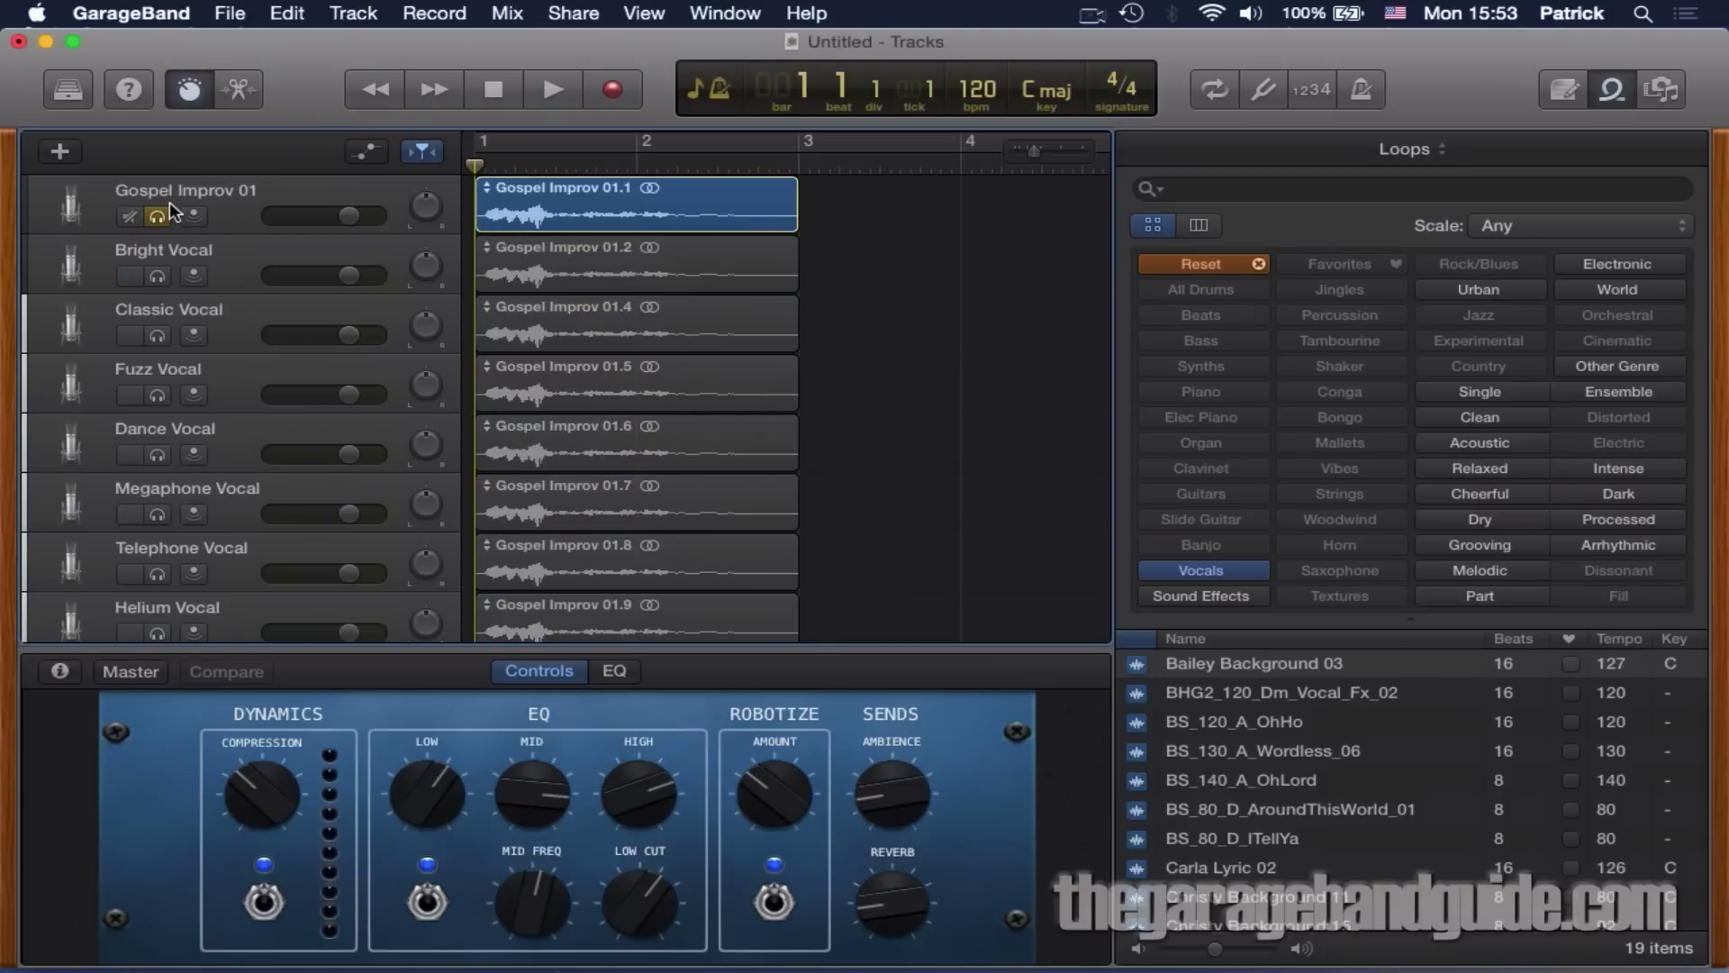
# Step: Solo Gospel Improv 01, Helium Vocal and Monster Vocal in turn to hear the loop through each
pyautogui.click(553, 90)
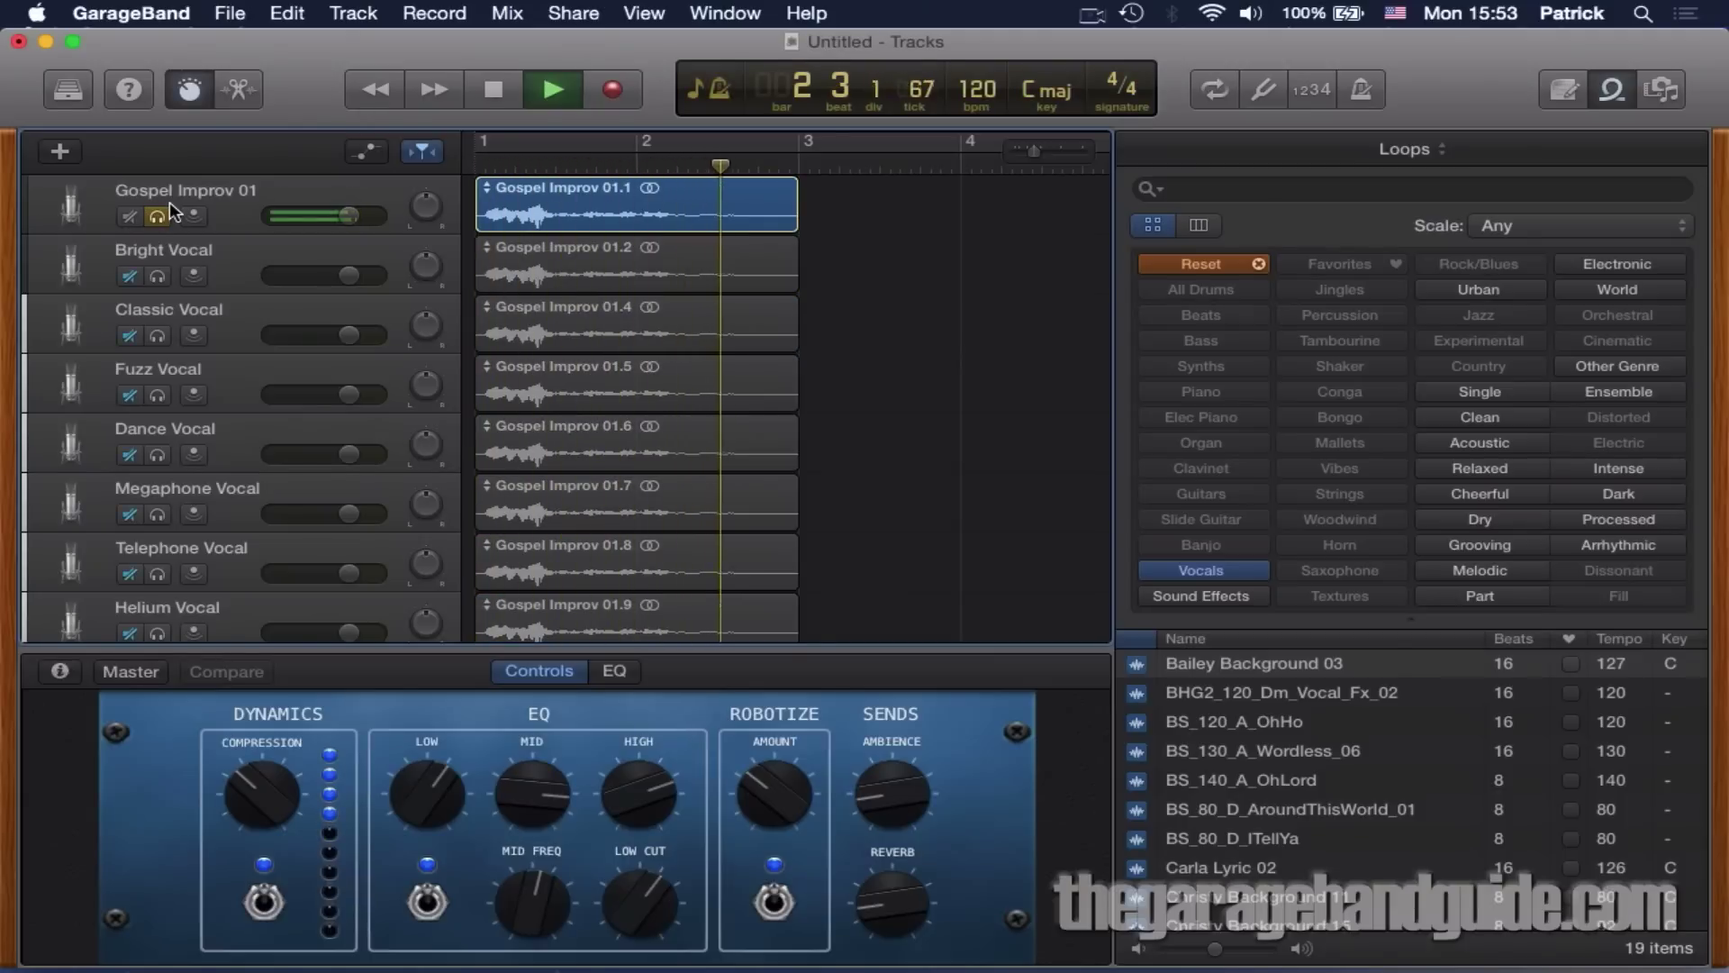
pyautogui.click(157, 337)
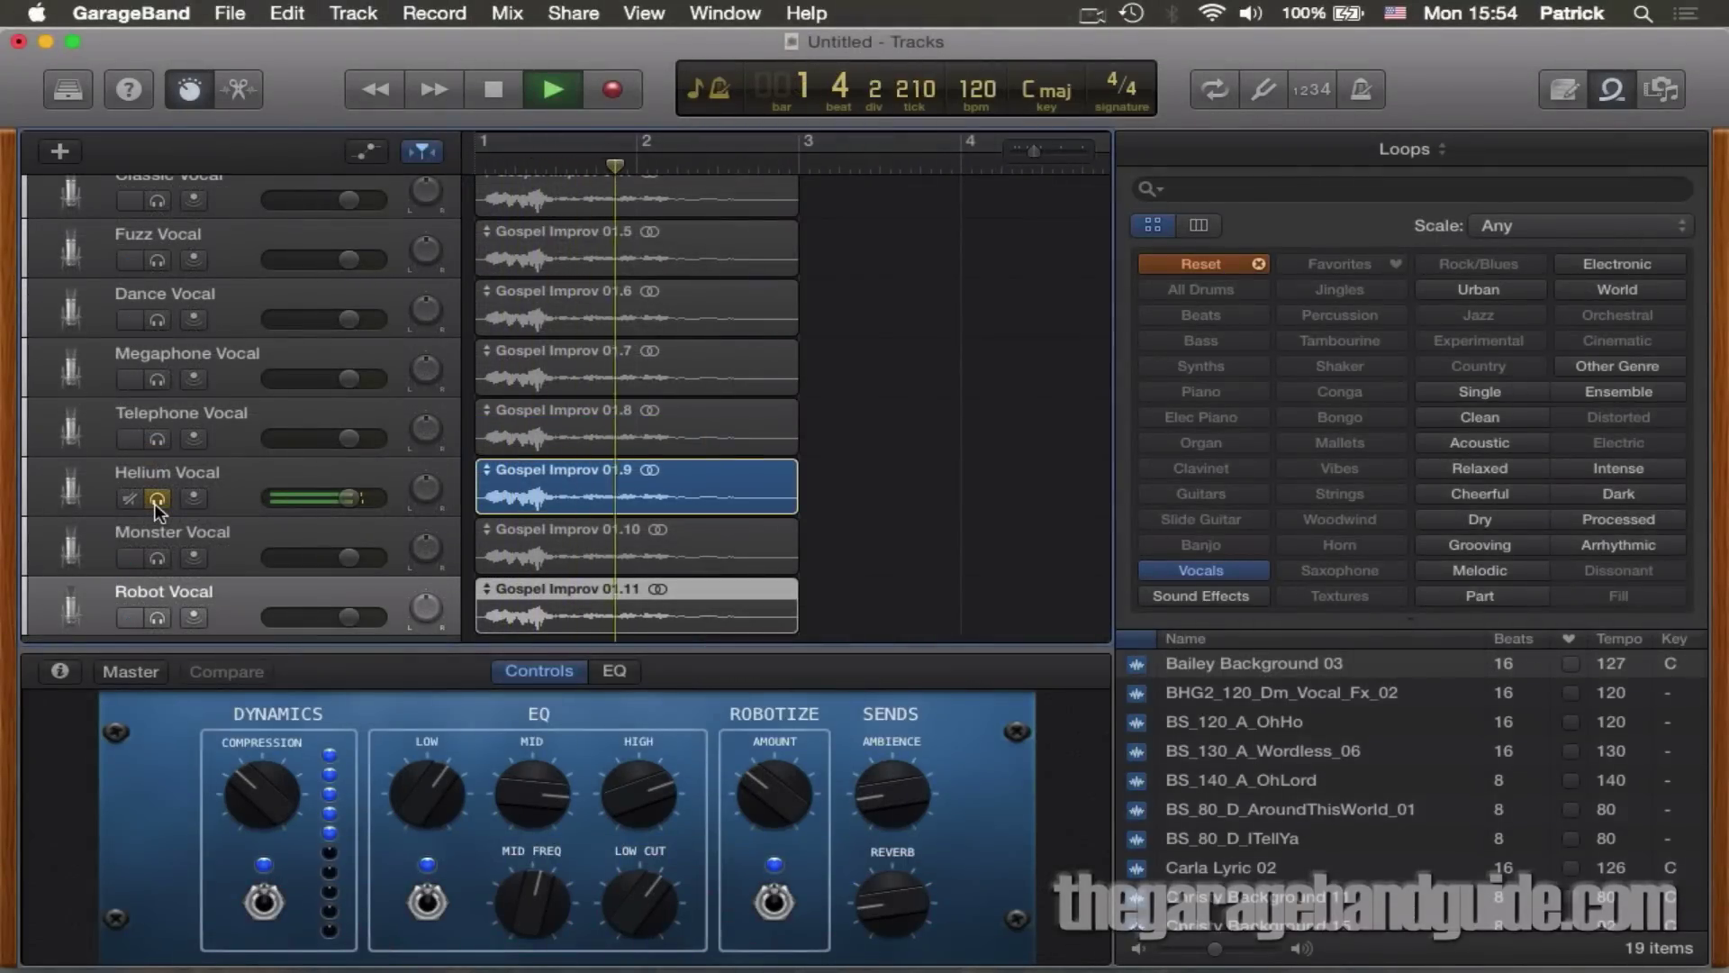
pyautogui.click(553, 91)
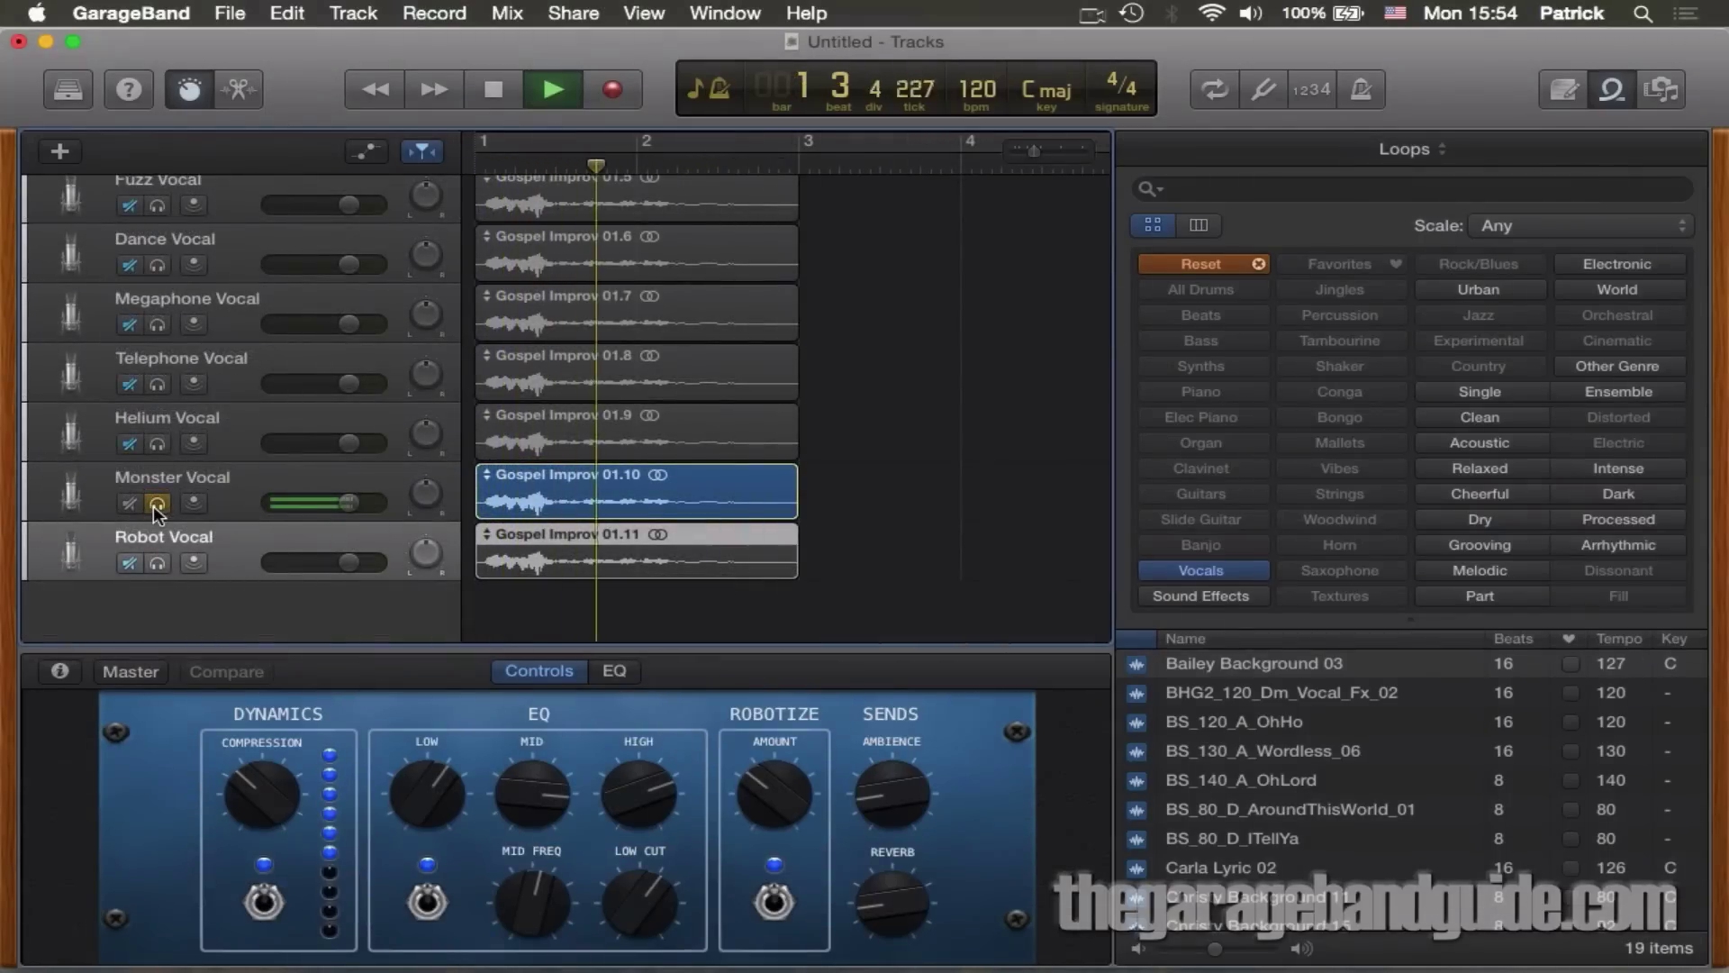
pyautogui.click(551, 90)
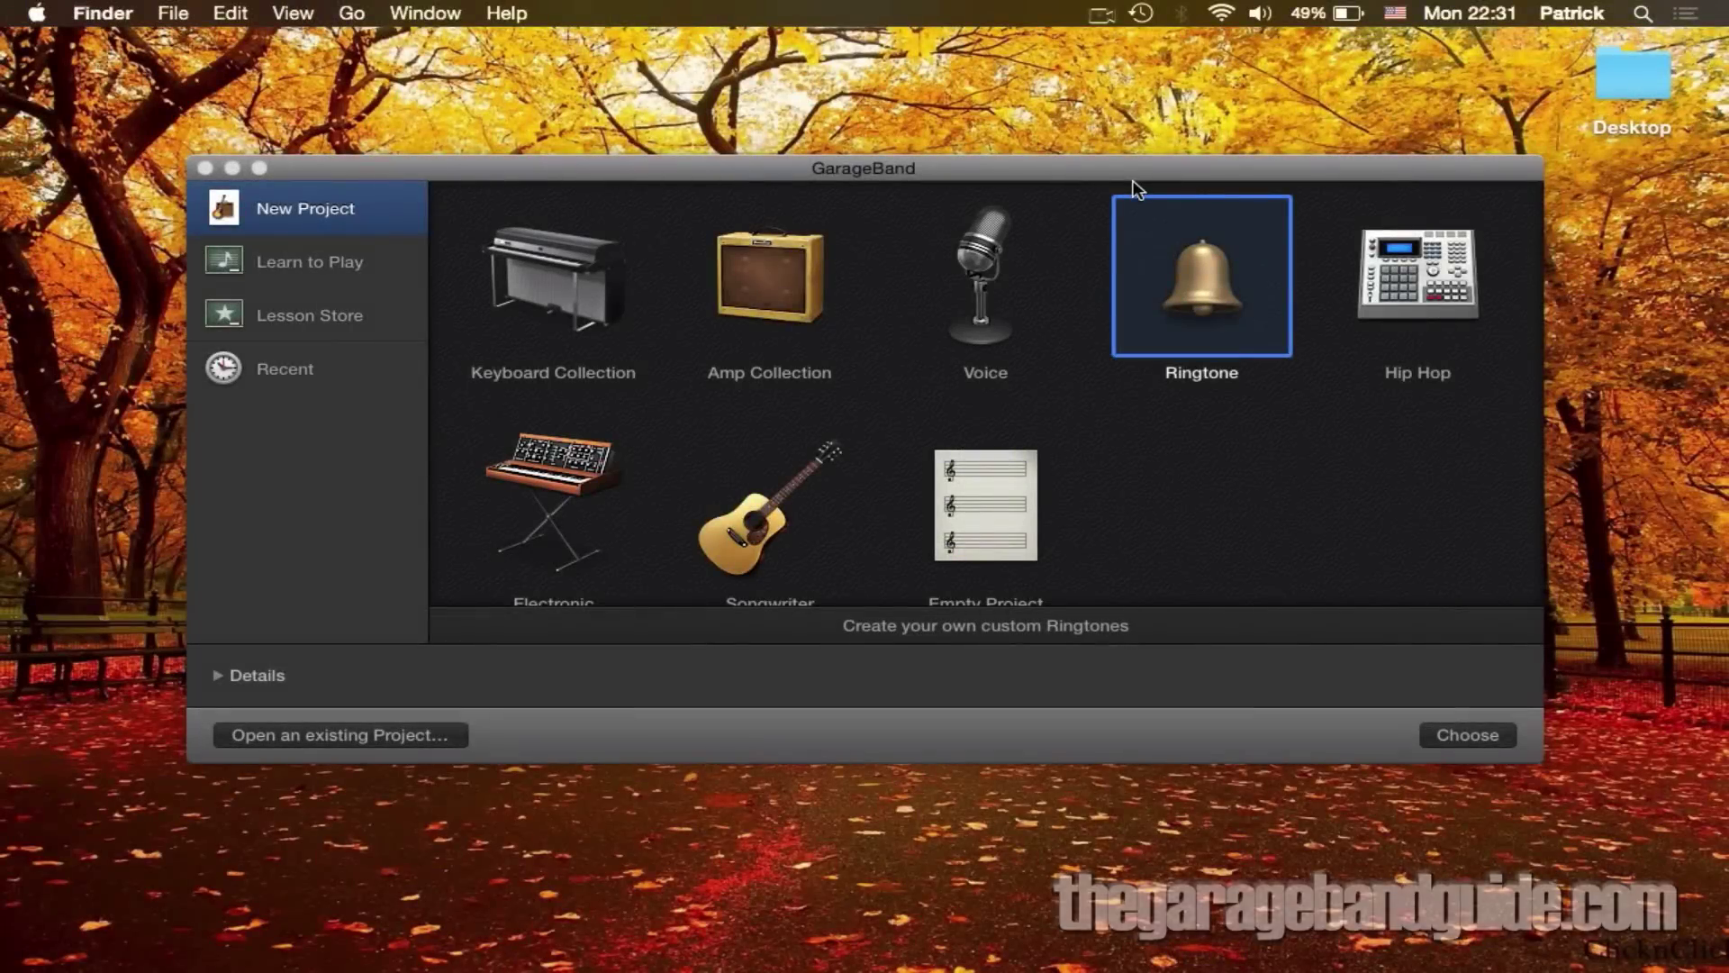
pyautogui.moveTo(1221, 323)
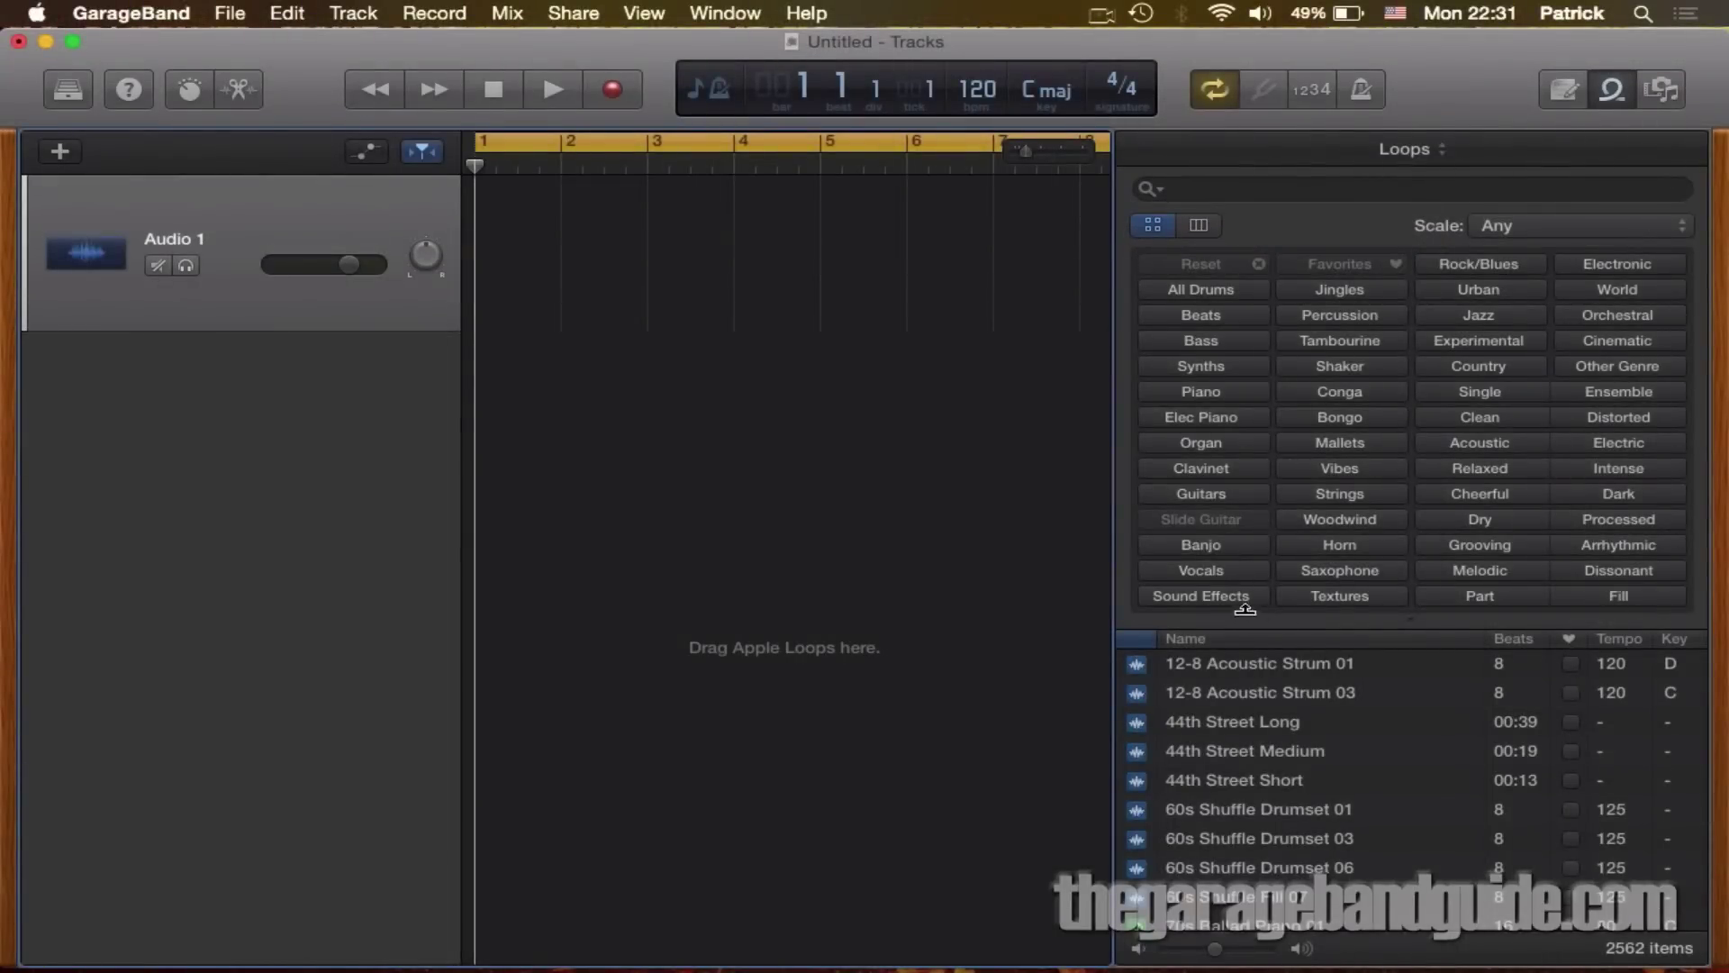
# Step: Scroll through the Apple Loops browser list in the new Ringtone project
pyautogui.scroll(-3)
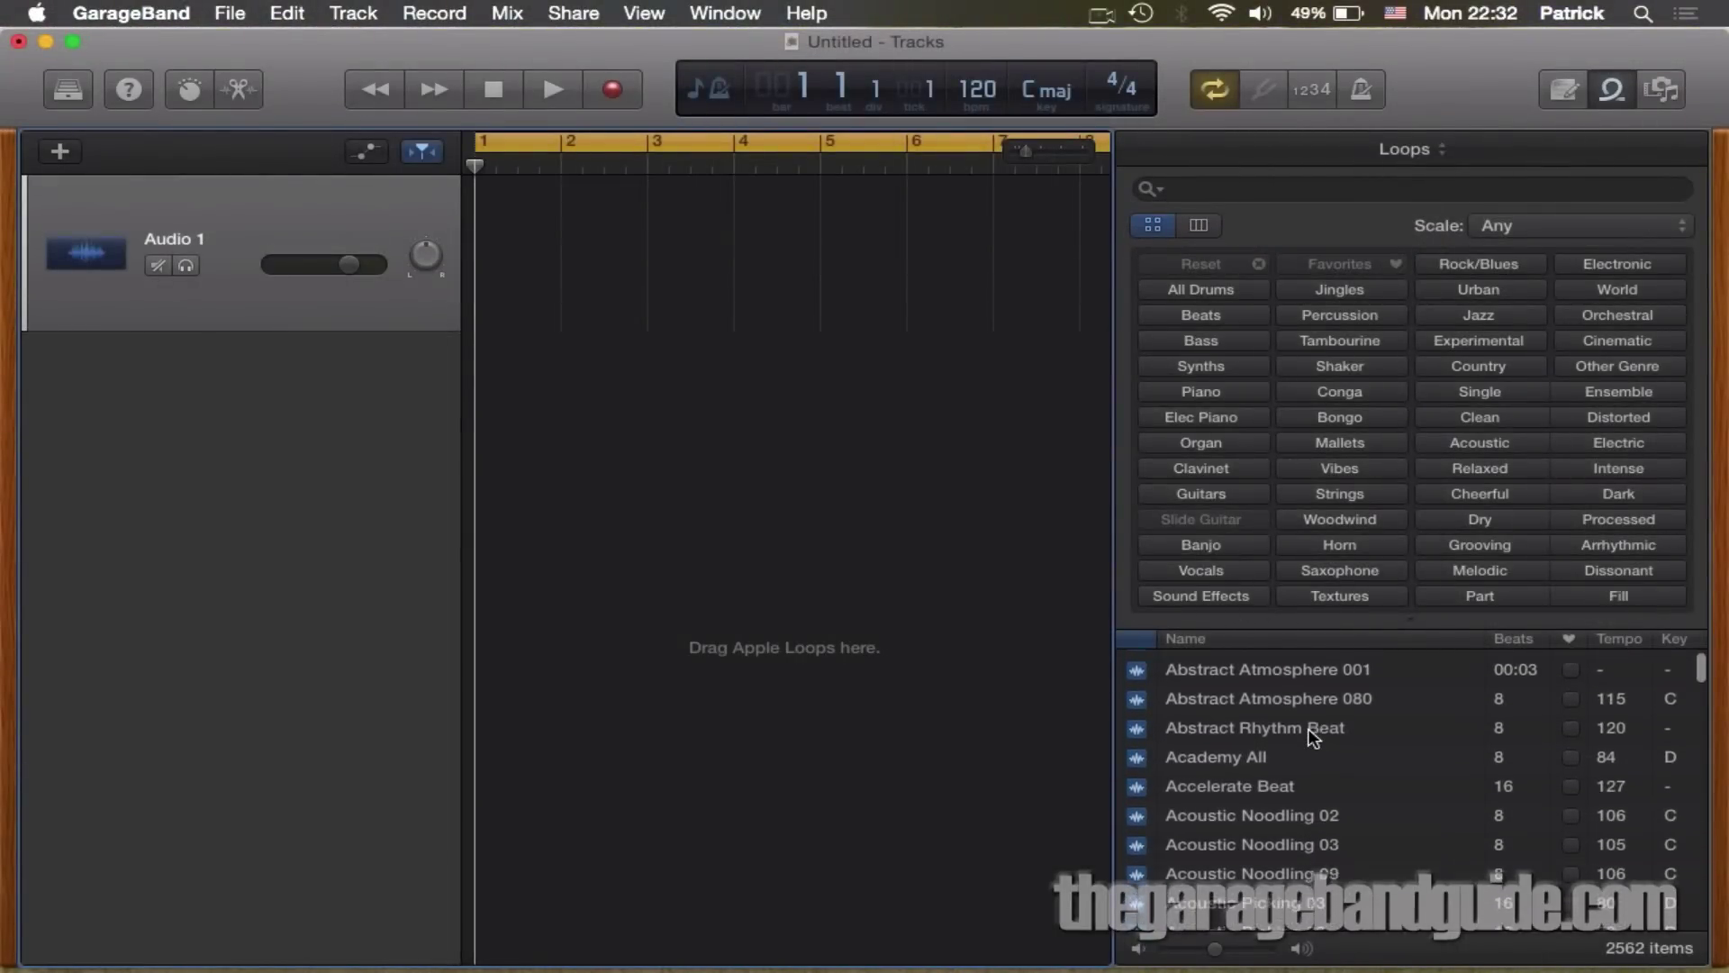
pyautogui.scroll(-3)
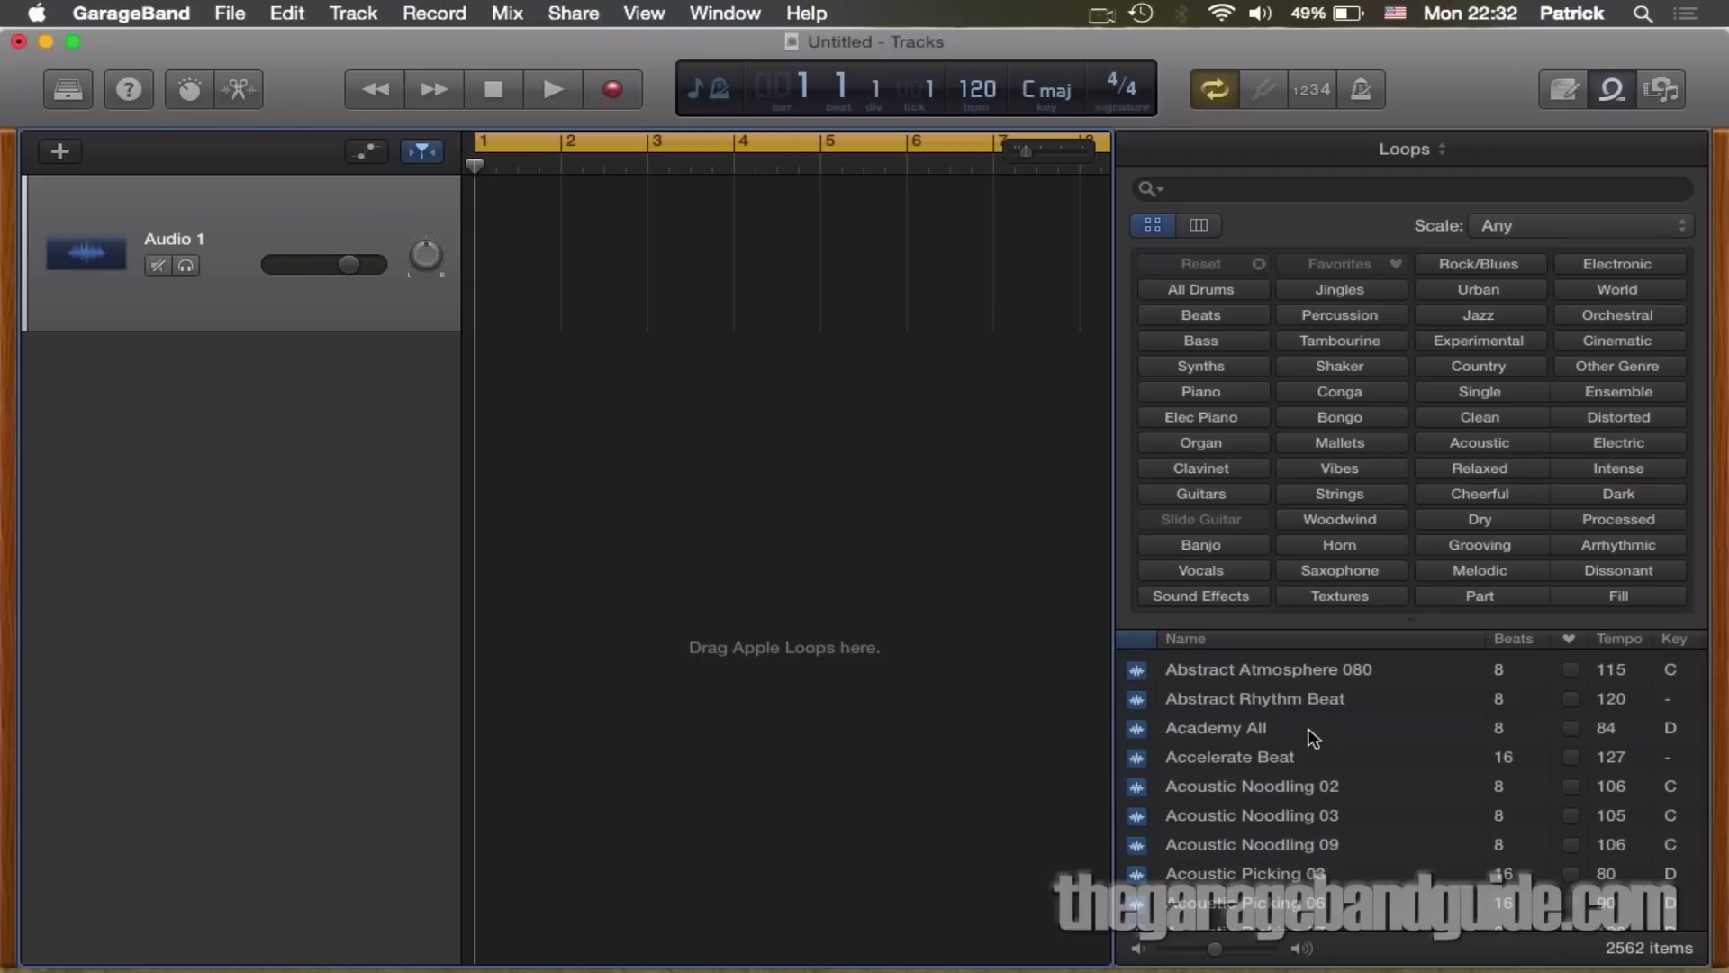
pyautogui.scroll(3)
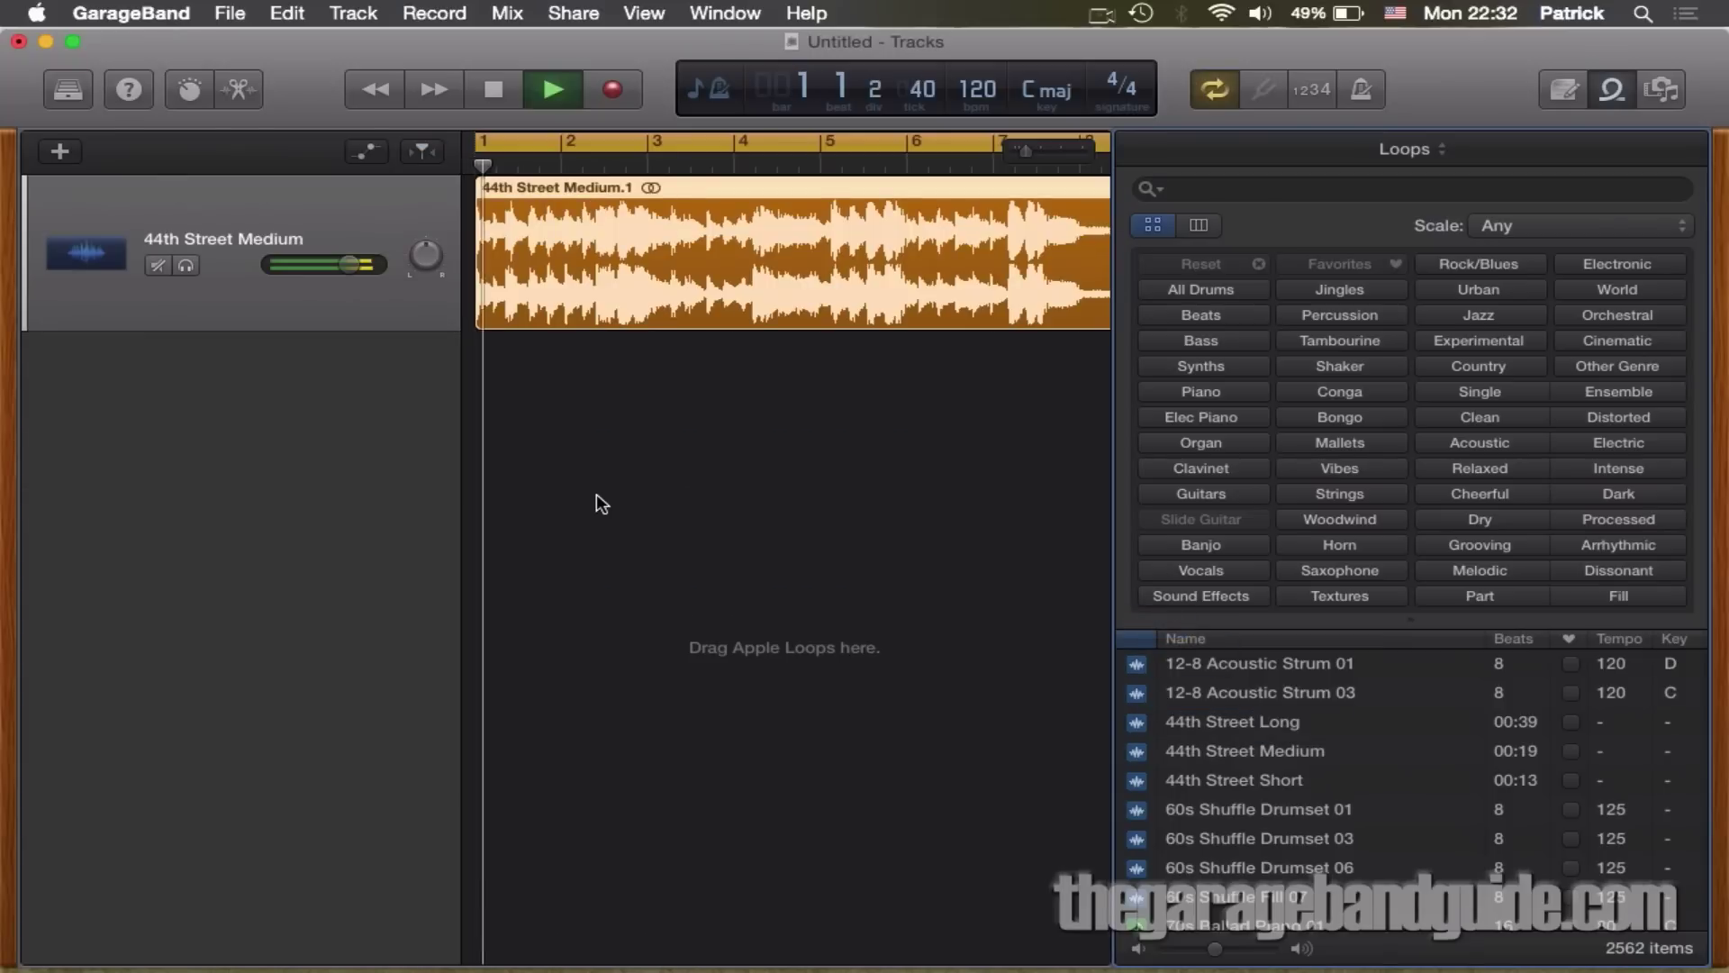
# Step: Swap the ringtone track to Breakbeat Medium, then return to the templates and highlight Hip Hop
pyautogui.click(569, 166)
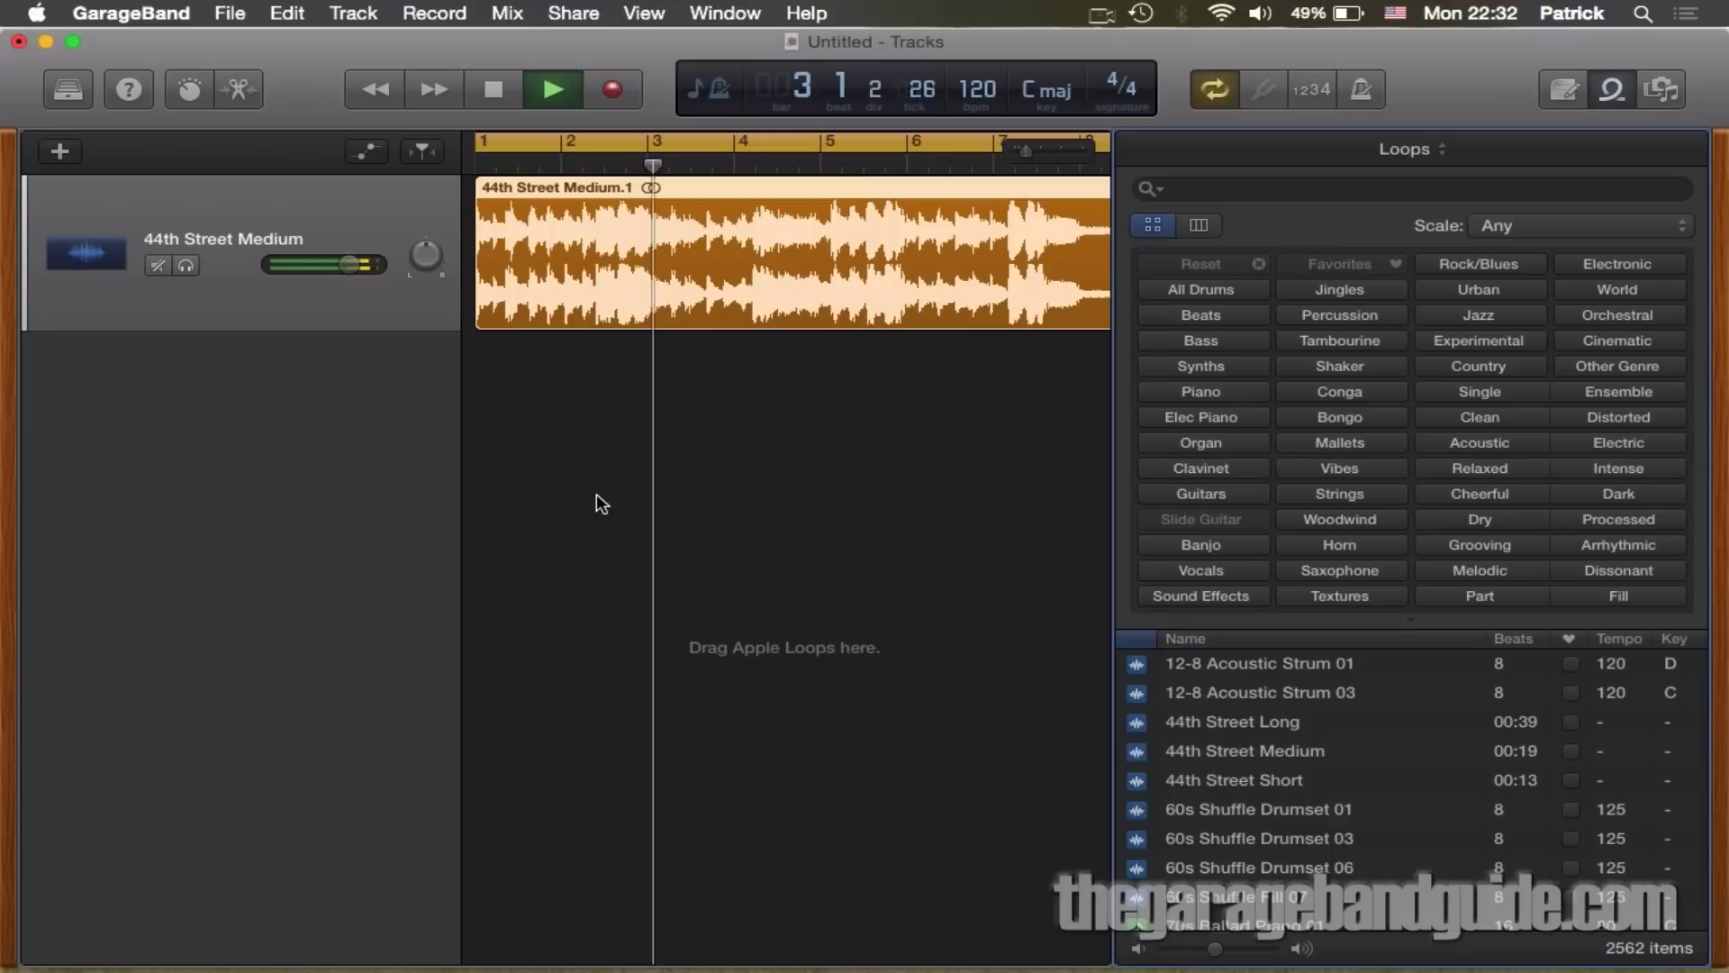
pyautogui.click(744, 140)
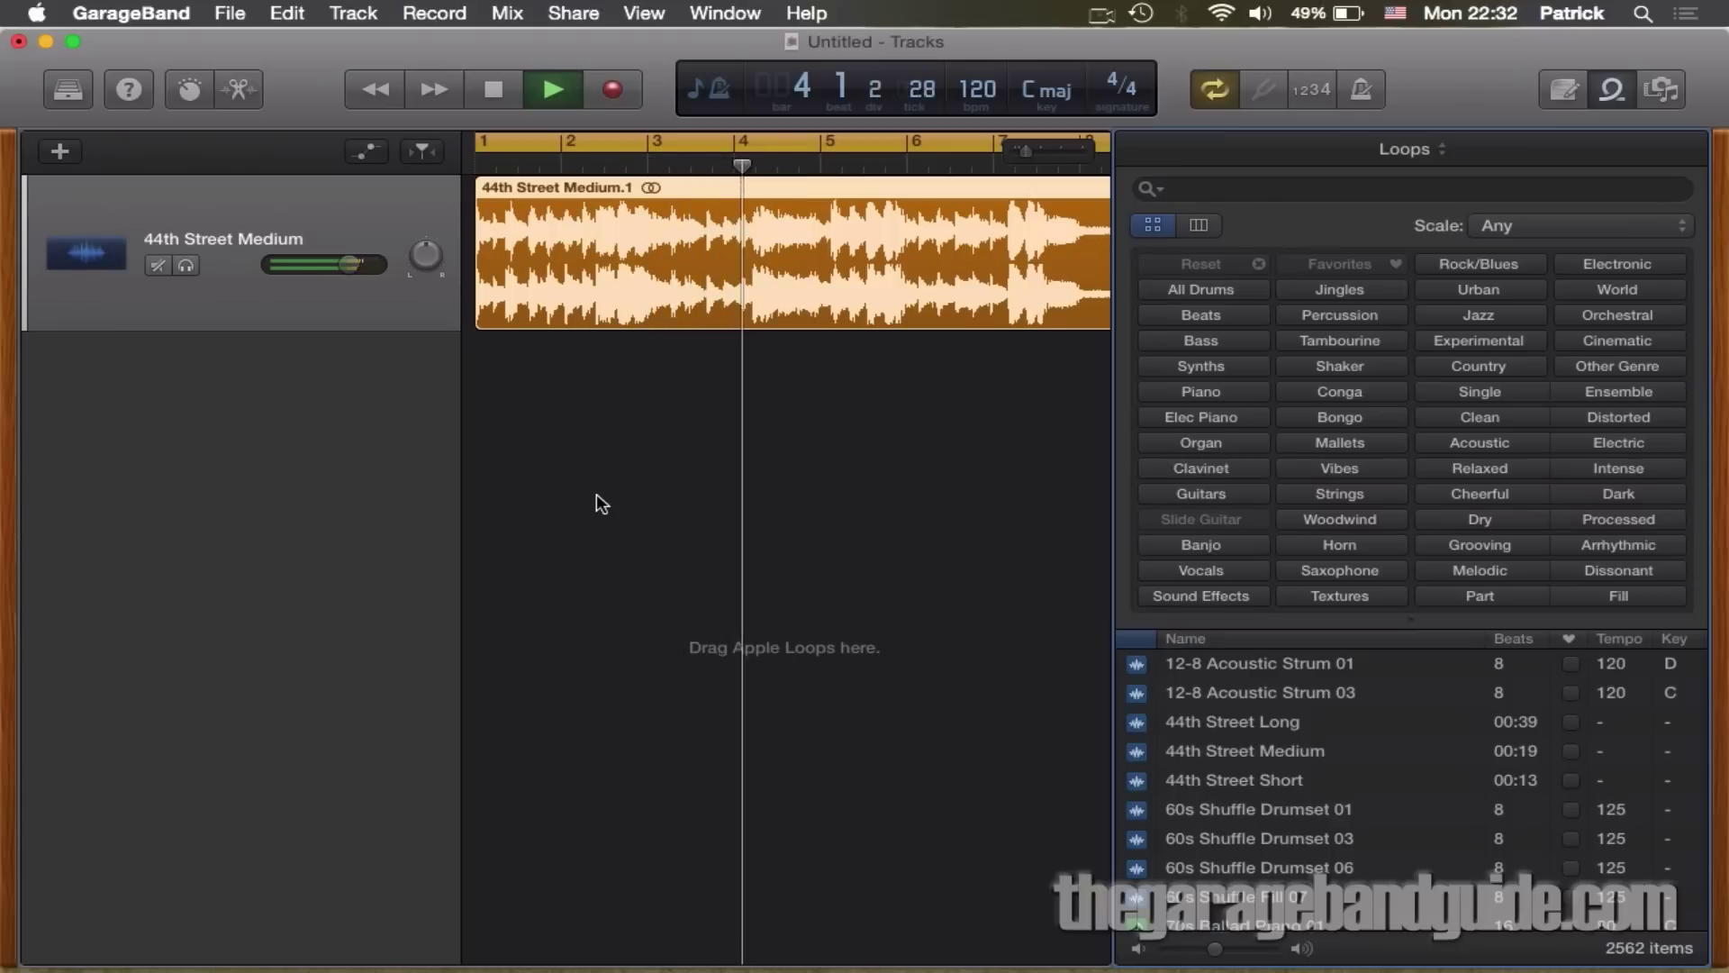
pyautogui.click(829, 141)
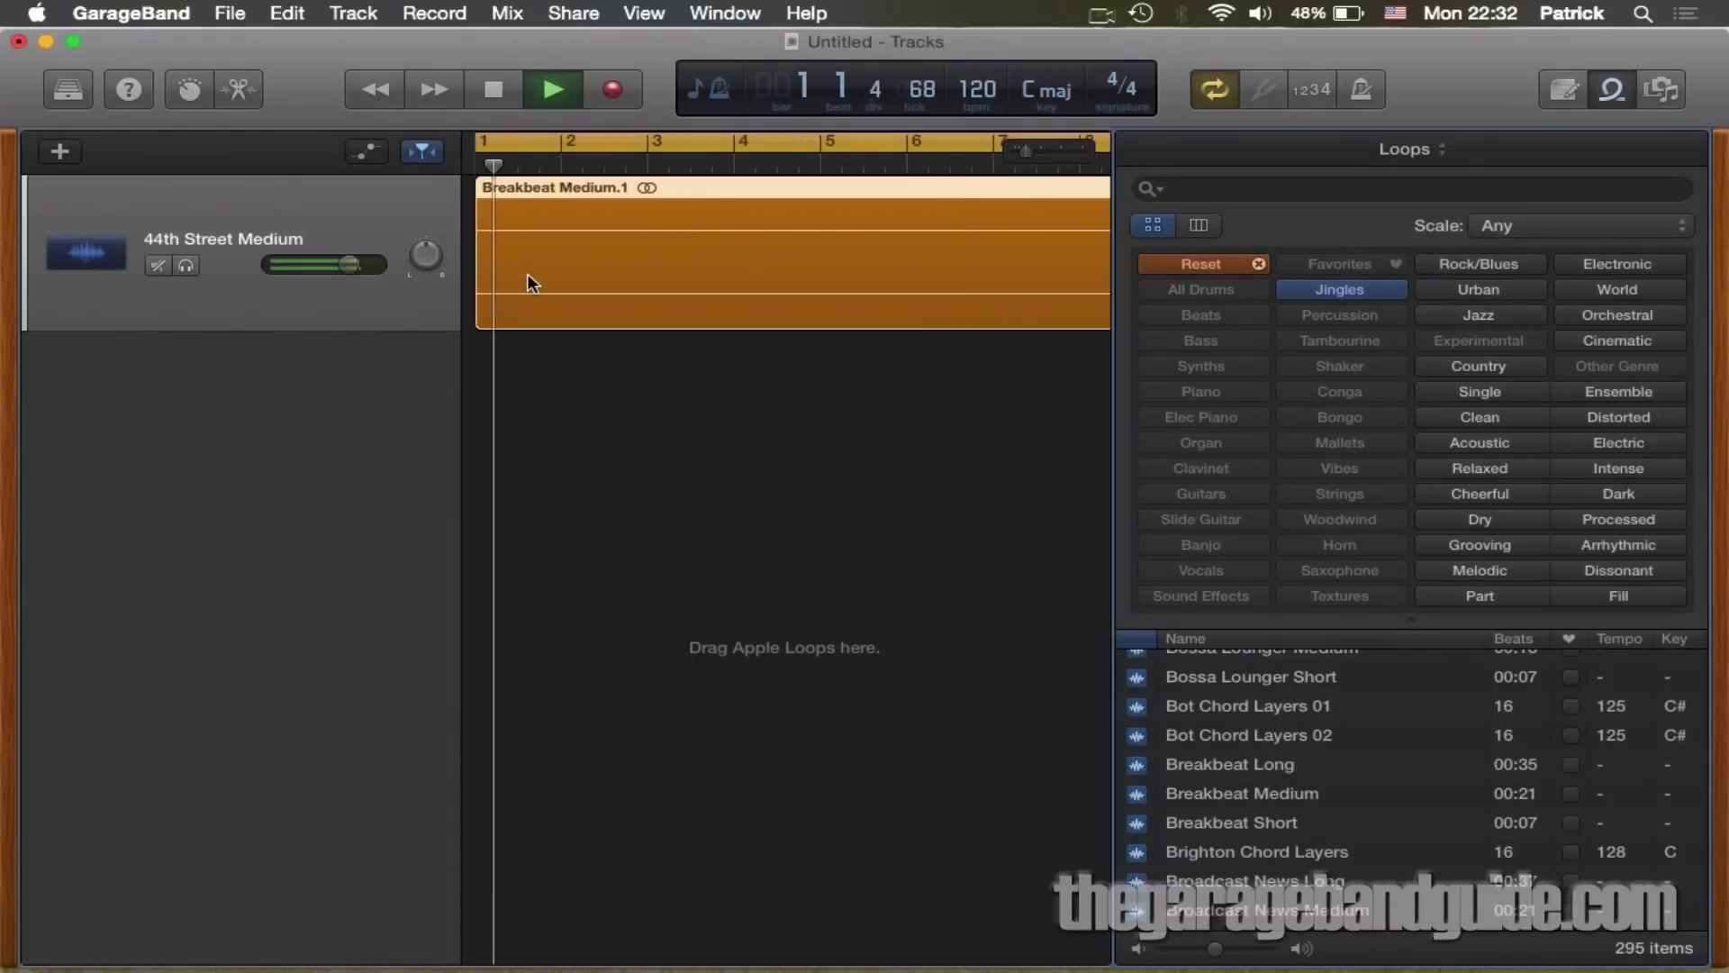
pyautogui.click(551, 90)
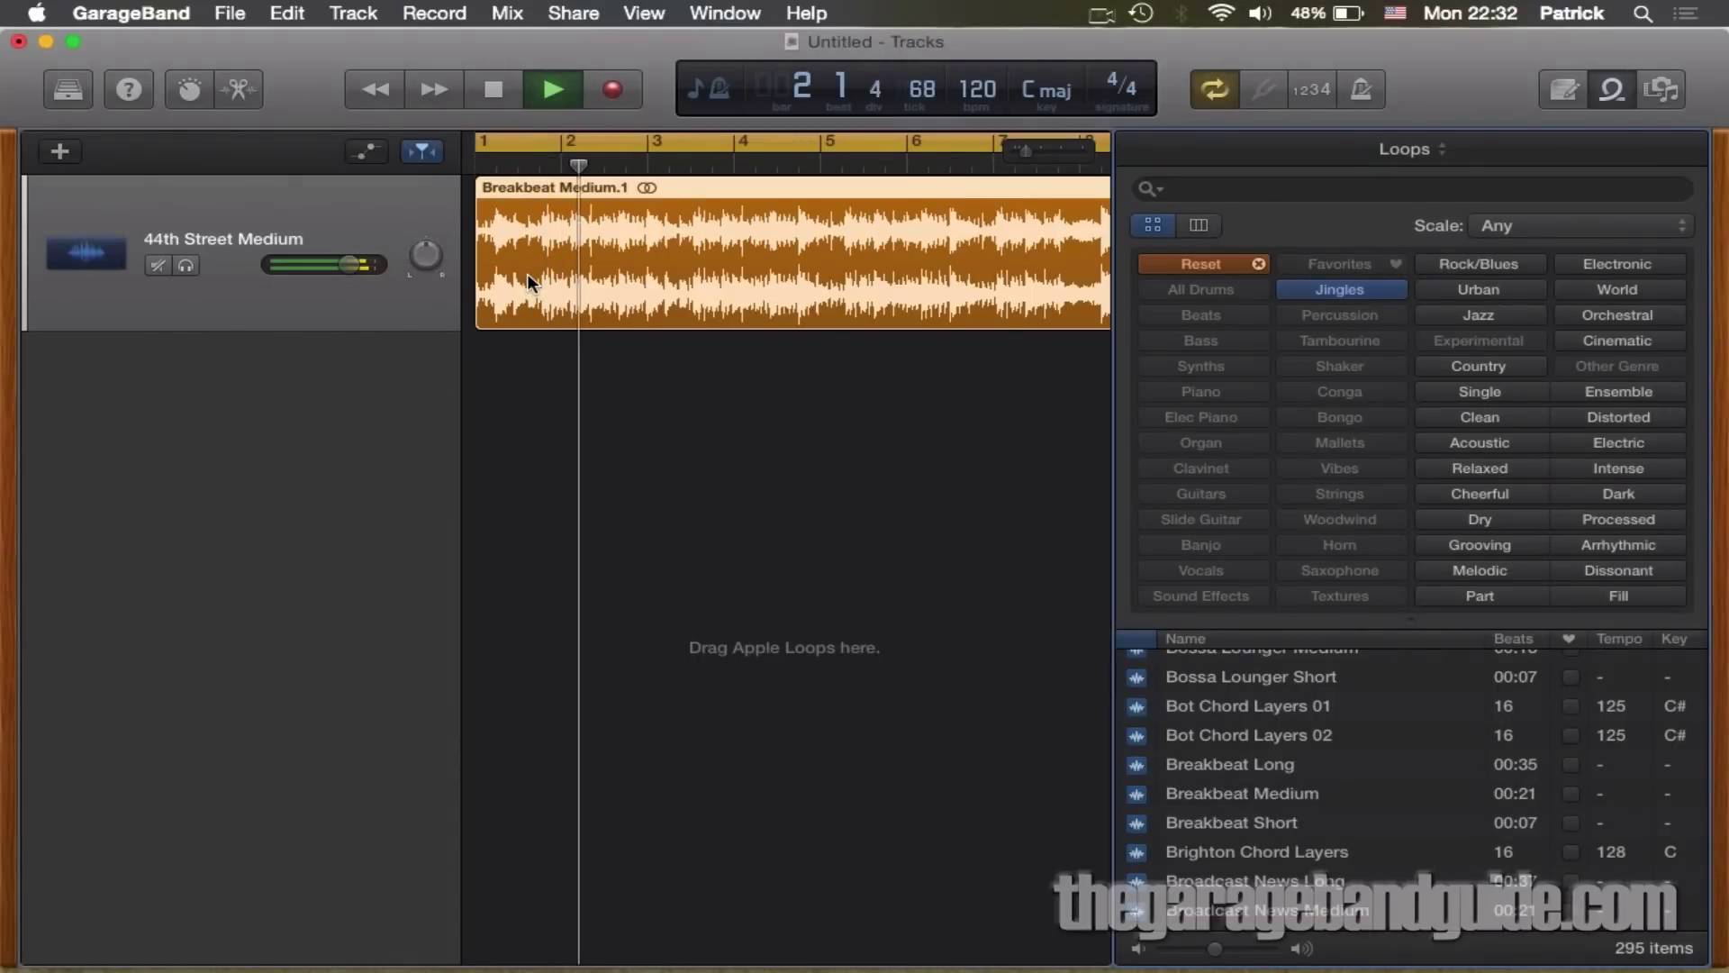
pyautogui.click(666, 145)
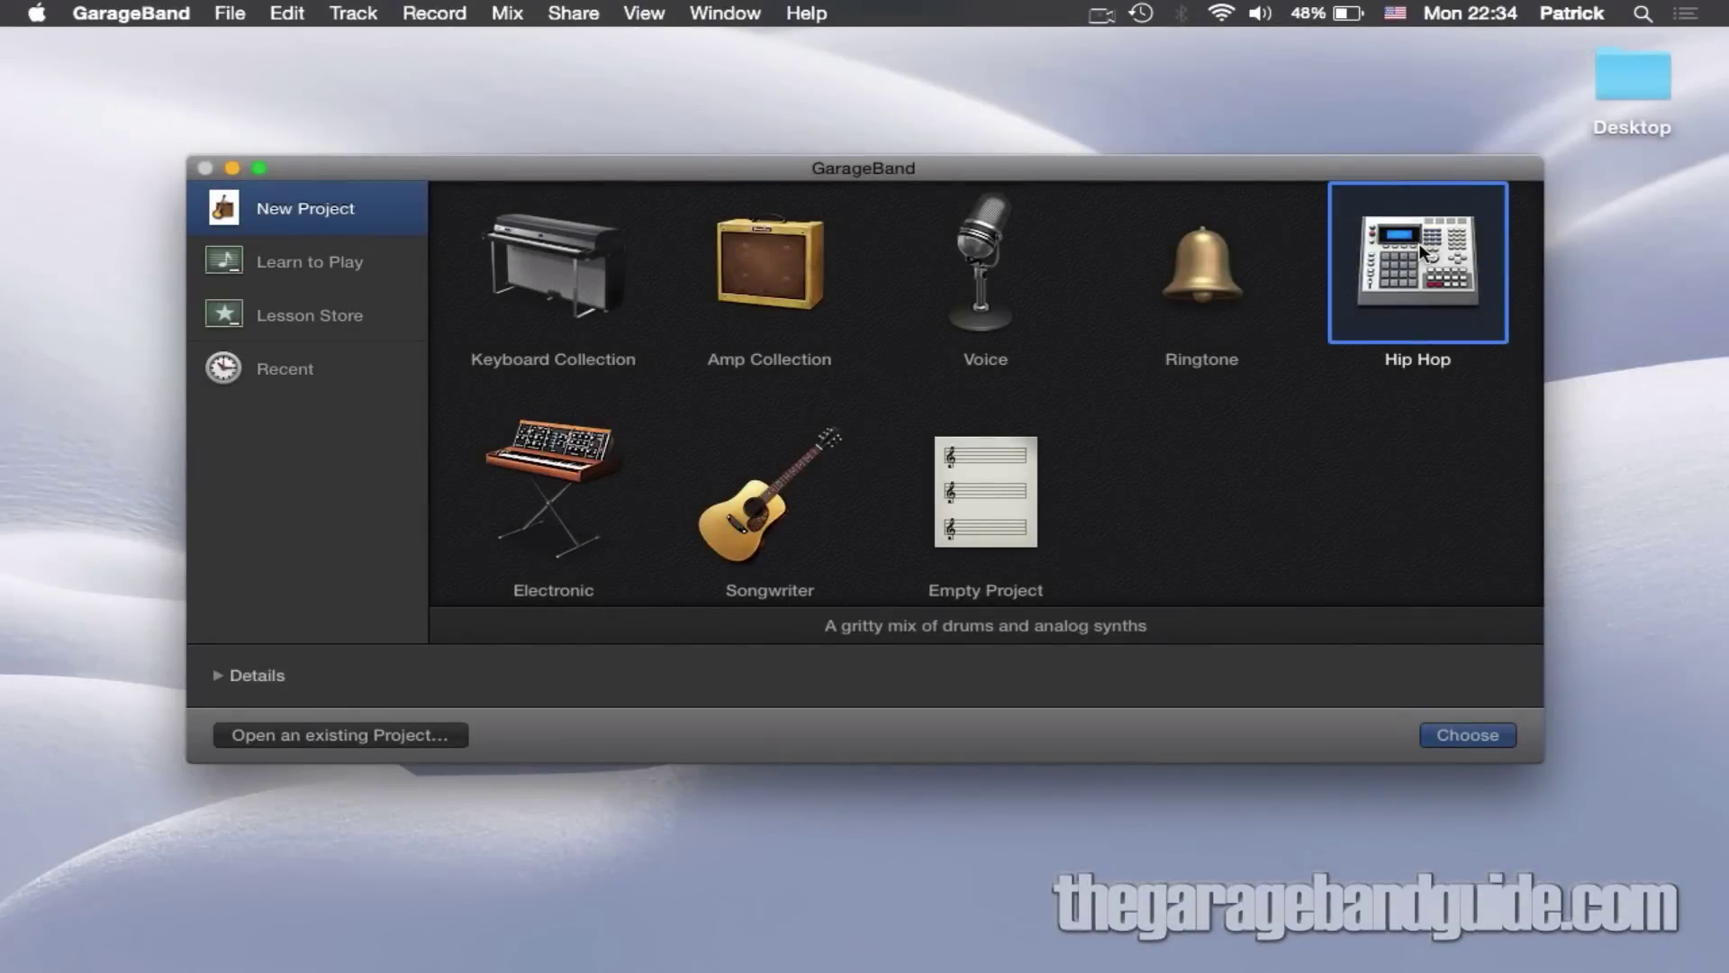
pyautogui.moveTo(573, 483)
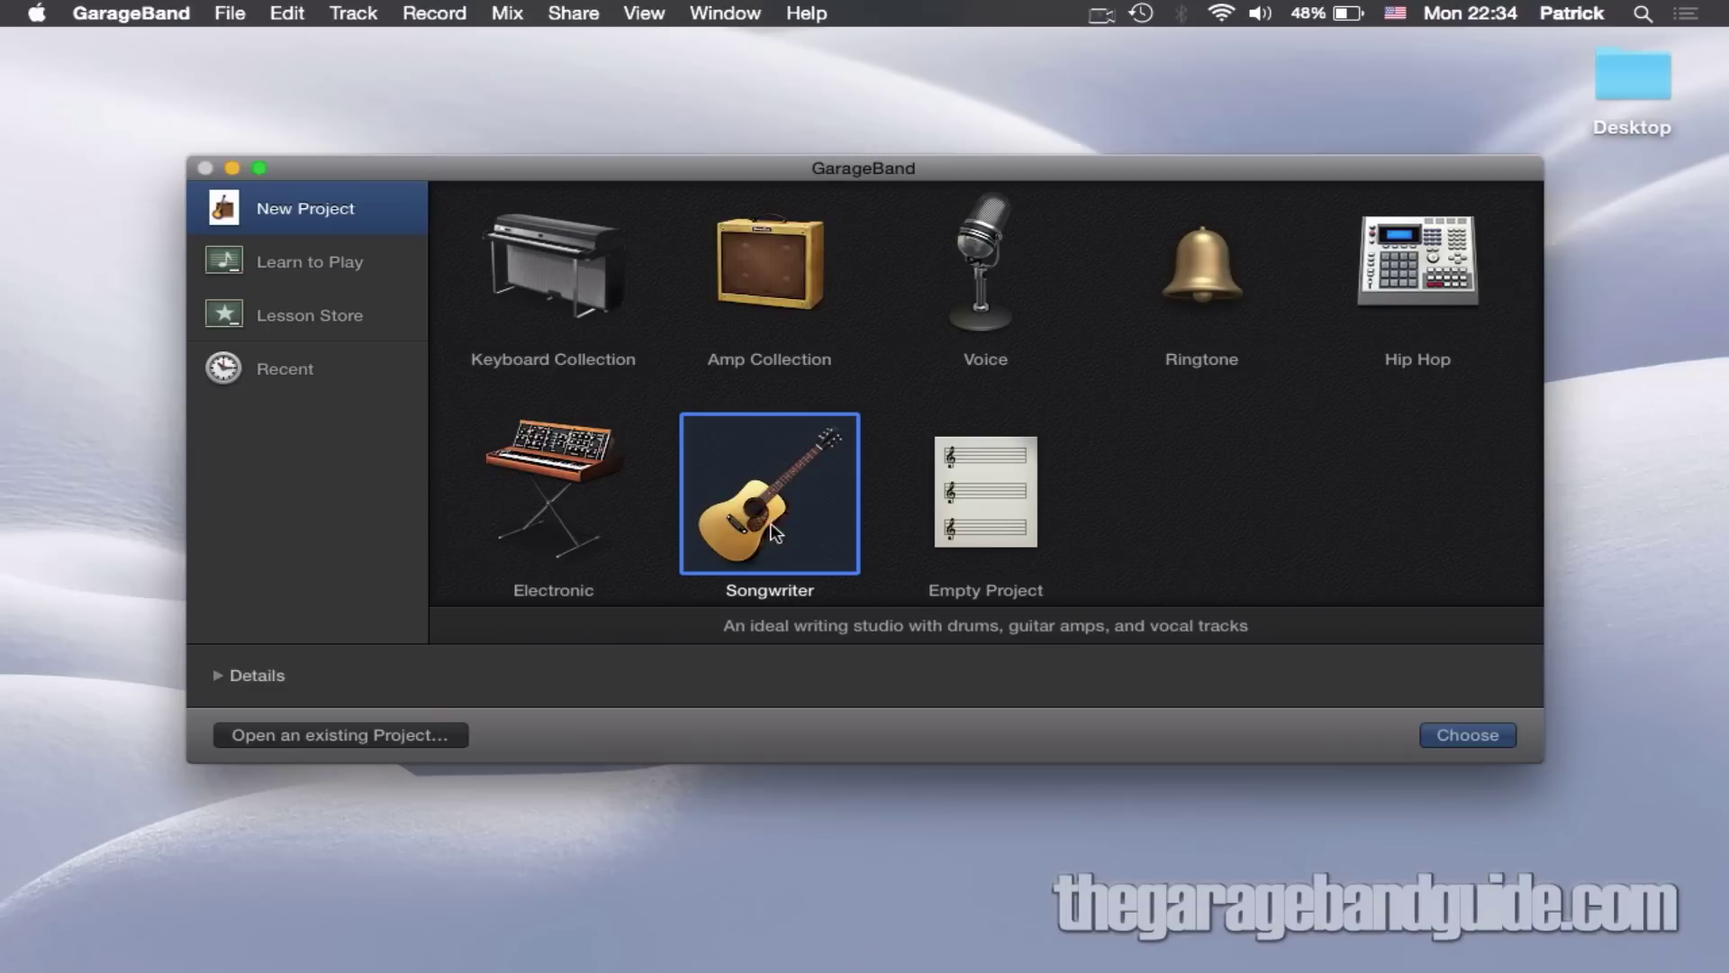
pyautogui.moveTo(1389, 362)
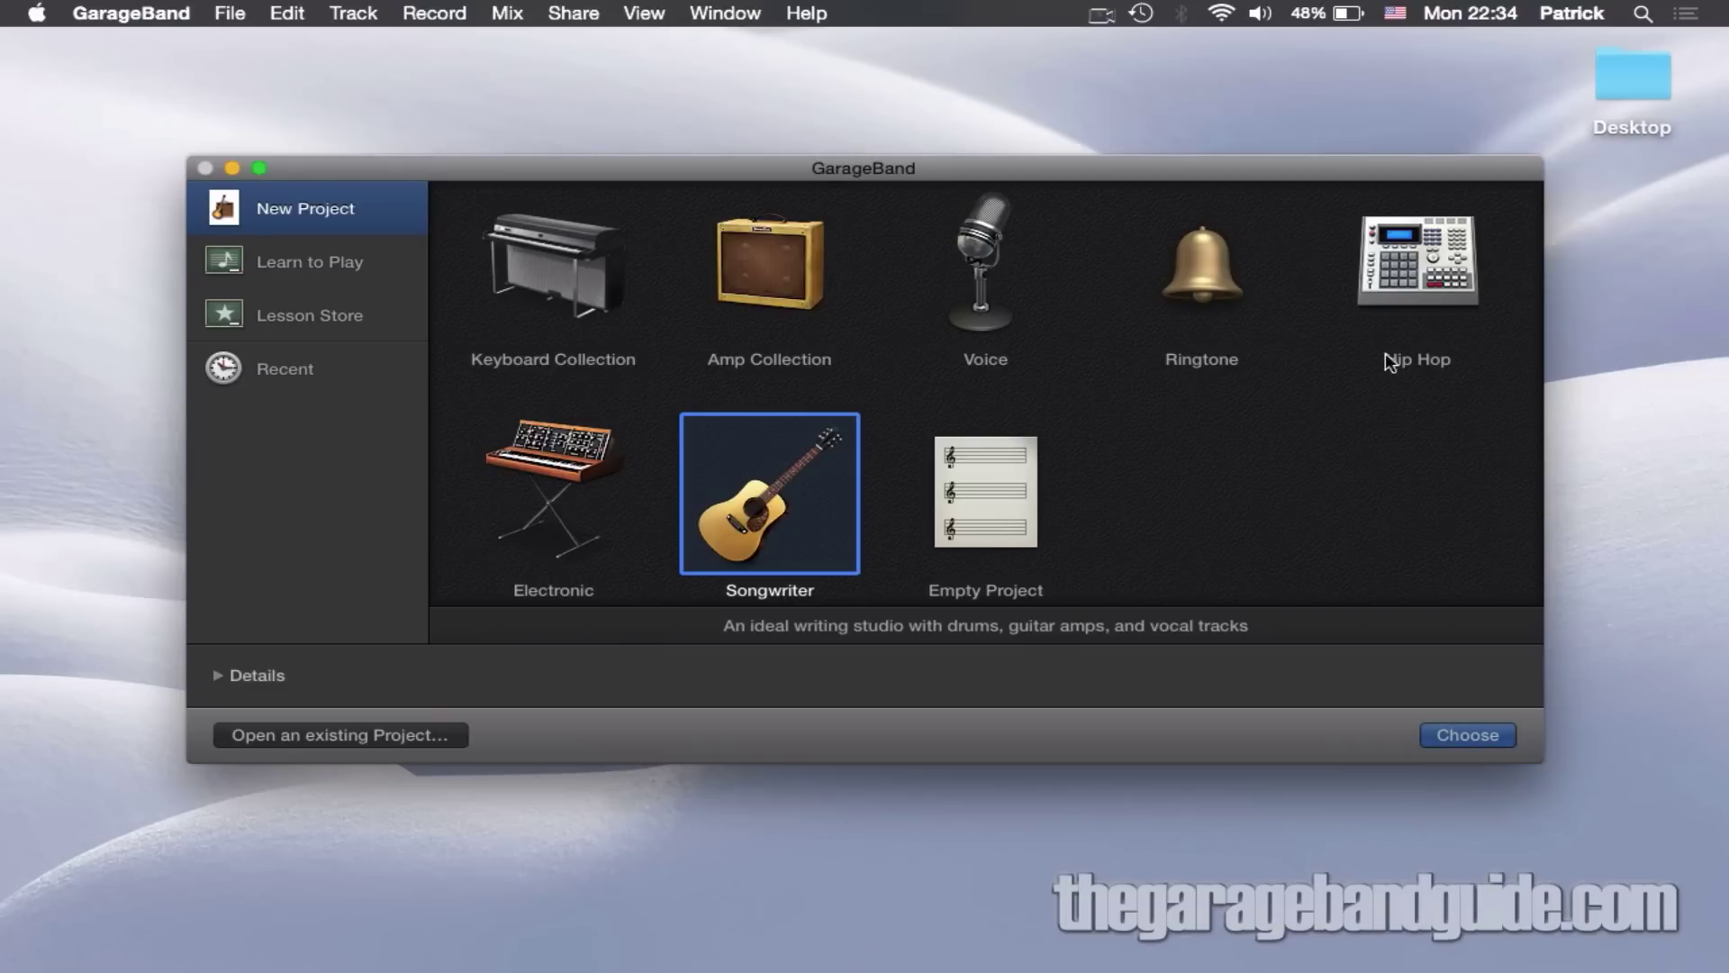
# Step: Glance at the Songwriter template, then start an Empty Project prompting for the first track type
pyautogui.click(1418, 259)
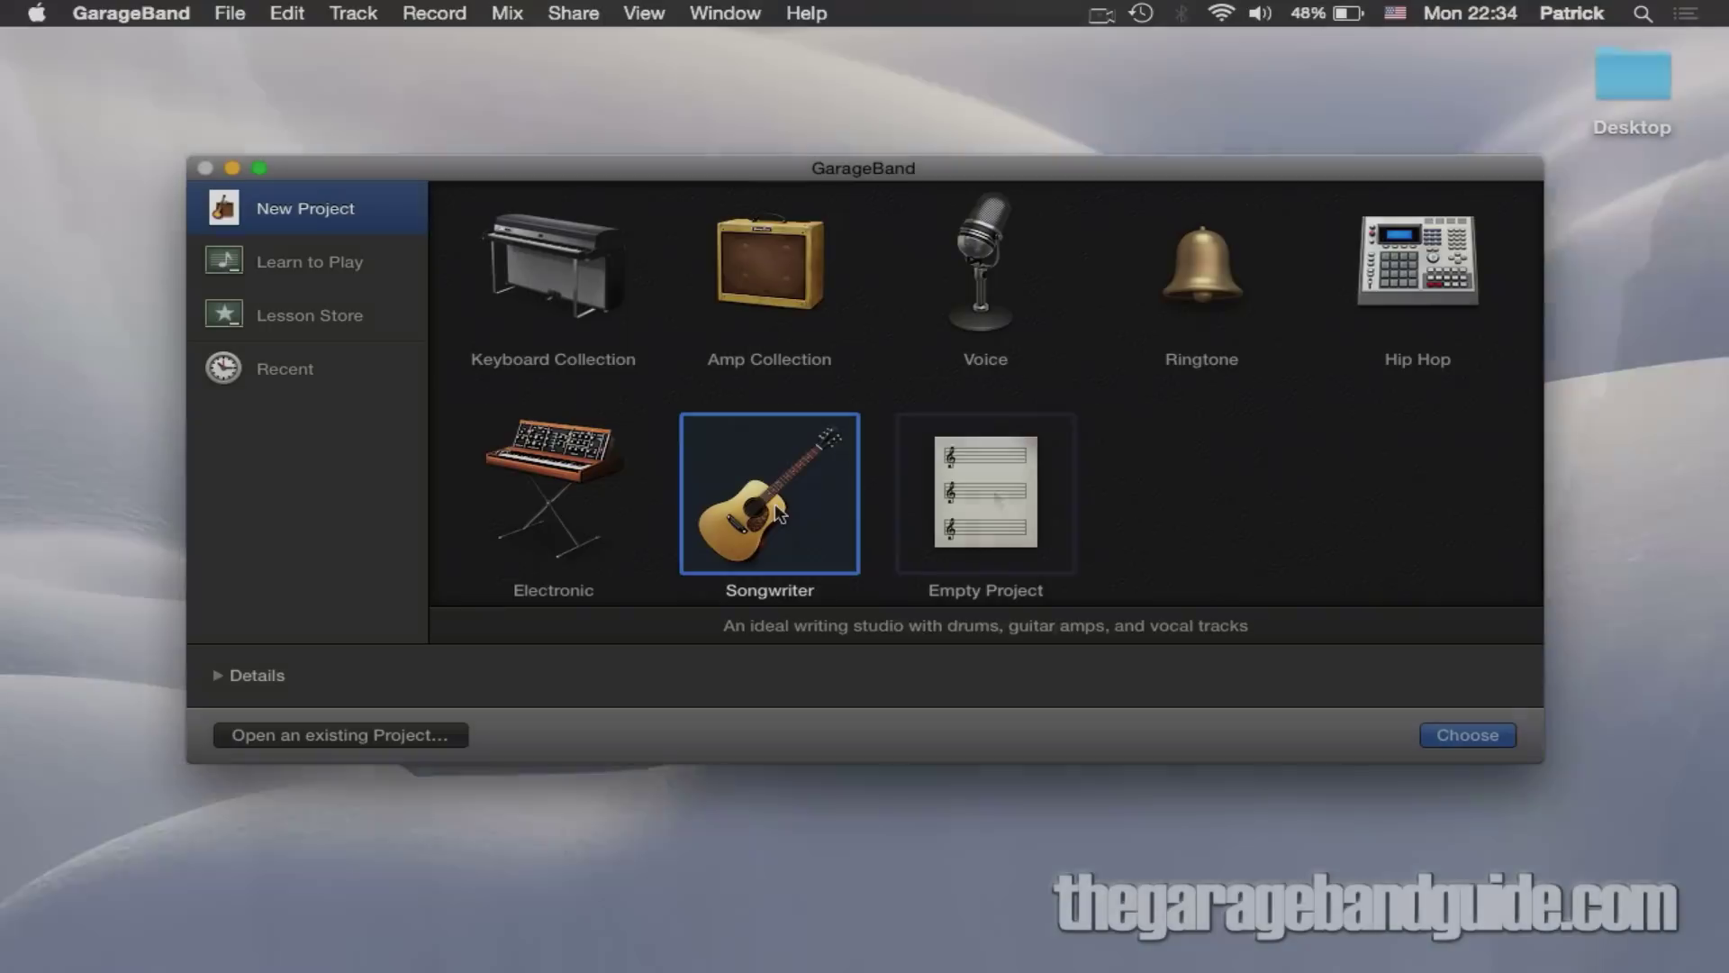
pyautogui.click(983, 493)
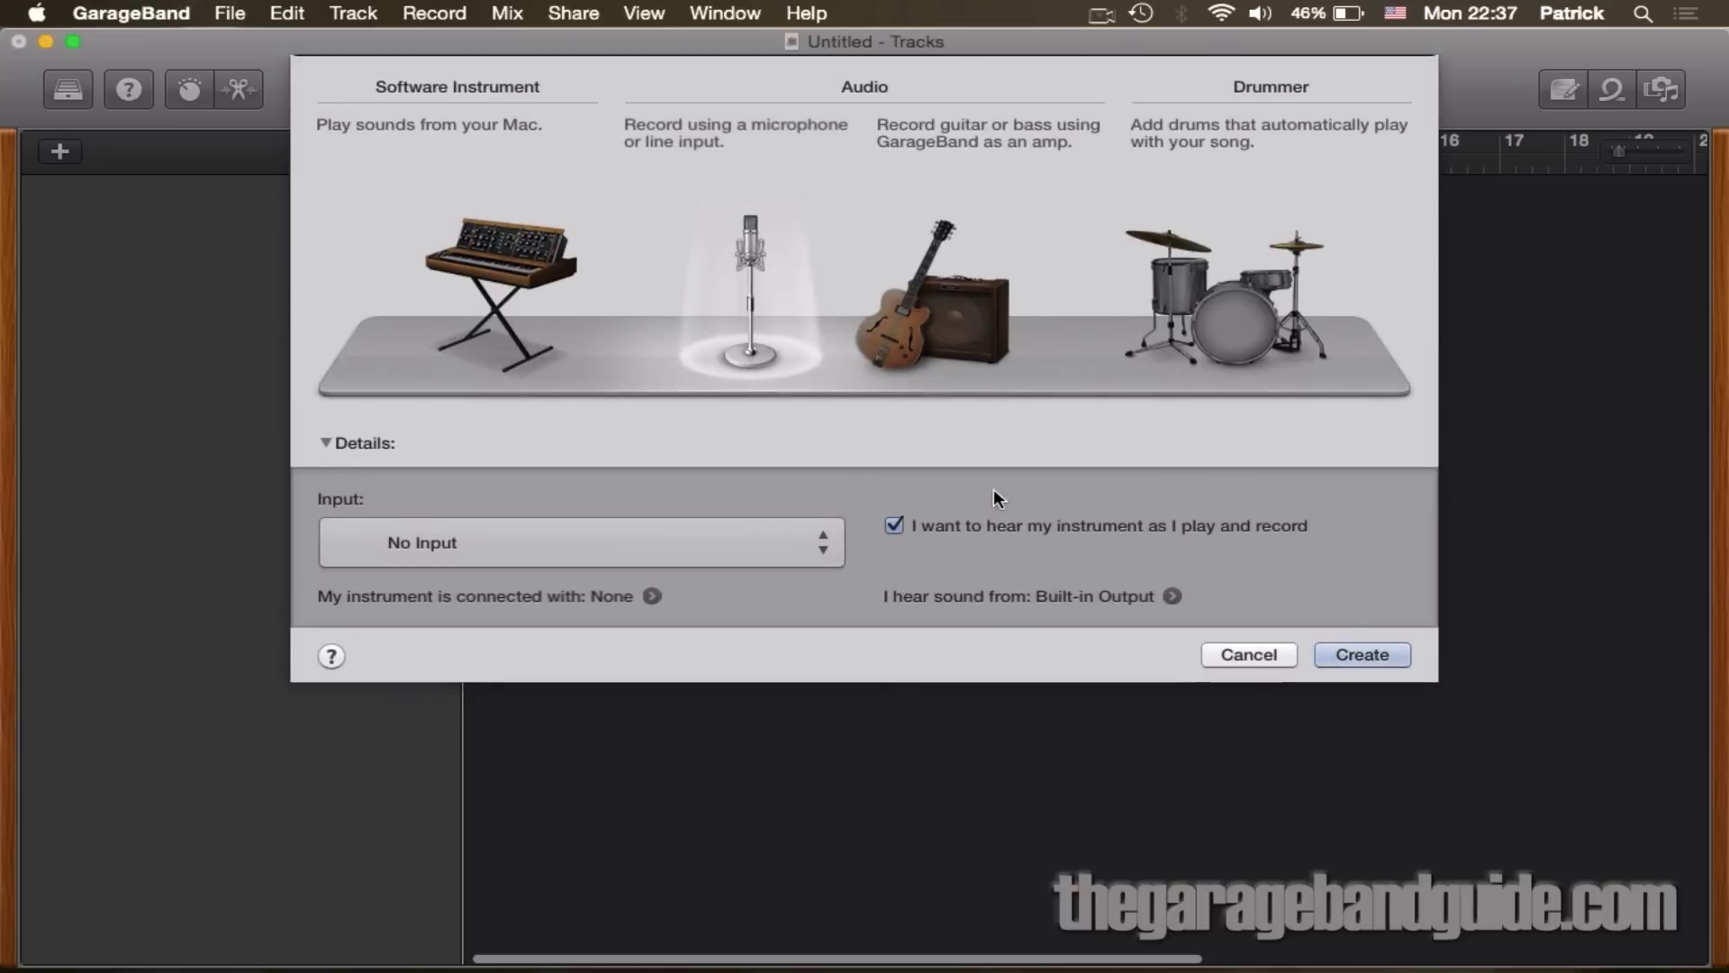
pyautogui.moveTo(1309, 568)
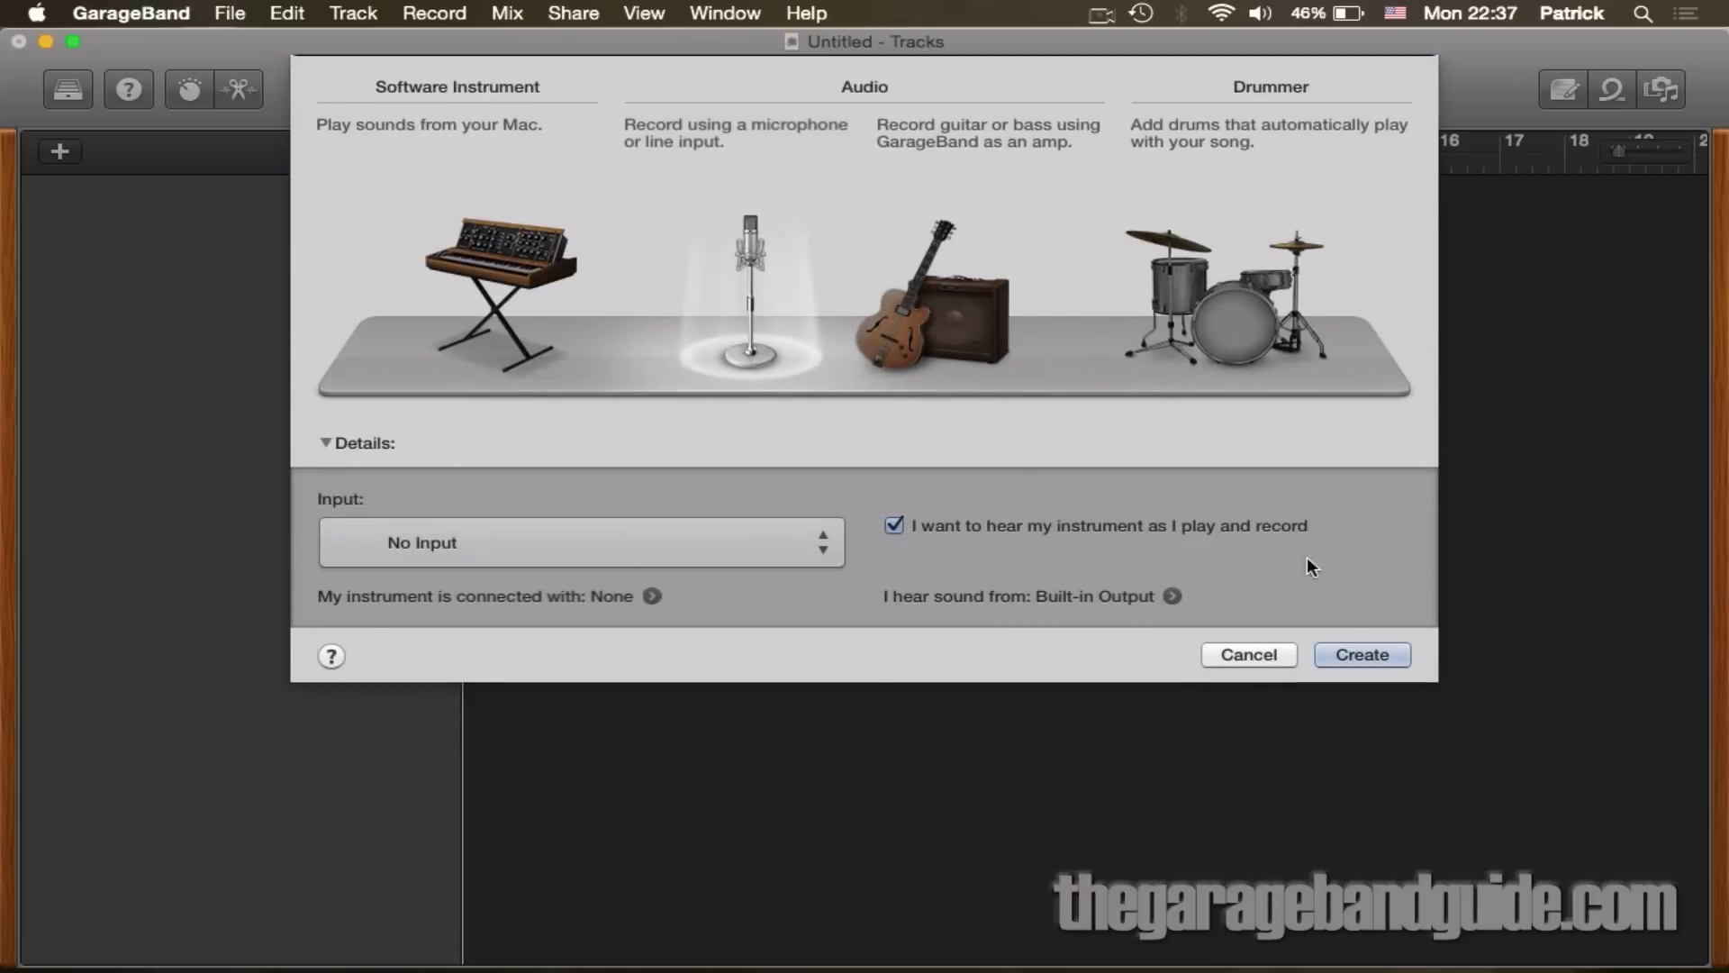
# Step: Preview the Software Instrument and Drummer track types, then return to the chooser with Empty Project selected
pyautogui.click(499, 286)
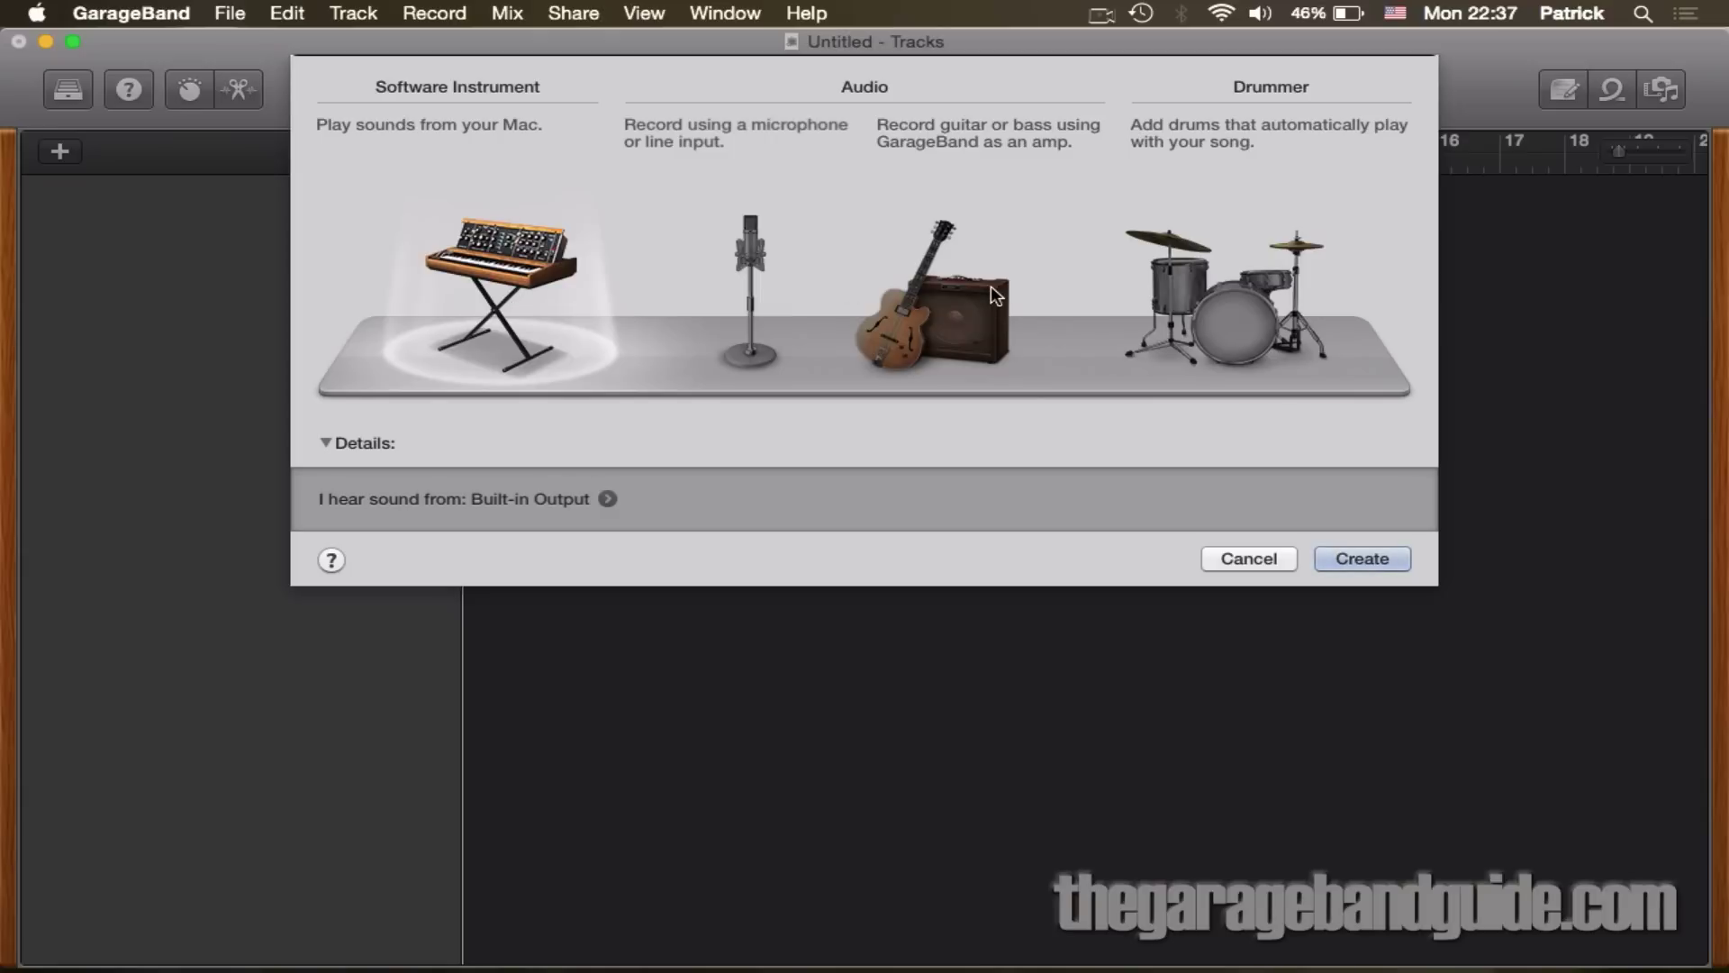
pyautogui.click(1221, 317)
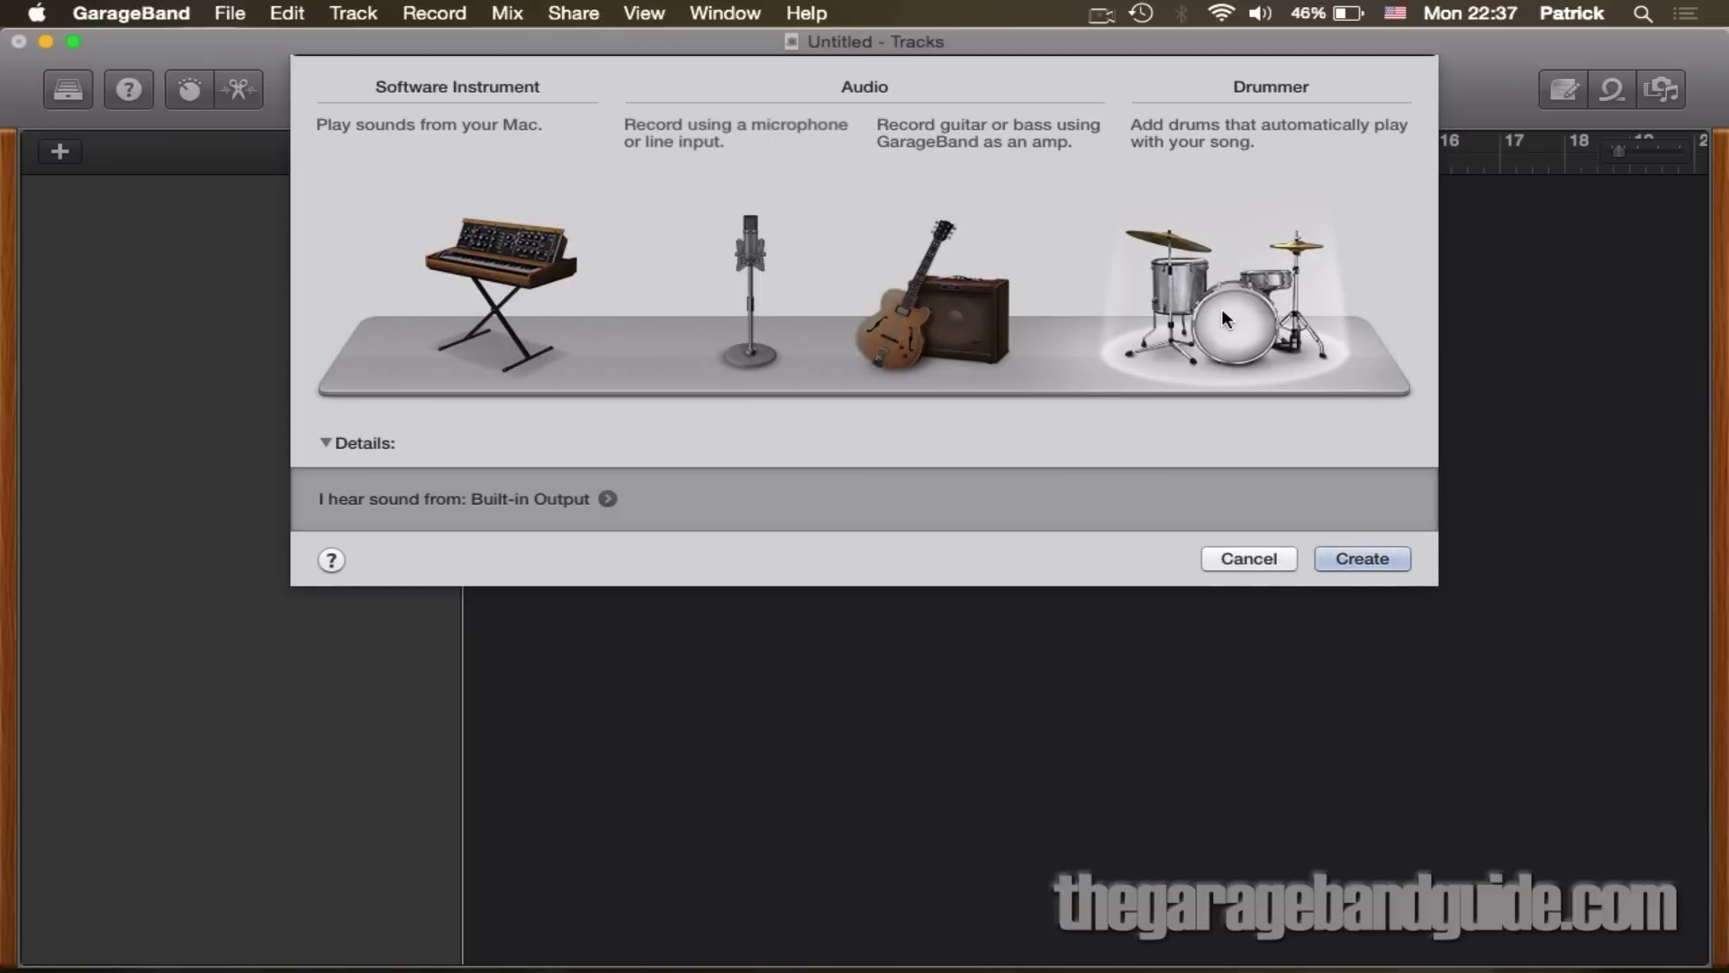
pyautogui.moveTo(1293, 197)
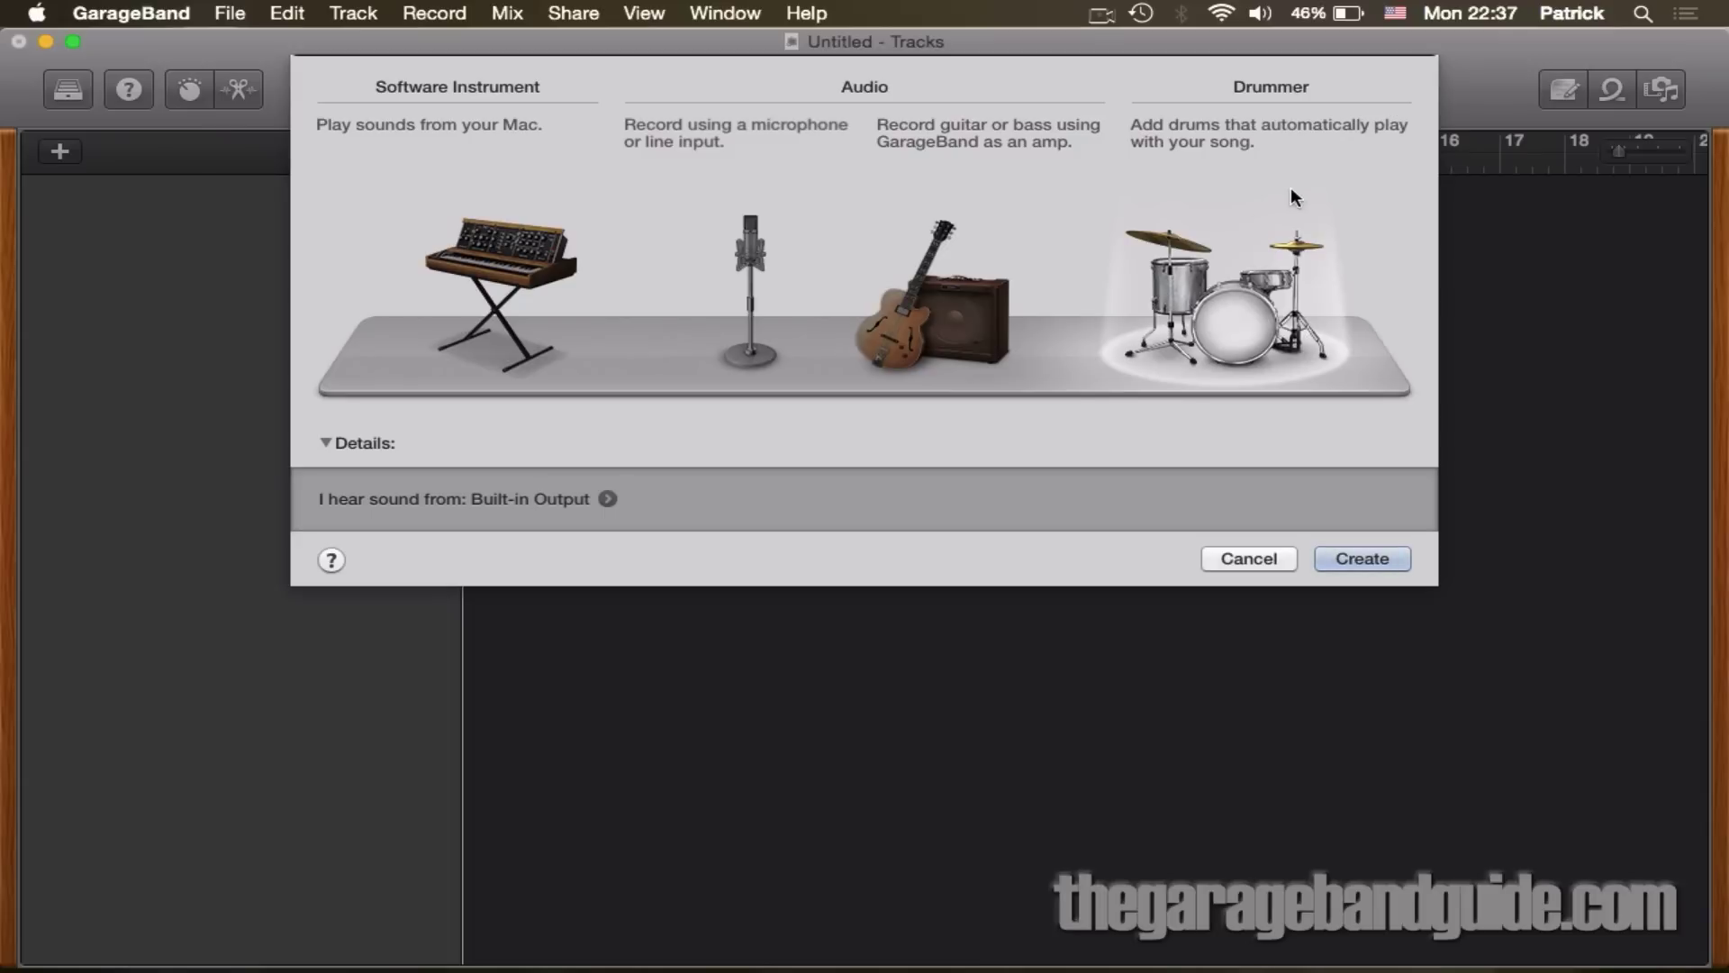
pyautogui.moveTo(1341, 211)
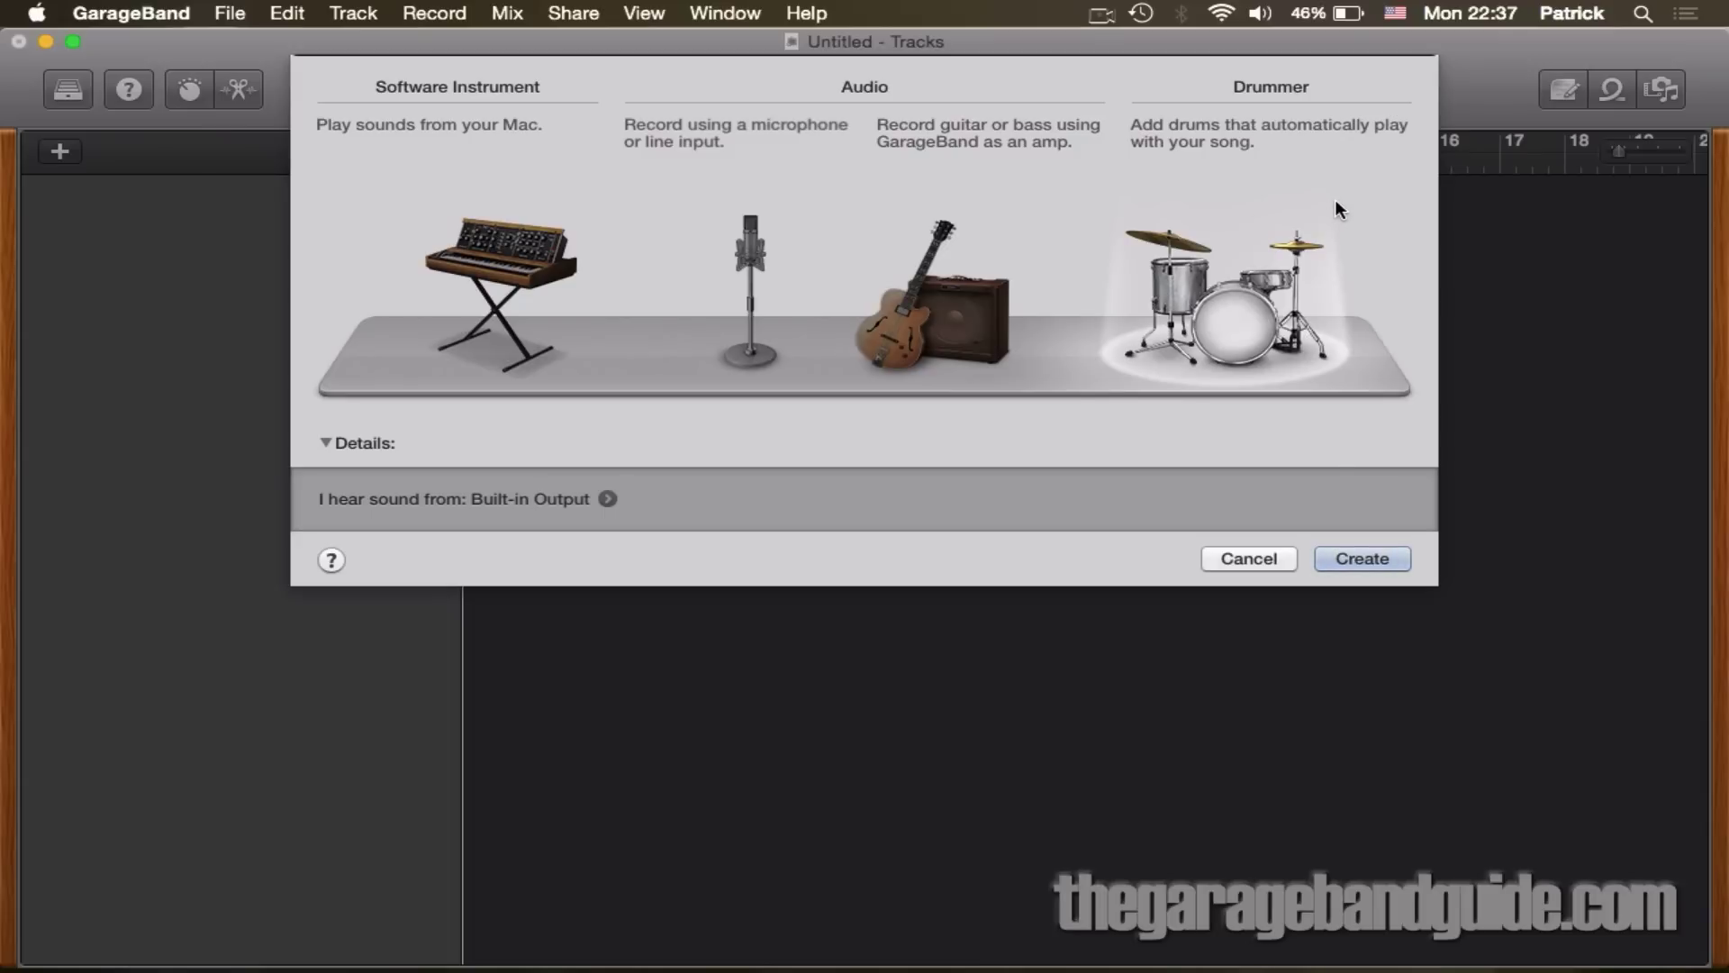
pyautogui.moveTo(1307, 479)
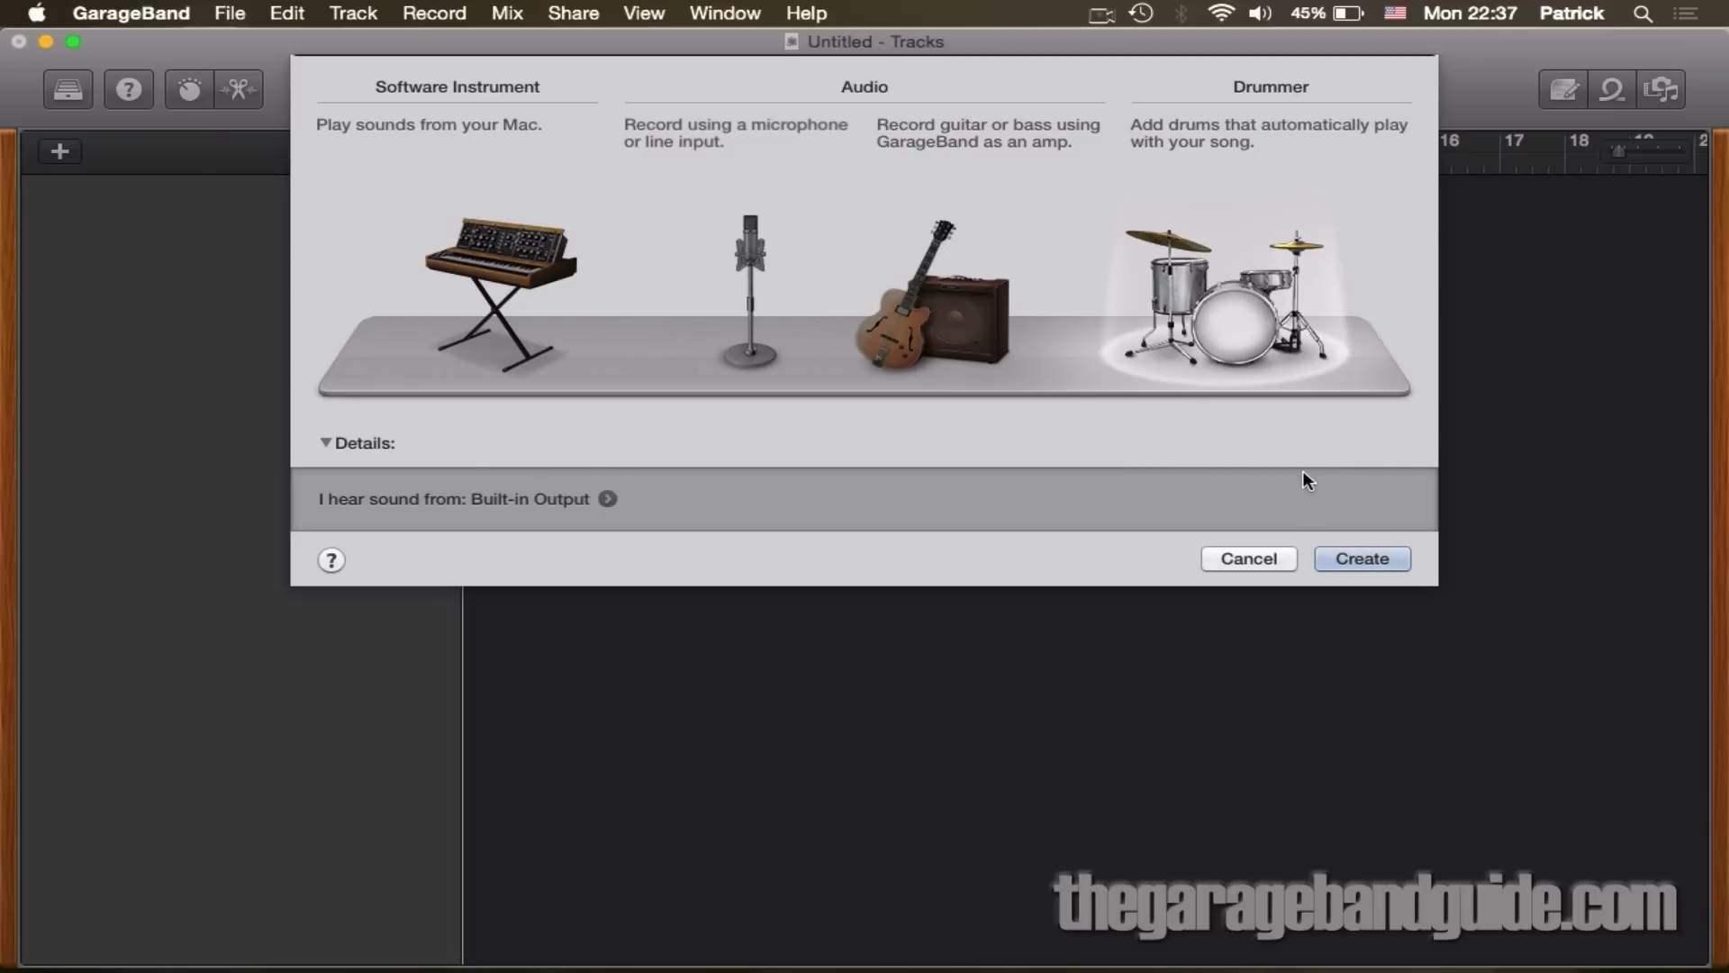
pyautogui.moveTo(1247, 317)
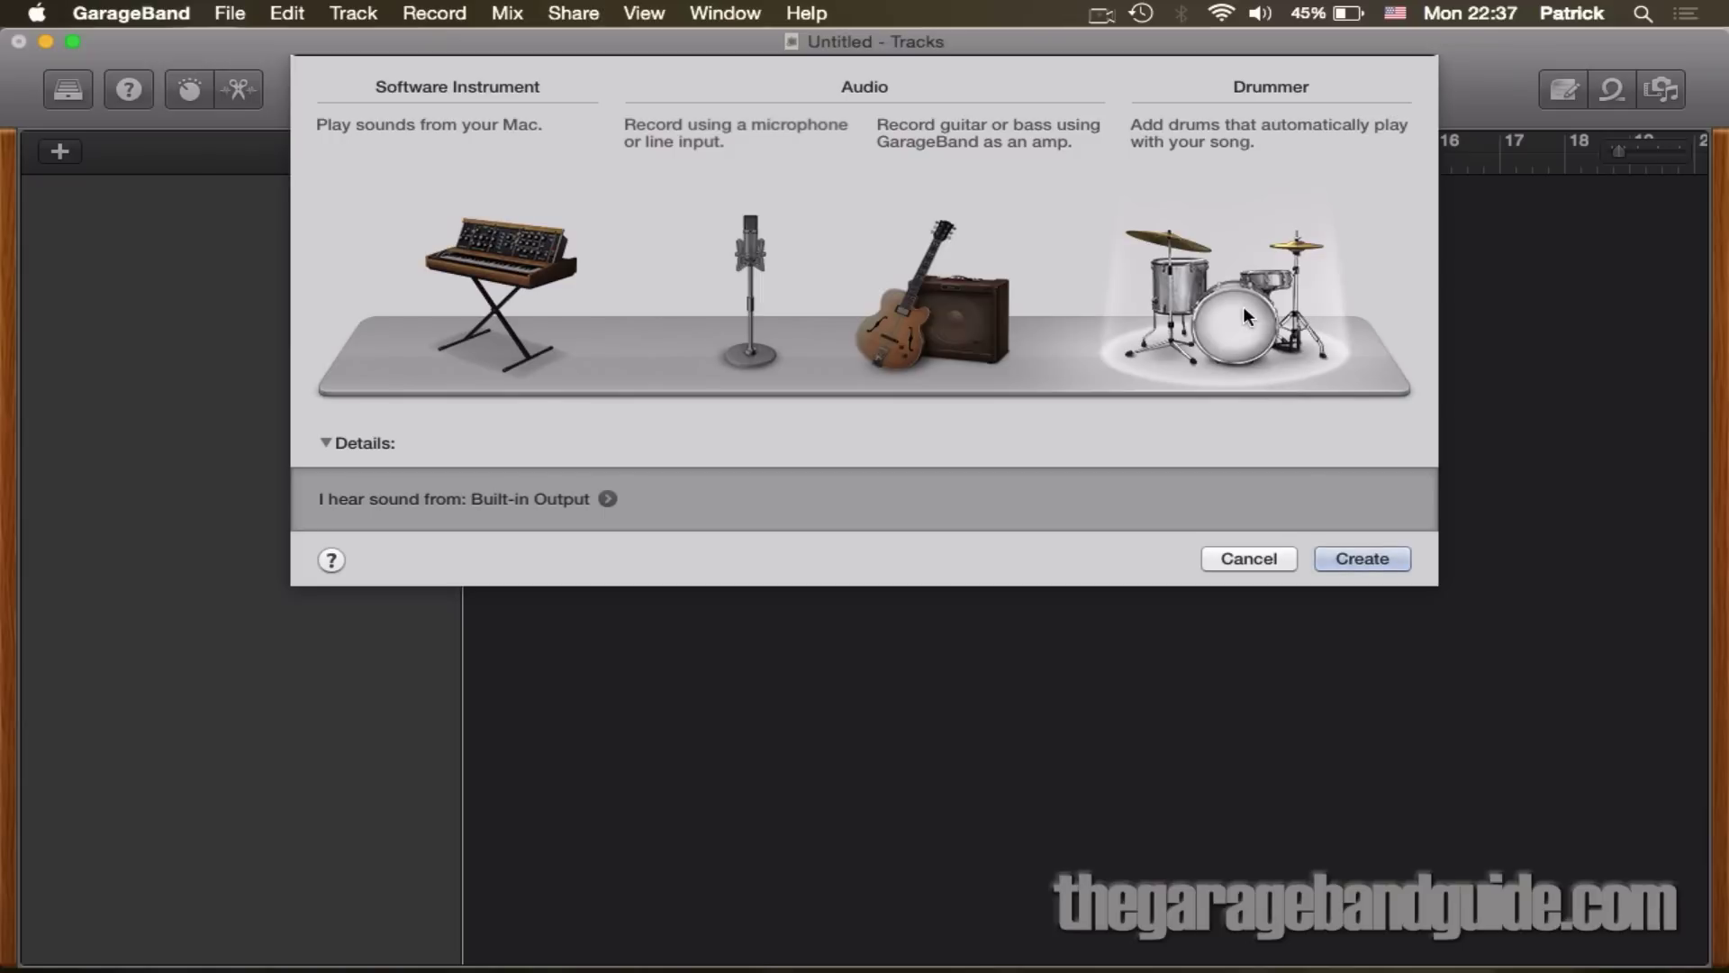
pyautogui.click(1246, 558)
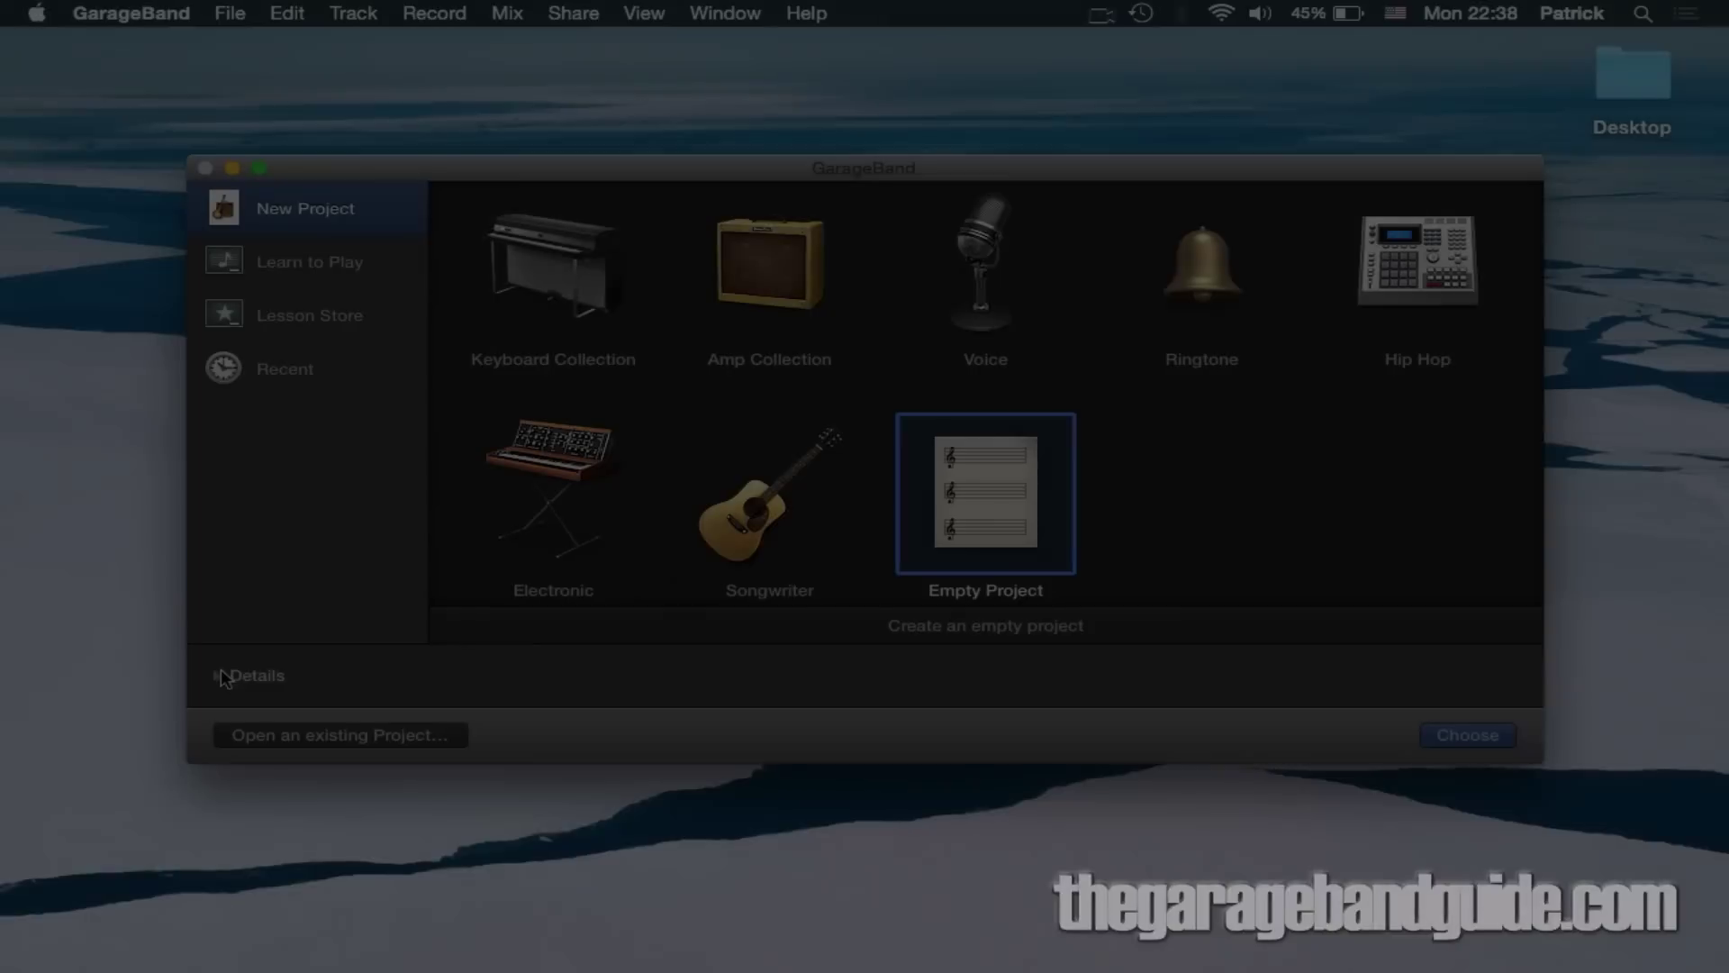
# Step: Reveal the empty project's details, set its key to A and raise the time signature's beats per bar
pyautogui.click(255, 676)
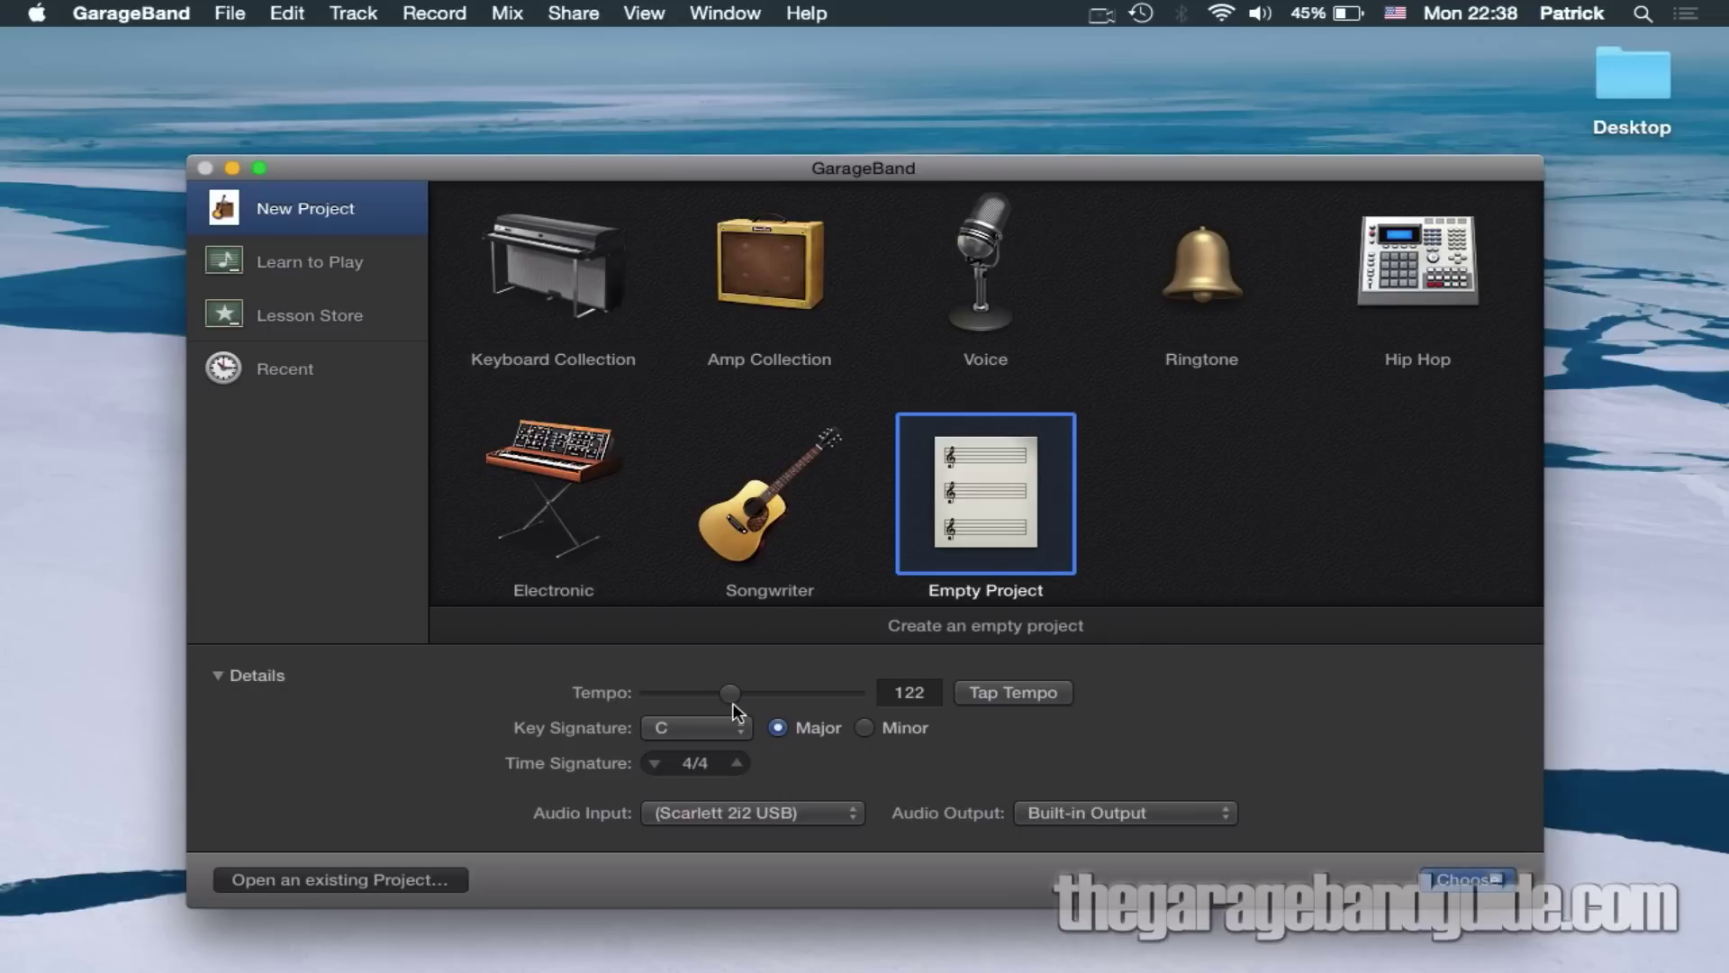
pyautogui.click(692, 727)
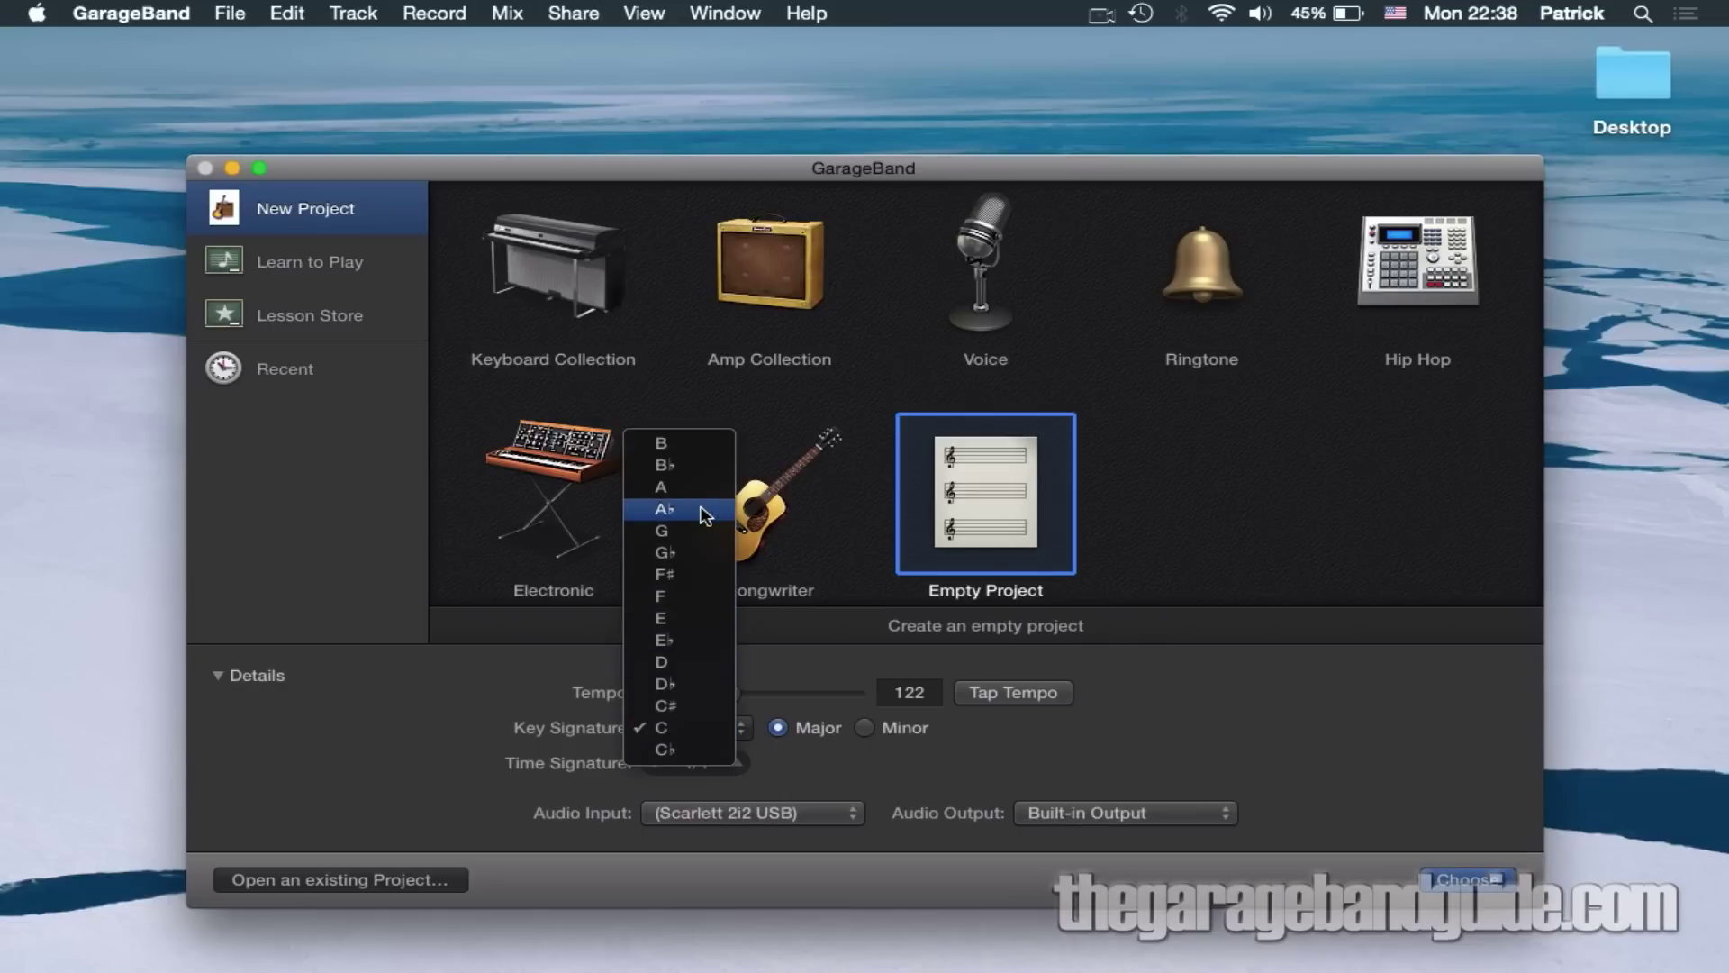
pyautogui.click(661, 508)
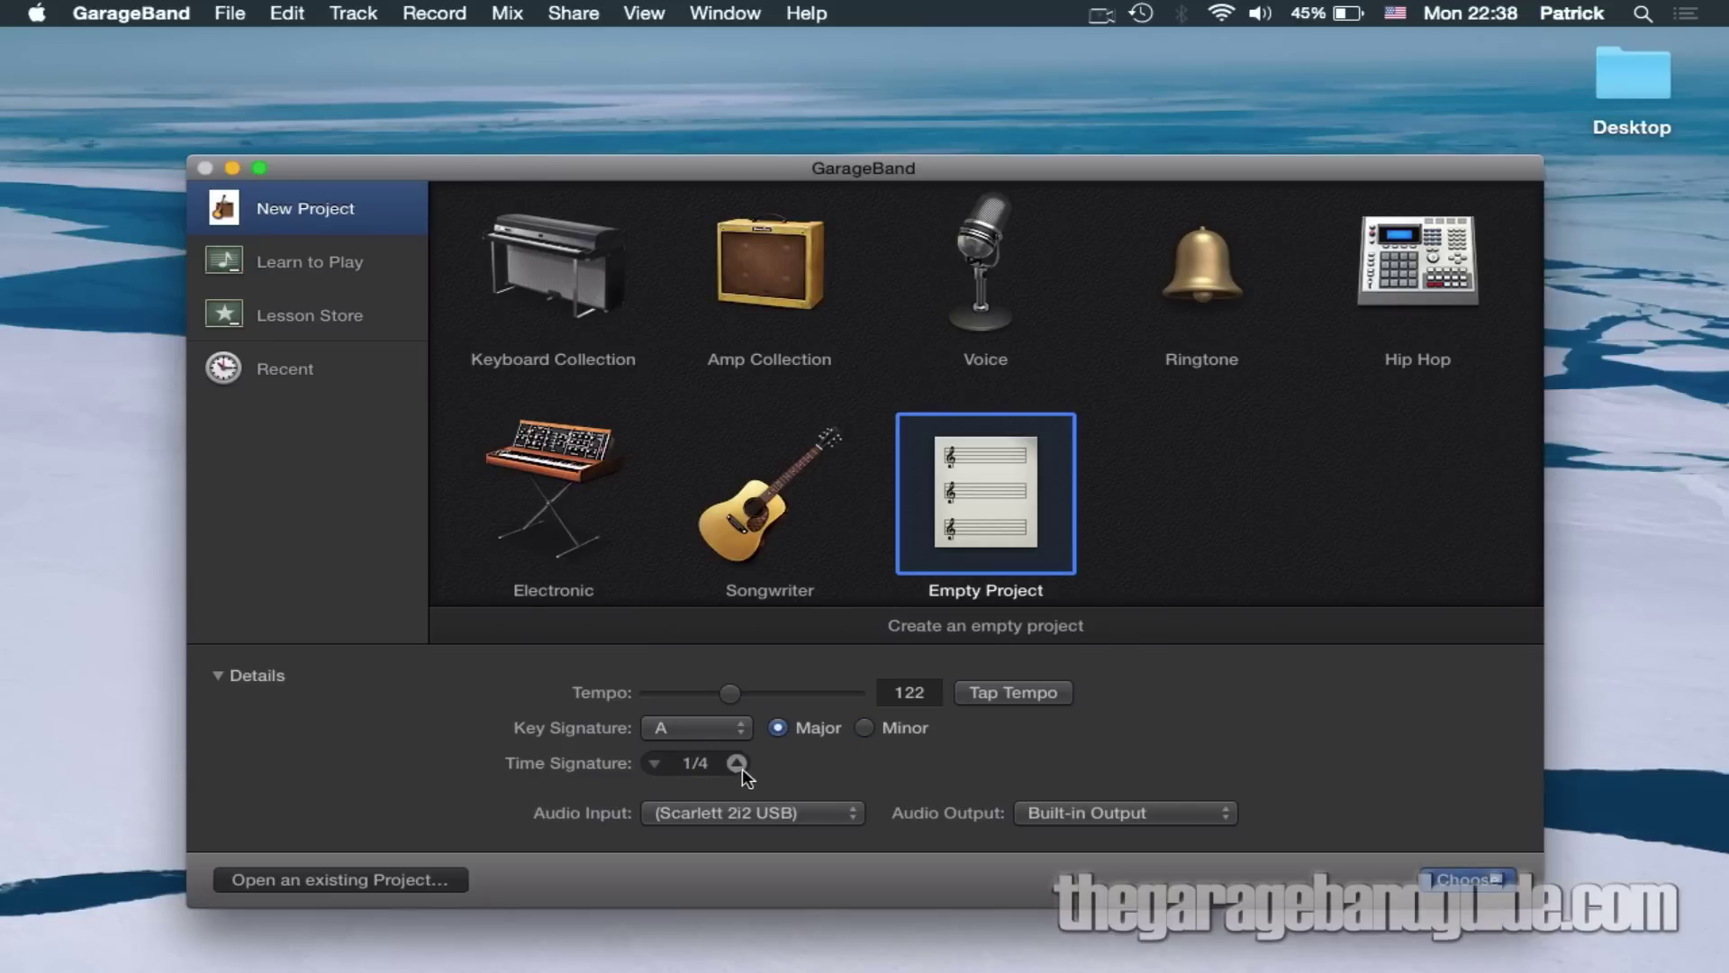
pyautogui.click(753, 812)
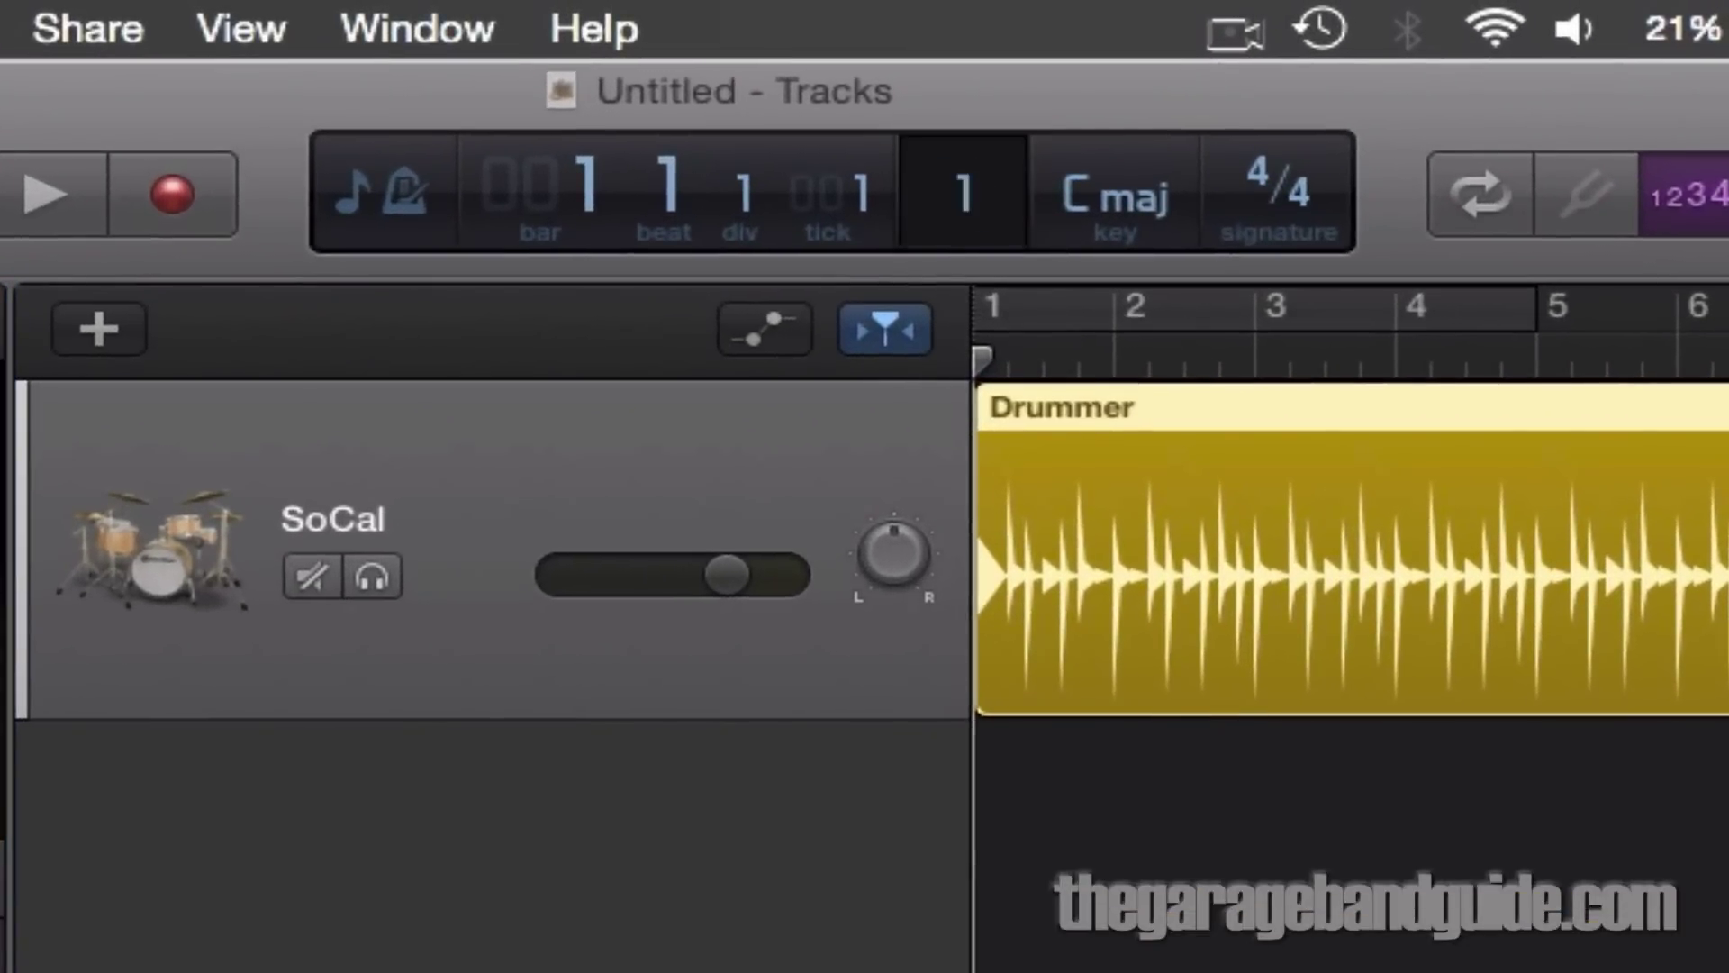
# Step: Set the drummer project's tempo to 145 bpm and leave its key at C major
pyautogui.click(962, 193)
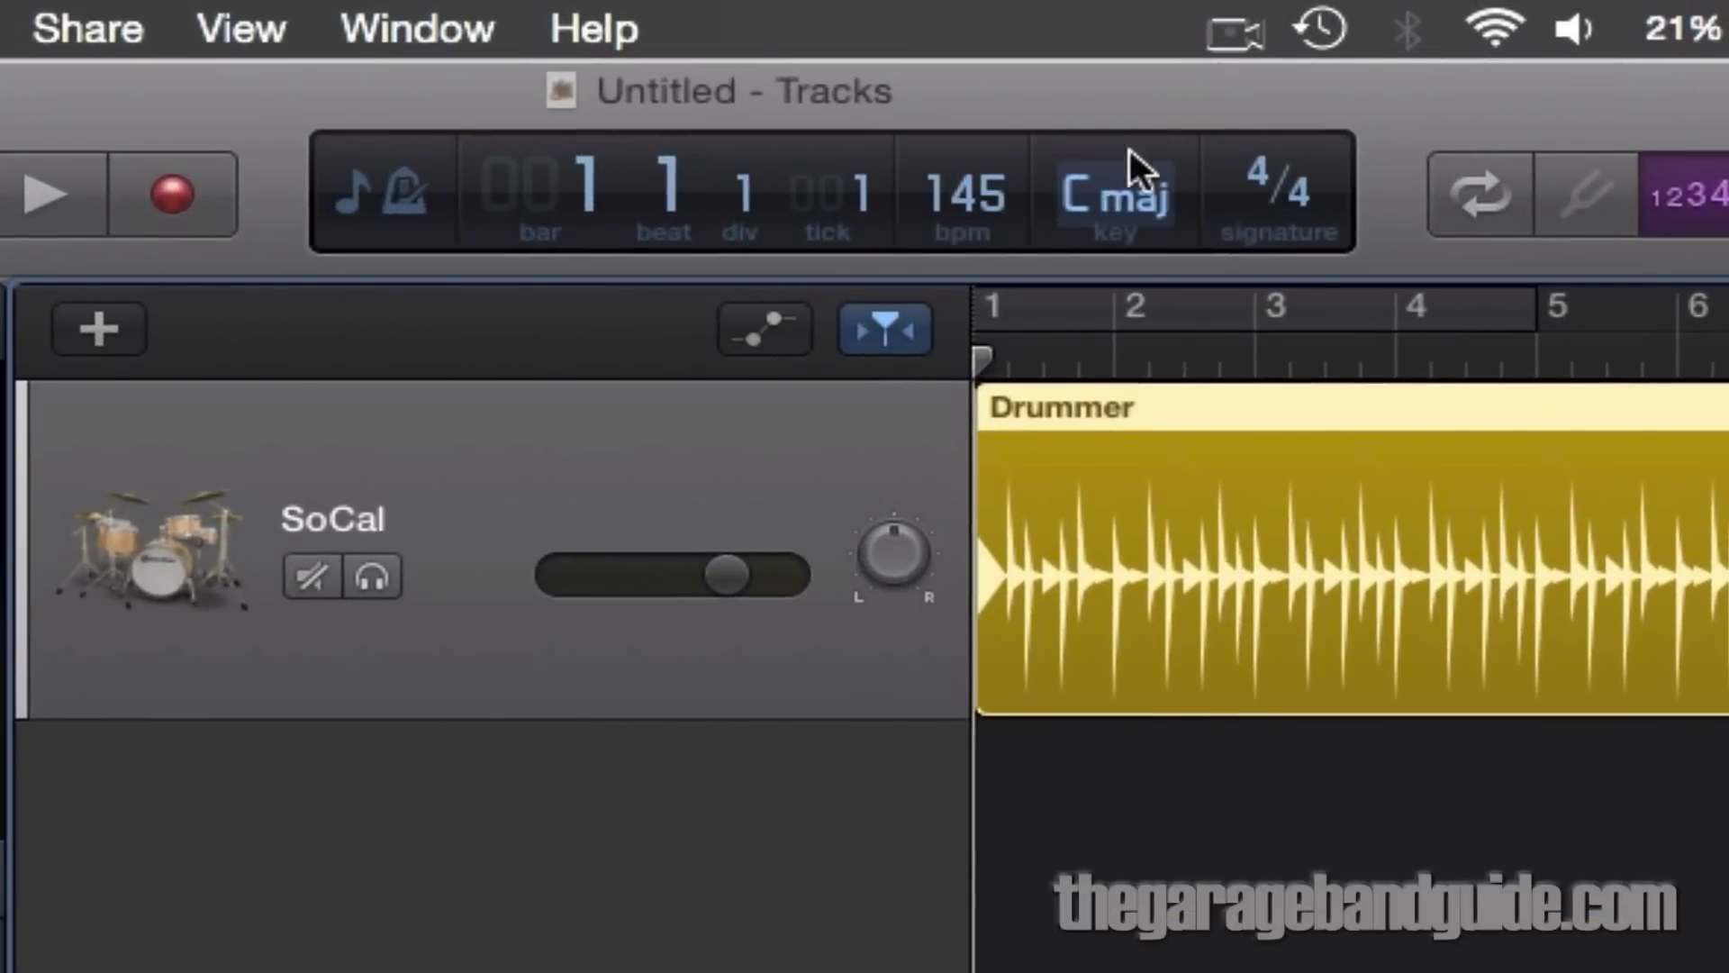
pyautogui.click(1112, 189)
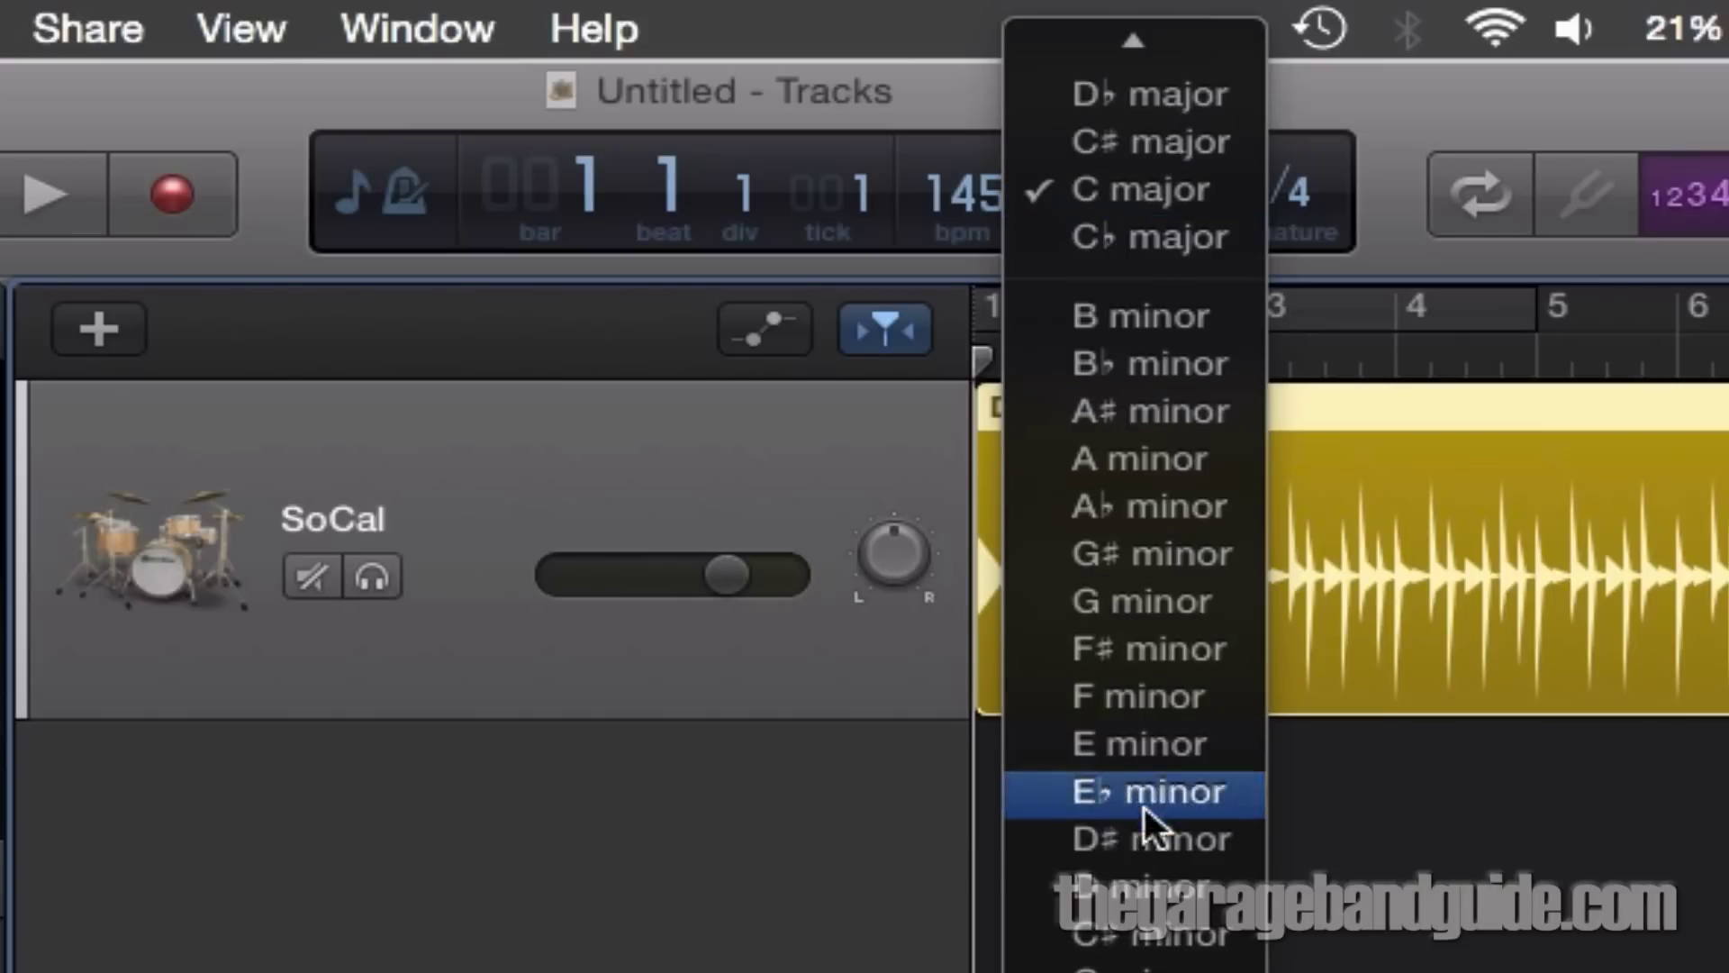
pyautogui.moveTo(1300, 104)
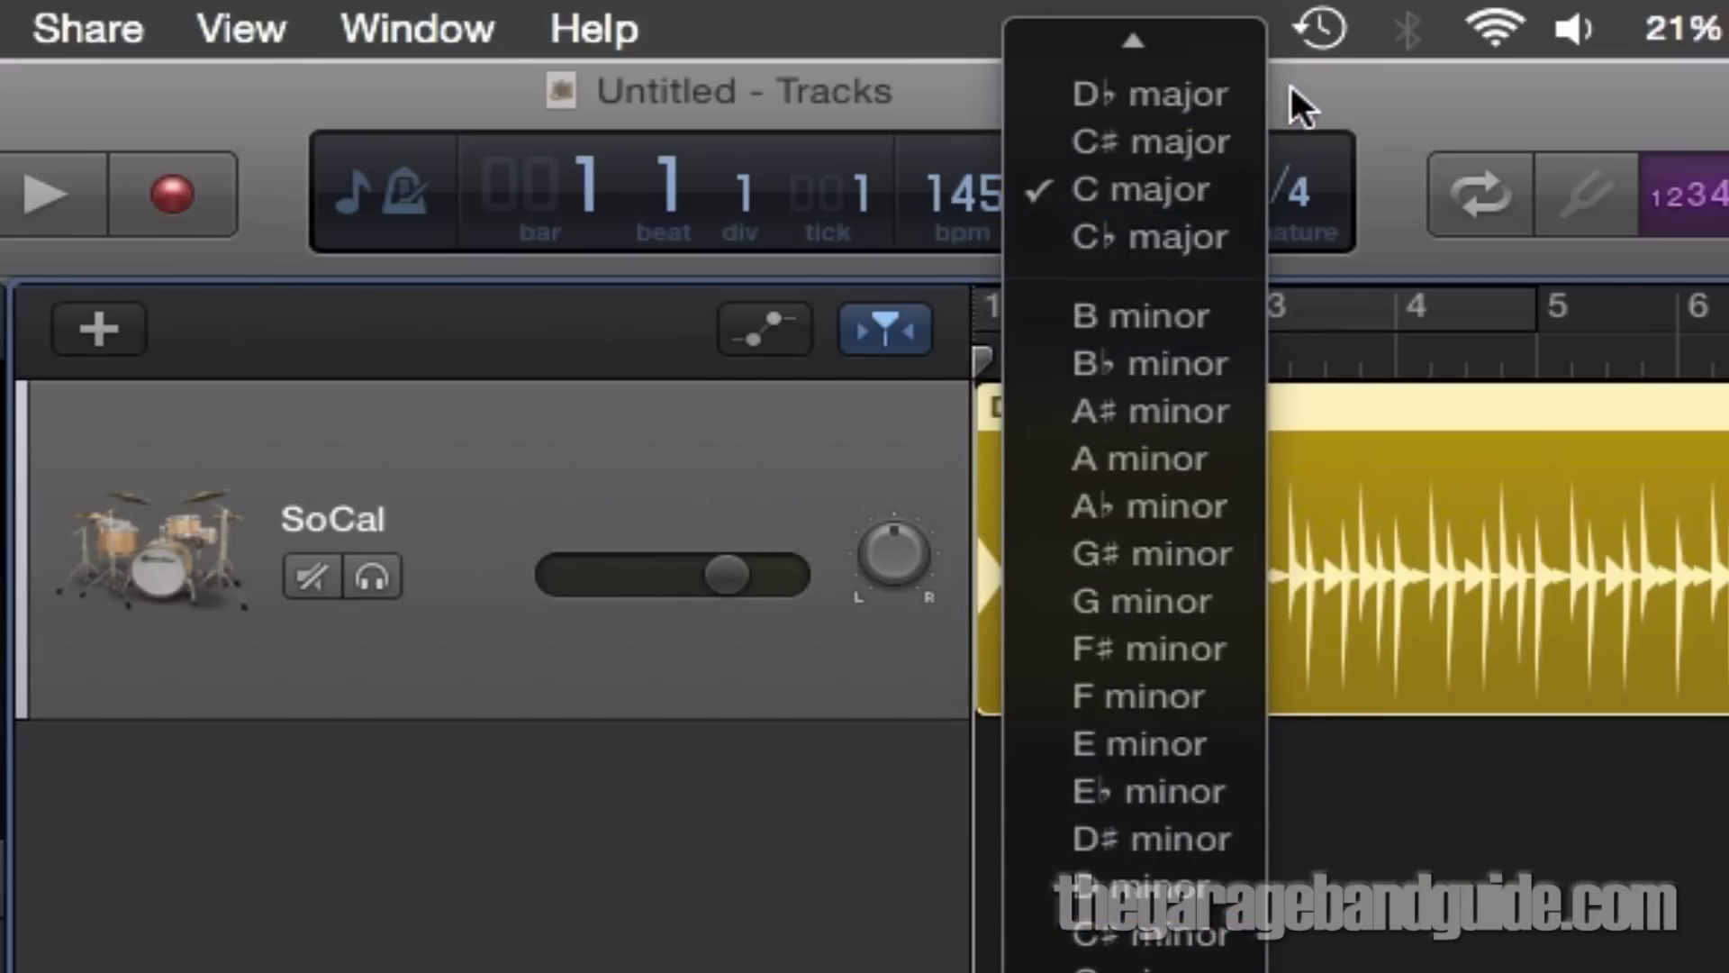
pyautogui.click(1279, 193)
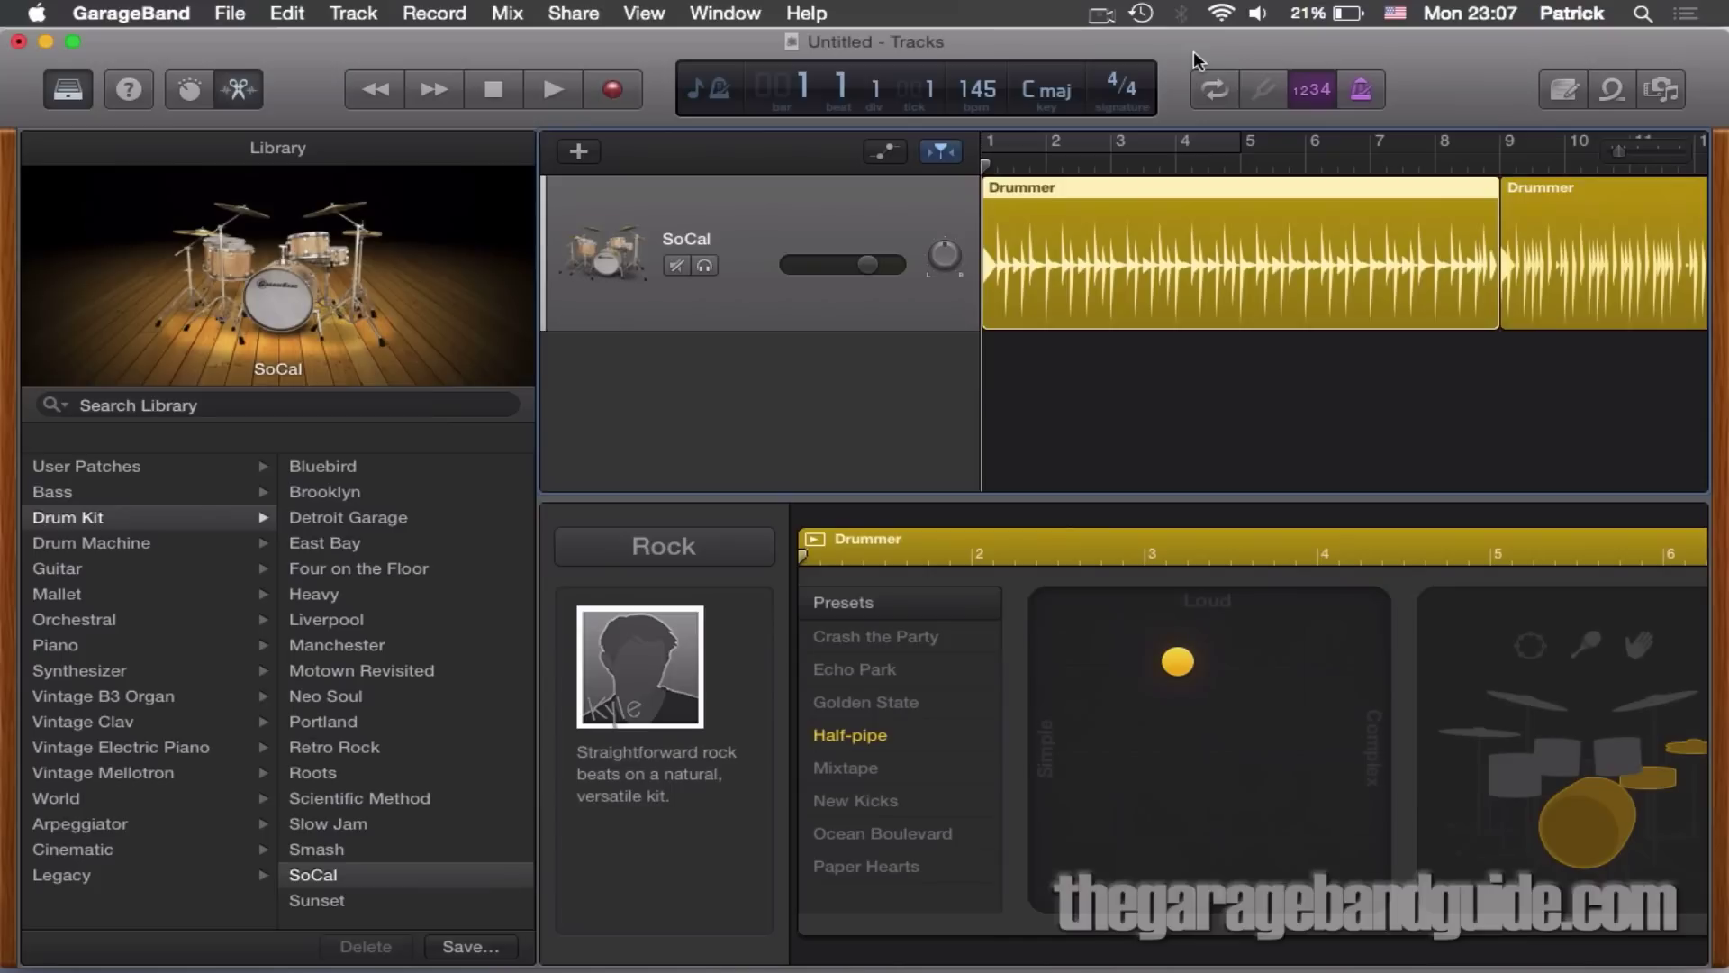
pyautogui.moveTo(1136, 47)
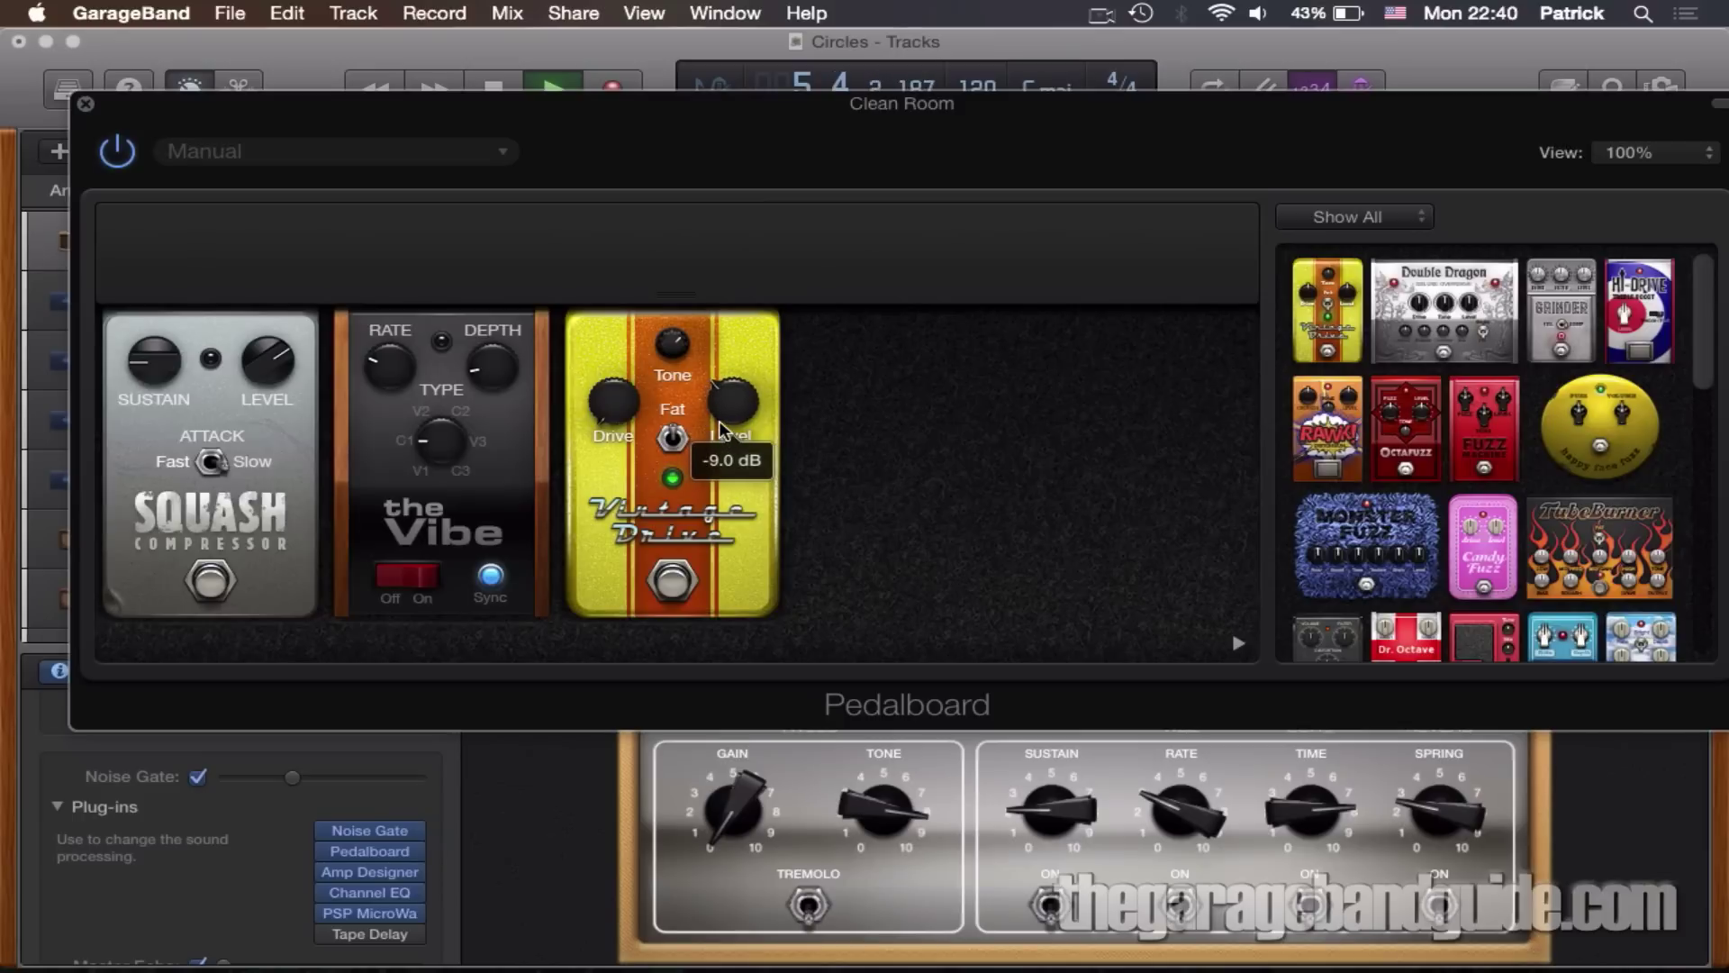
# Step: Turn the Vintage Drive pedal's Level knob up to about -7.0 dB
pyautogui.moveTo(726, 396); pyautogui.dragTo(733, 380)
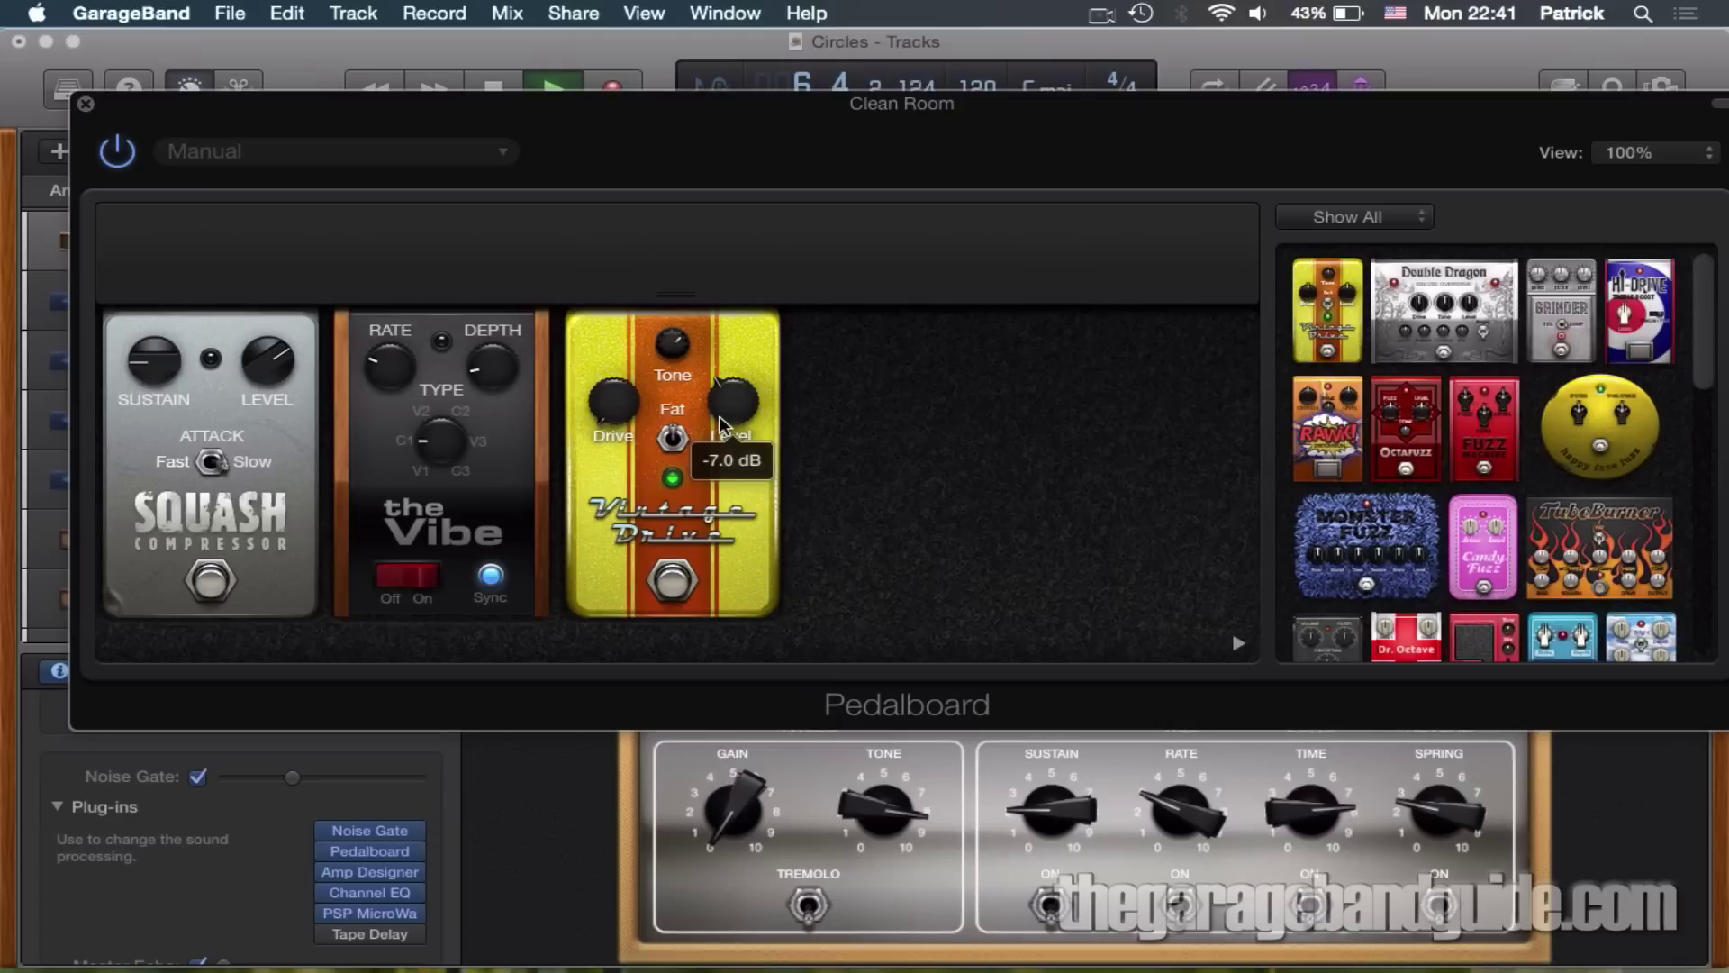